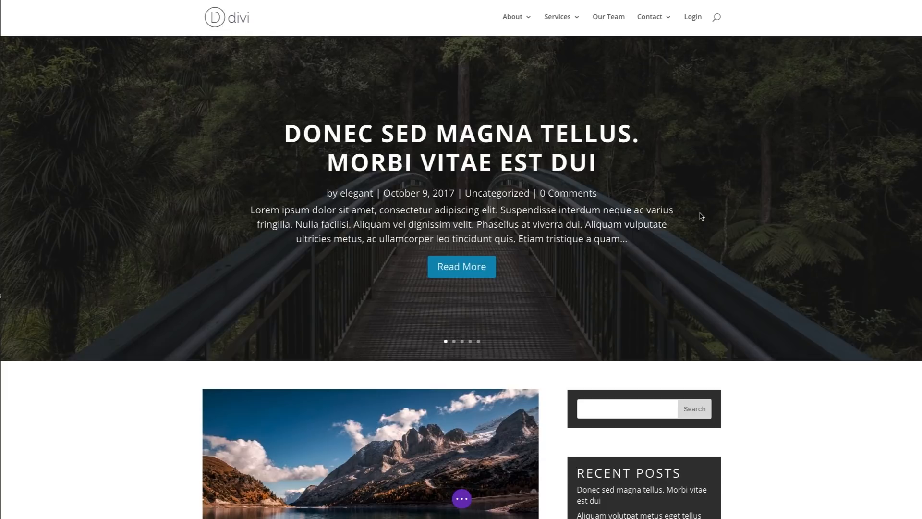
mouse_move(694, 281)
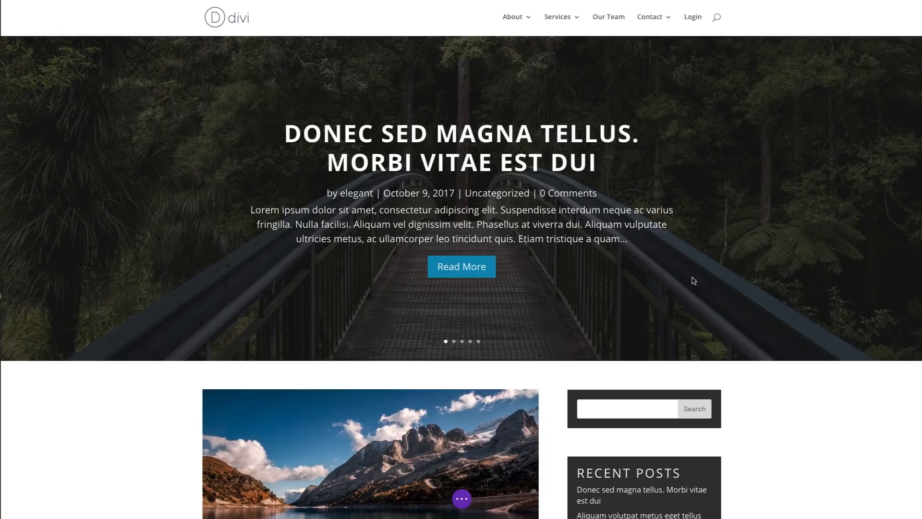
mouse_move(722, 312)
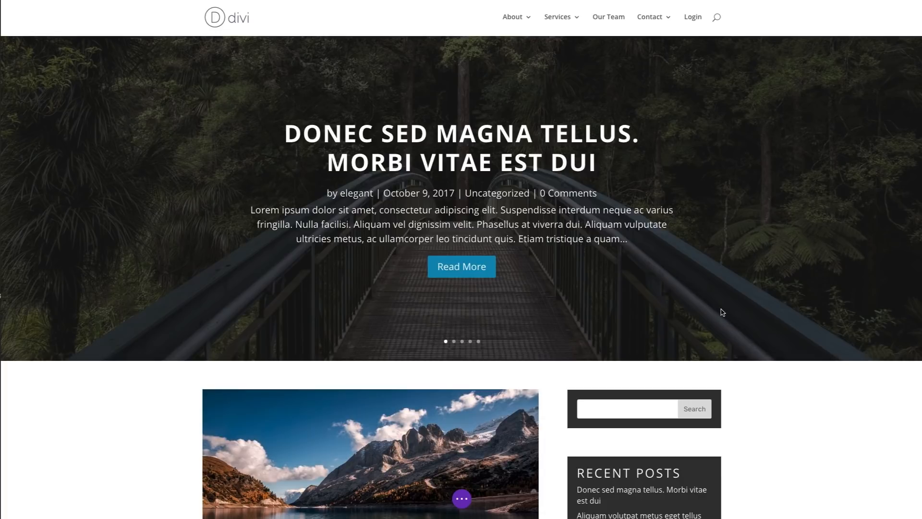
mouse_move(599, 279)
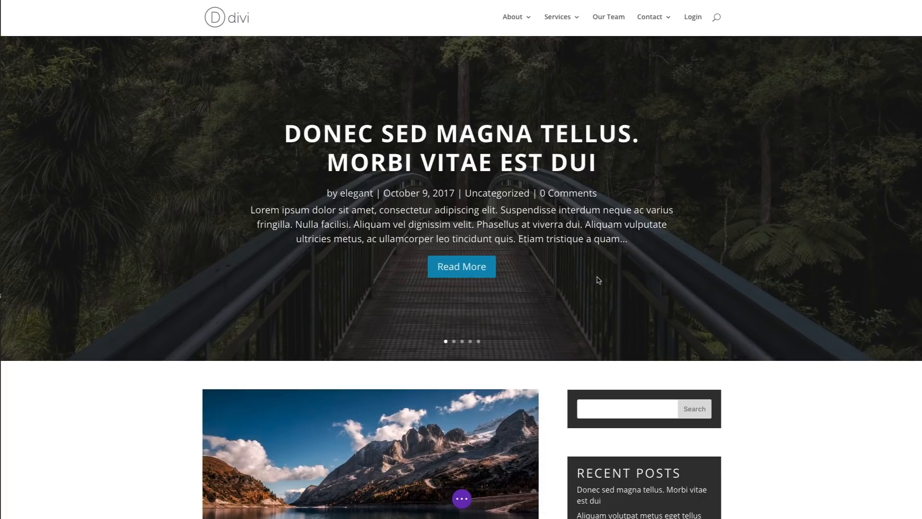
mouse_move(536, 268)
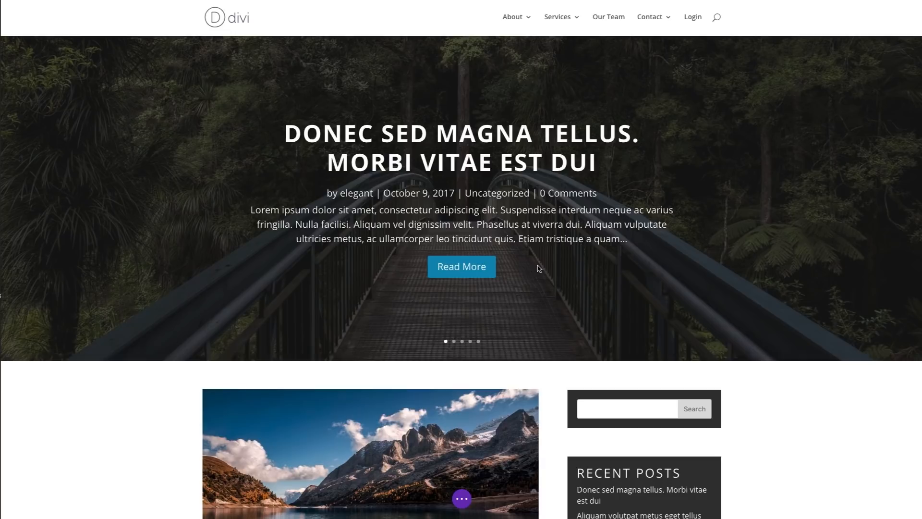
mouse_move(541, 269)
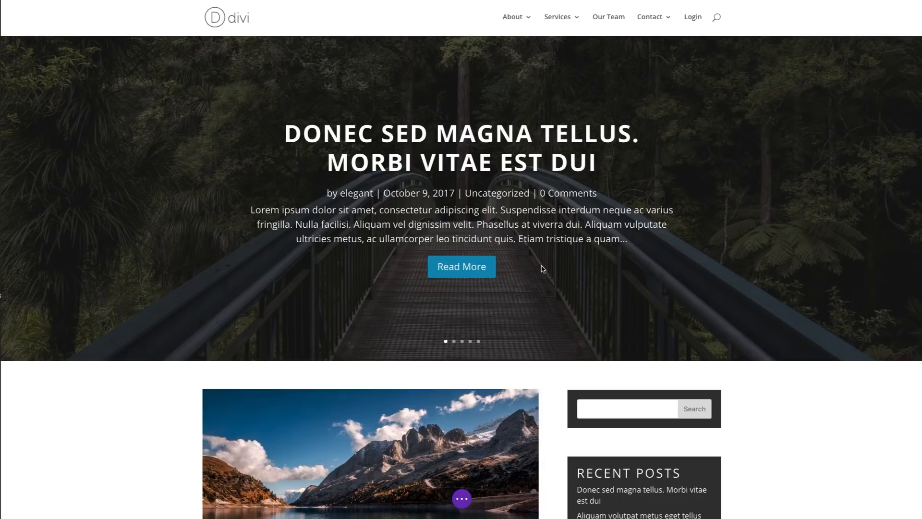
mouse_move(638, 253)
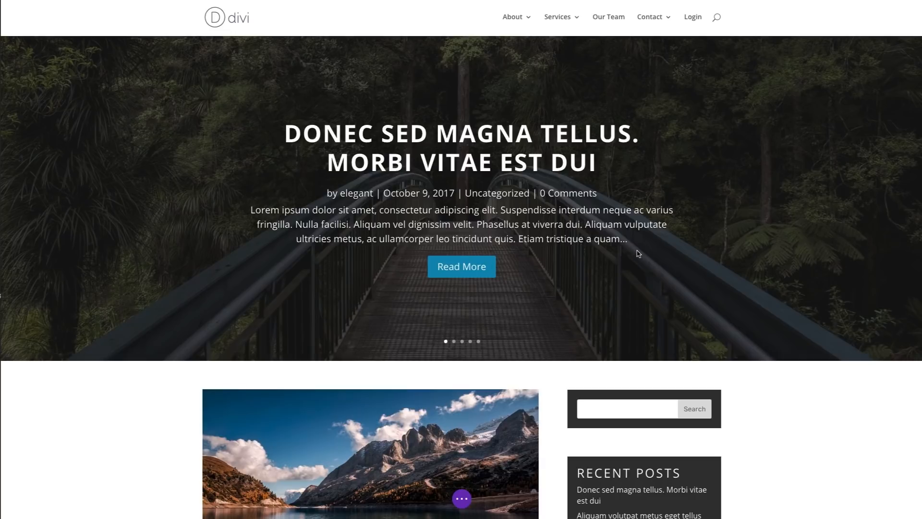
- Scroll through the page, then switch the builder to Wireframe view of its sections and modules
scroll("down", 3)
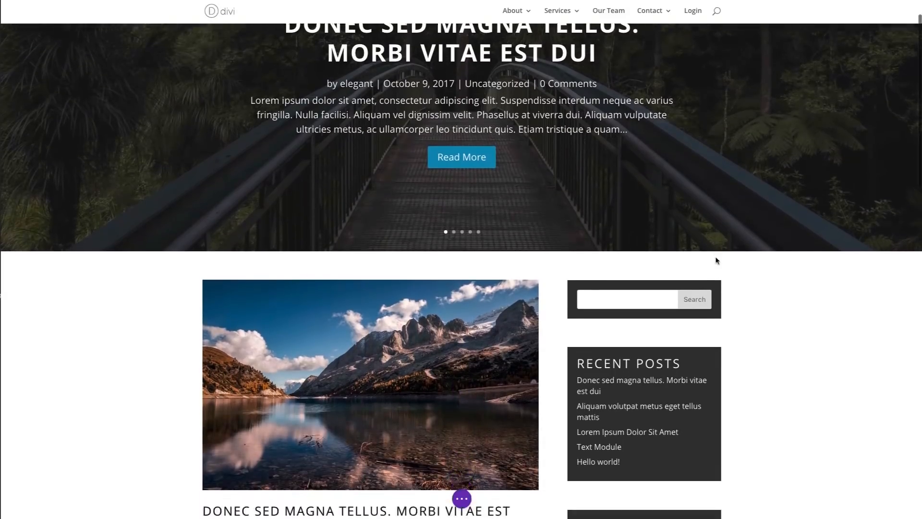
scroll("down", 3)
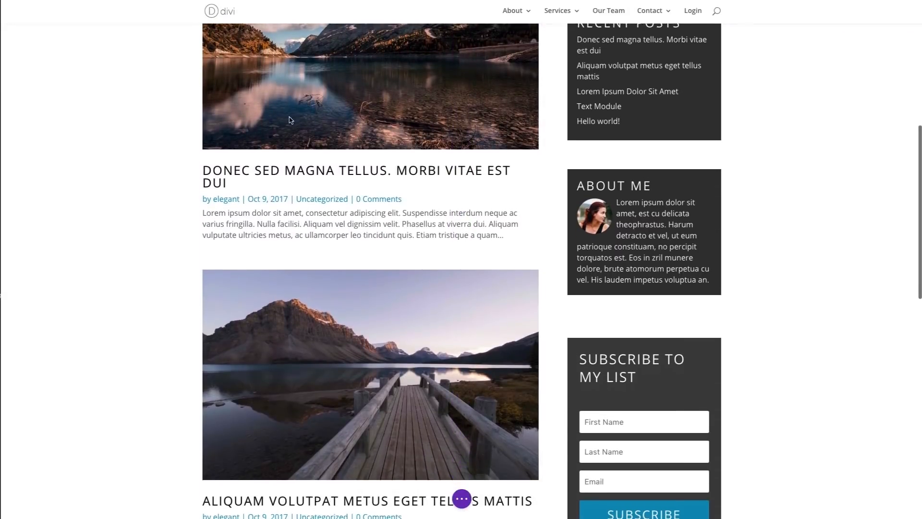
scroll("down", 3)
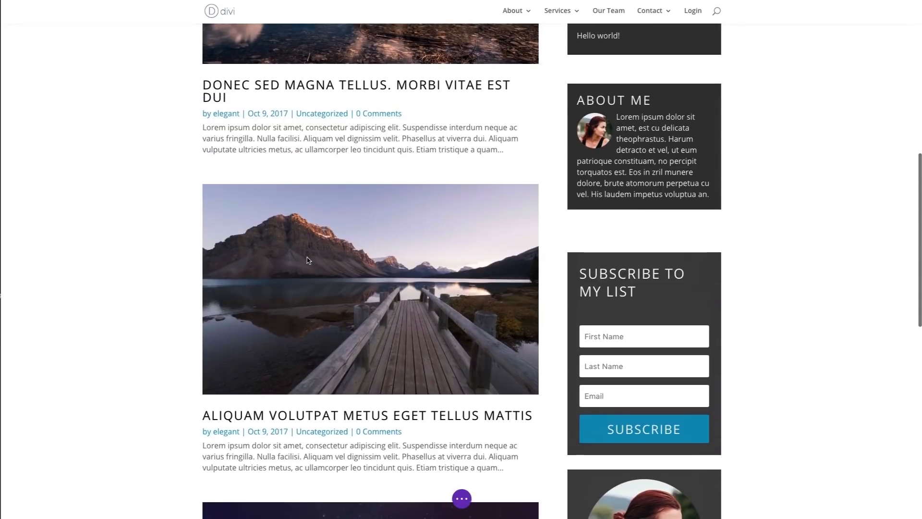
scroll("up", 3)
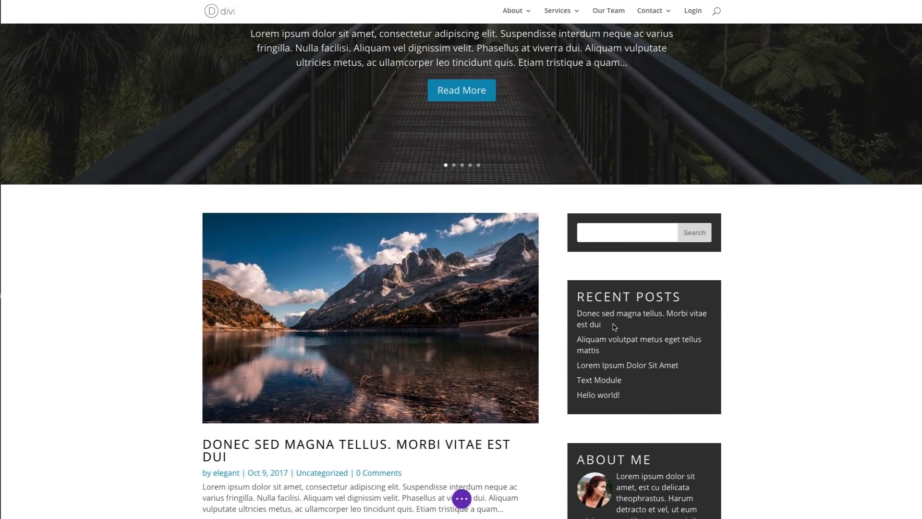
scroll("down", 3)
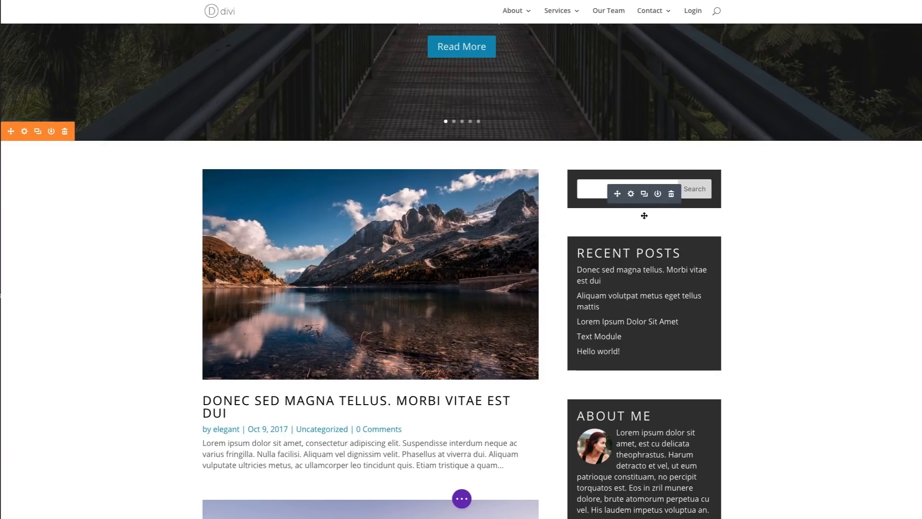
scroll("down", 3)
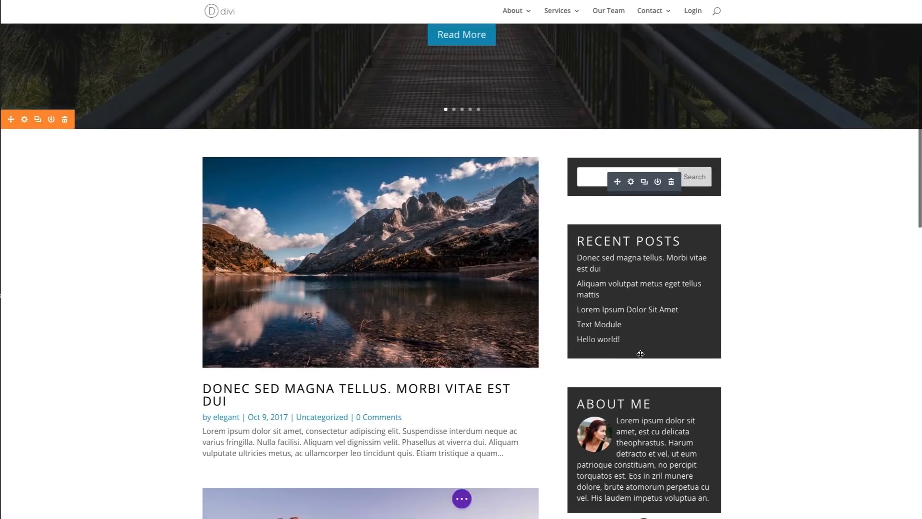
scroll("down", 3)
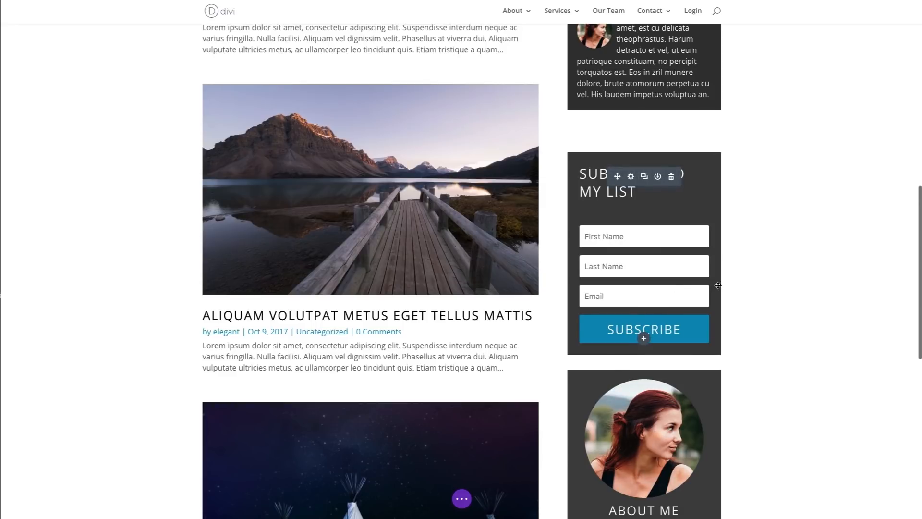
mouse_move(665, 274)
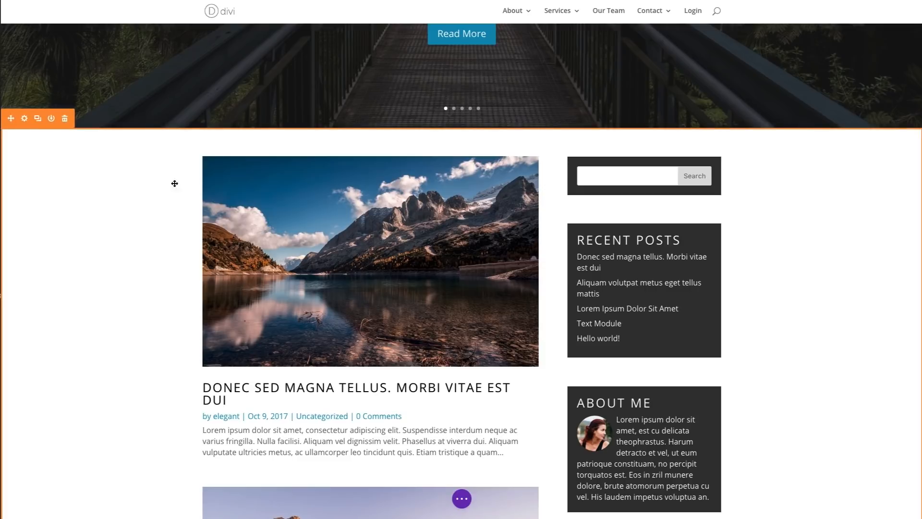
mouse_move(73, 160)
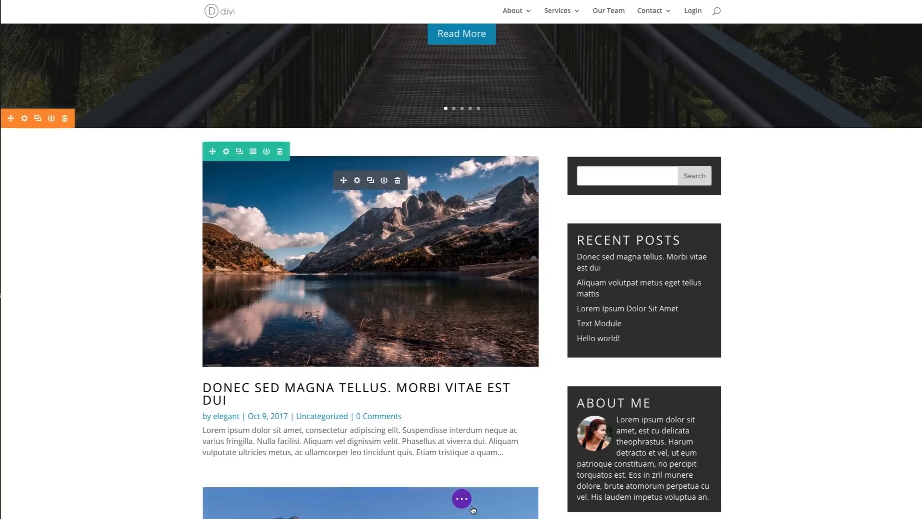
left_click(461, 498)
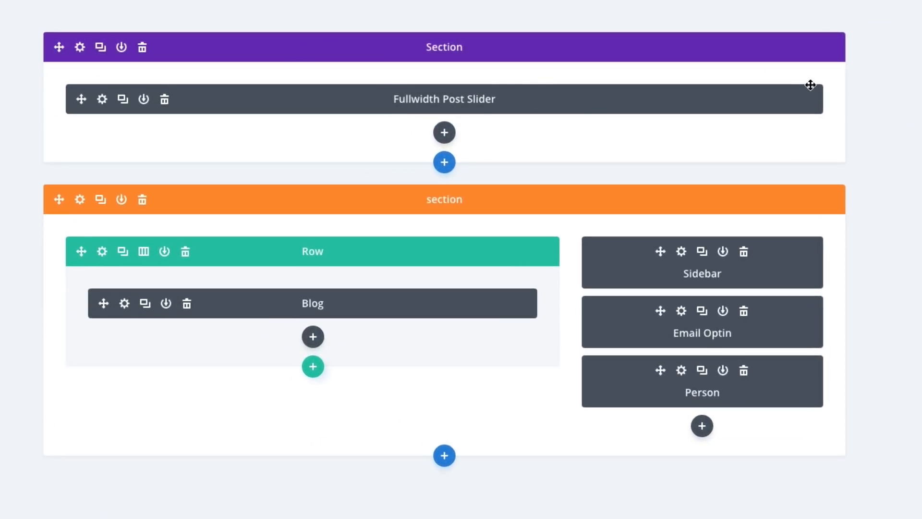
mouse_move(192, 201)
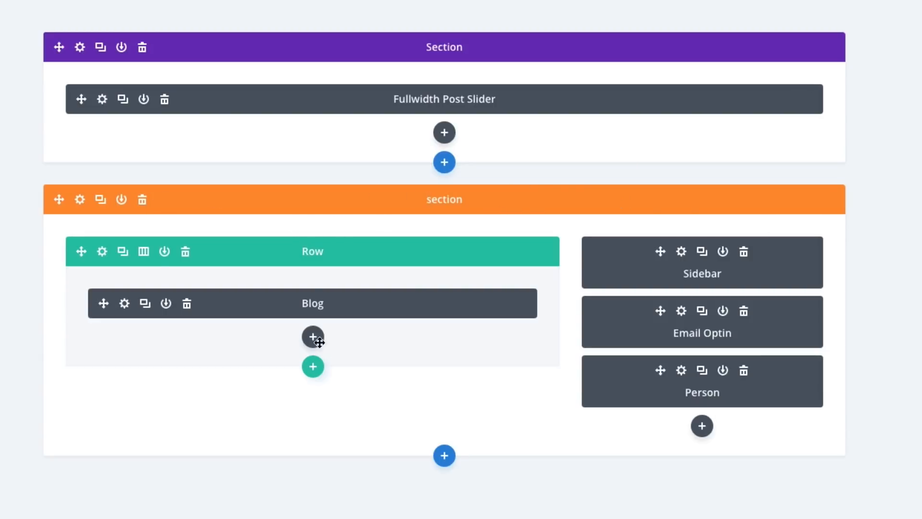
mouse_move(625, 193)
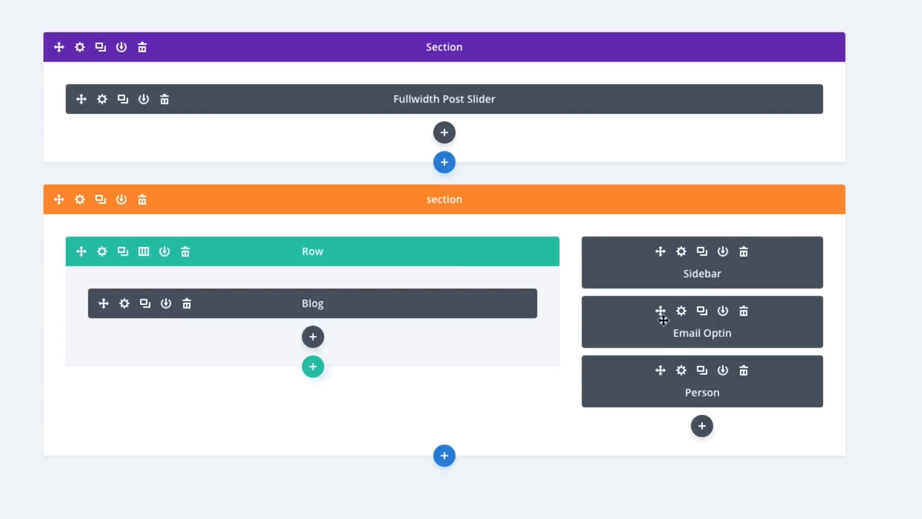
mouse_move(652, 274)
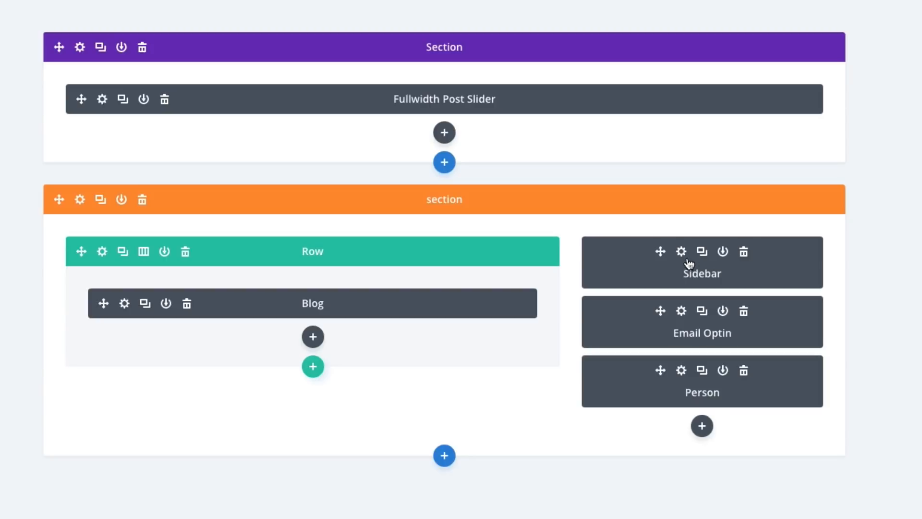
mouse_move(787, 260)
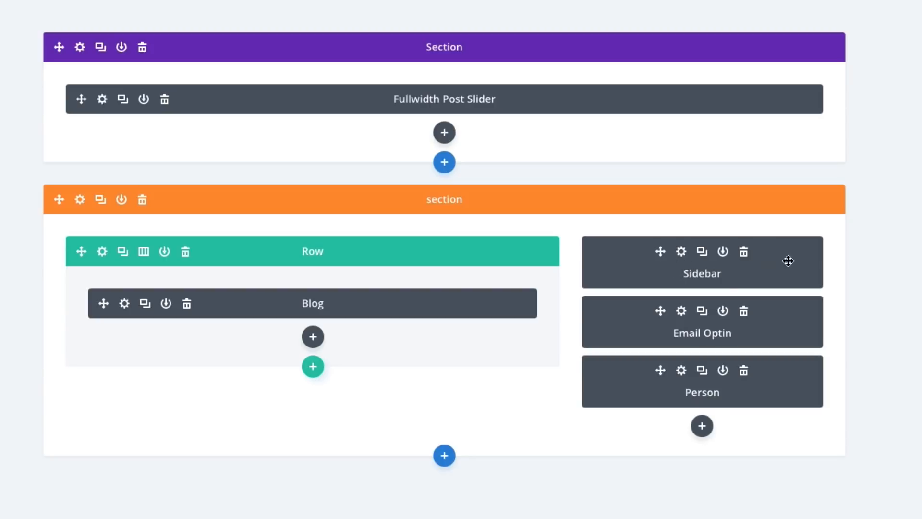
mouse_move(713, 355)
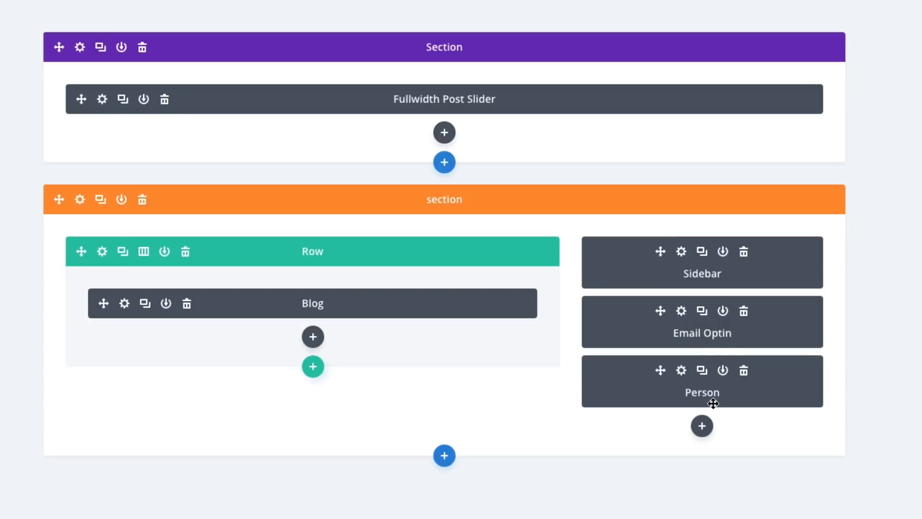
mouse_move(699, 407)
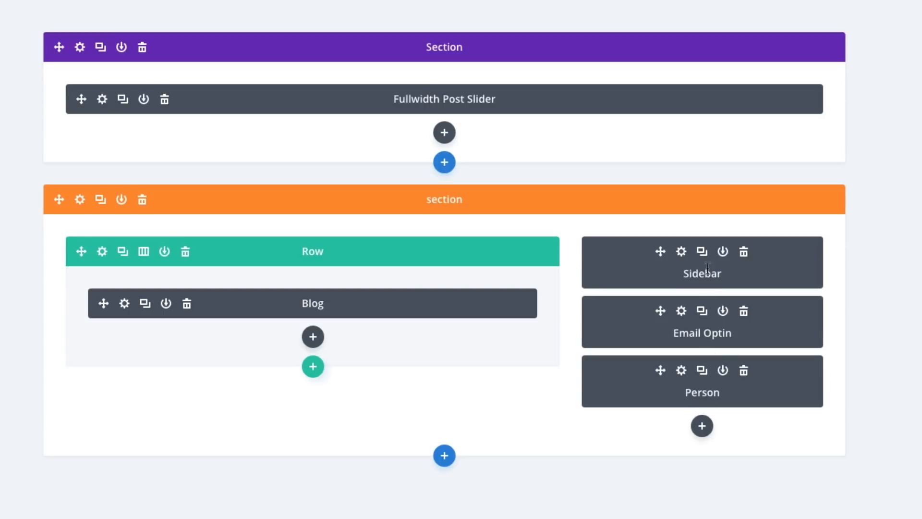
mouse_move(687, 219)
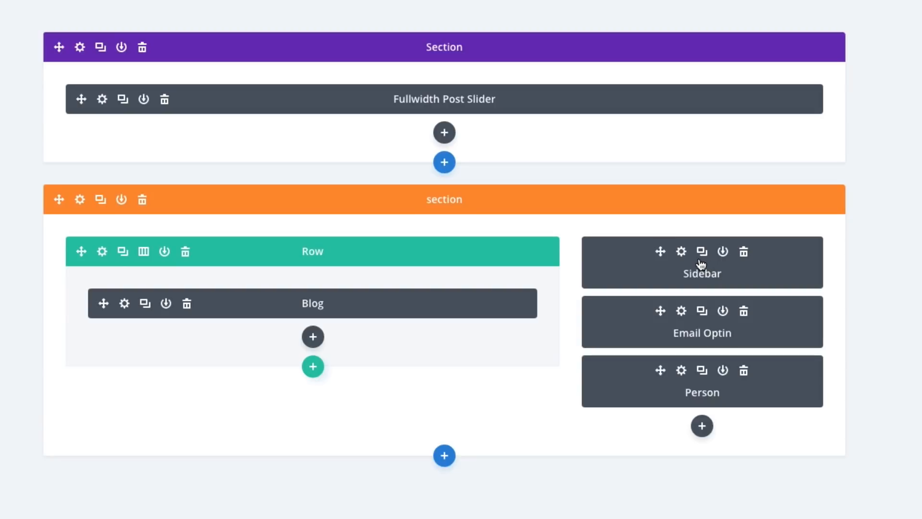
mouse_move(661, 275)
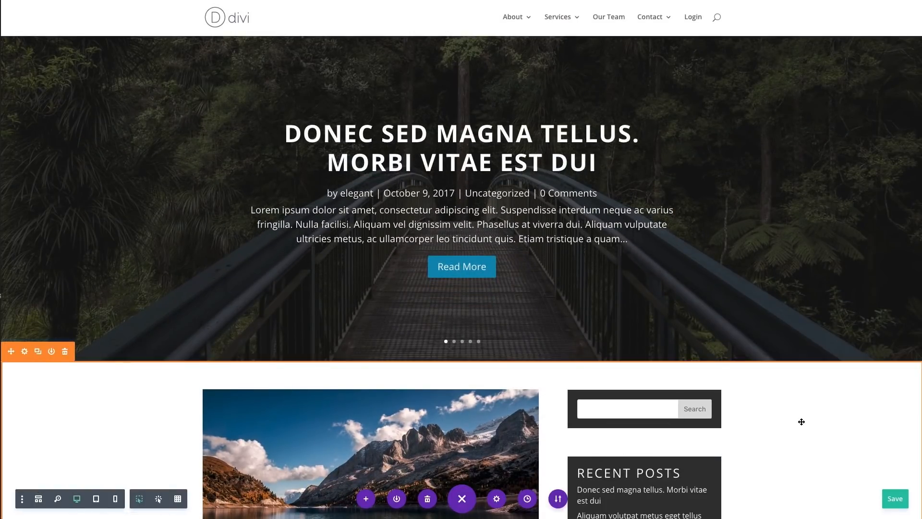
- Scroll down through the page preview with the blog and sidebar
scroll("down", 3)
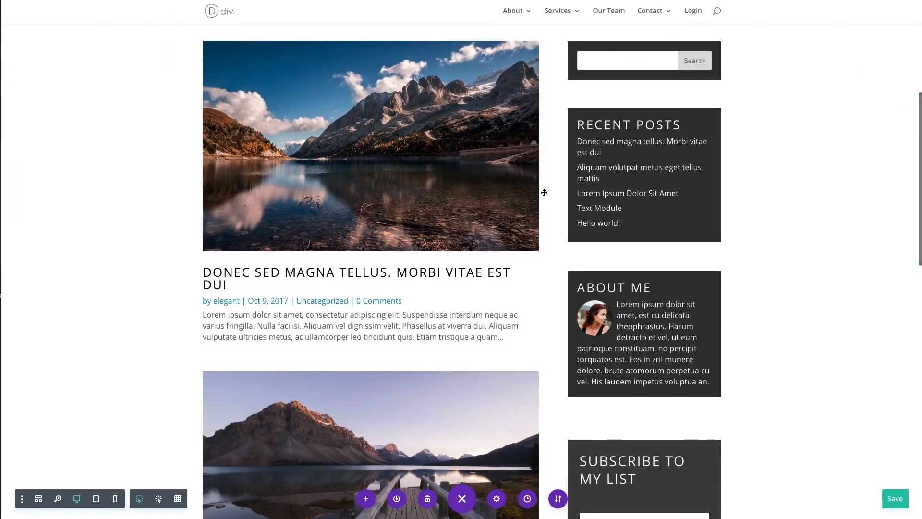
scroll("down", 3)
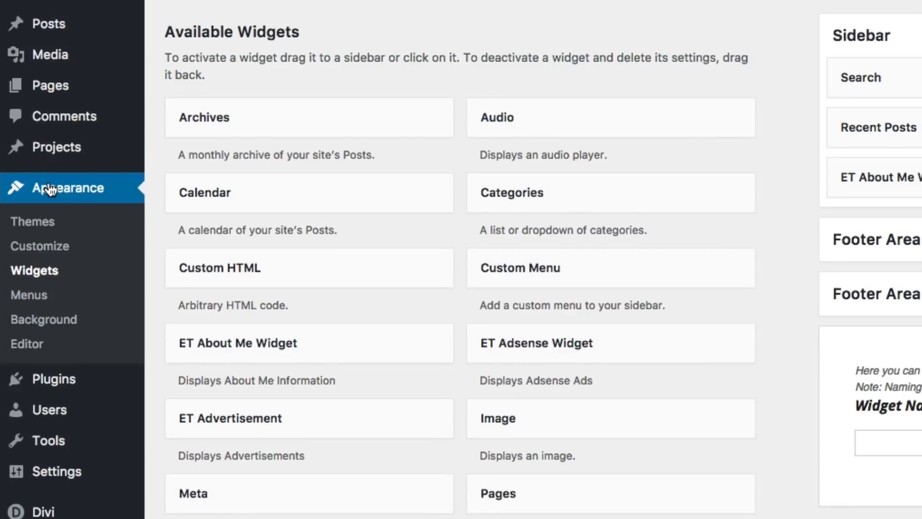
mouse_move(46, 280)
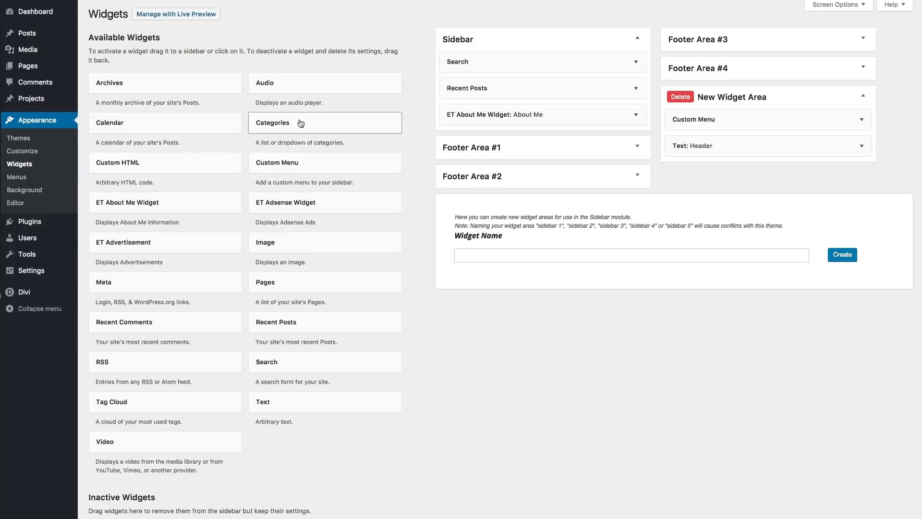
mouse_move(376, 225)
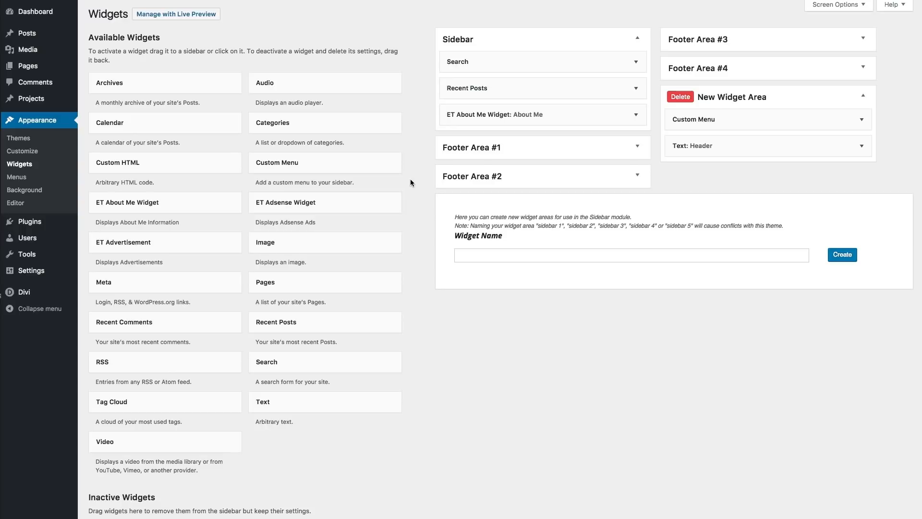
mouse_move(400, 261)
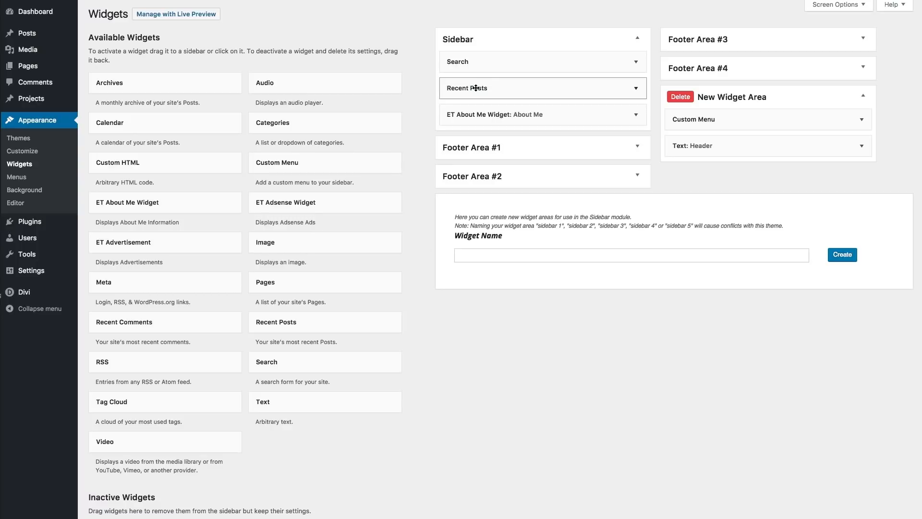
mouse_move(577, 95)
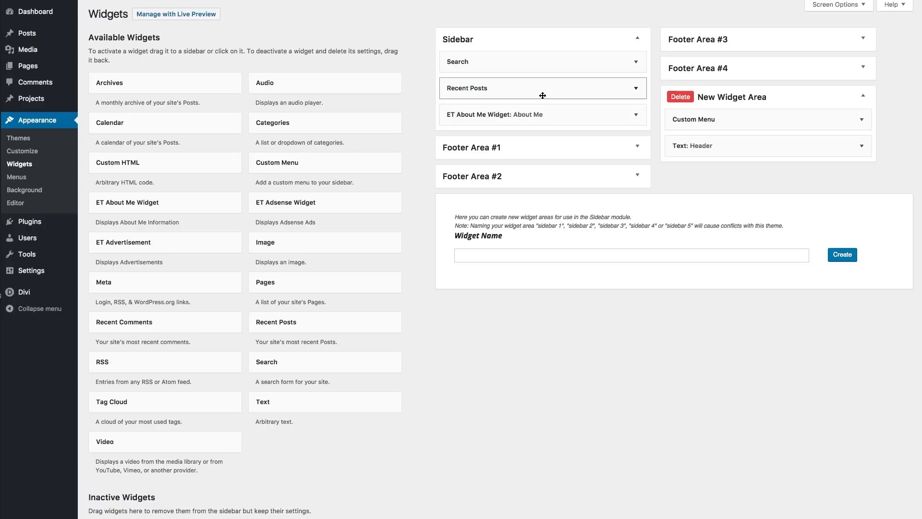
mouse_move(534, 85)
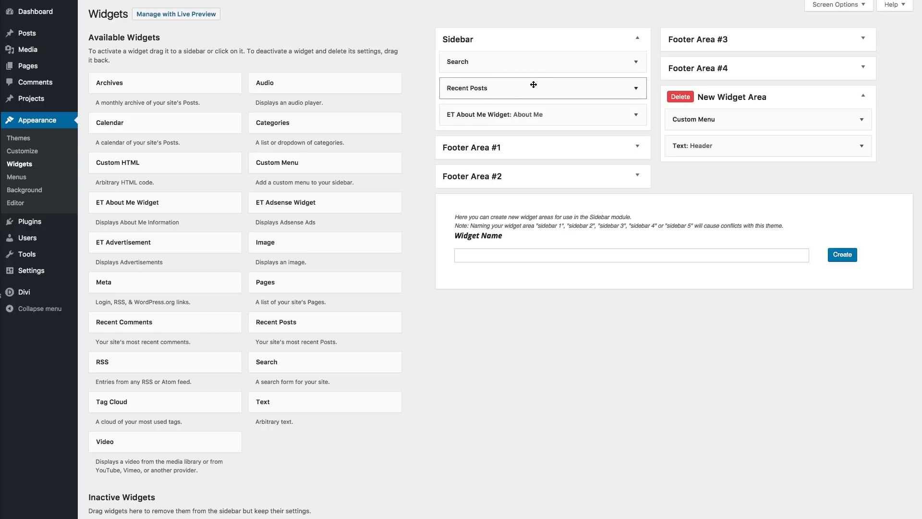
mouse_move(549, 102)
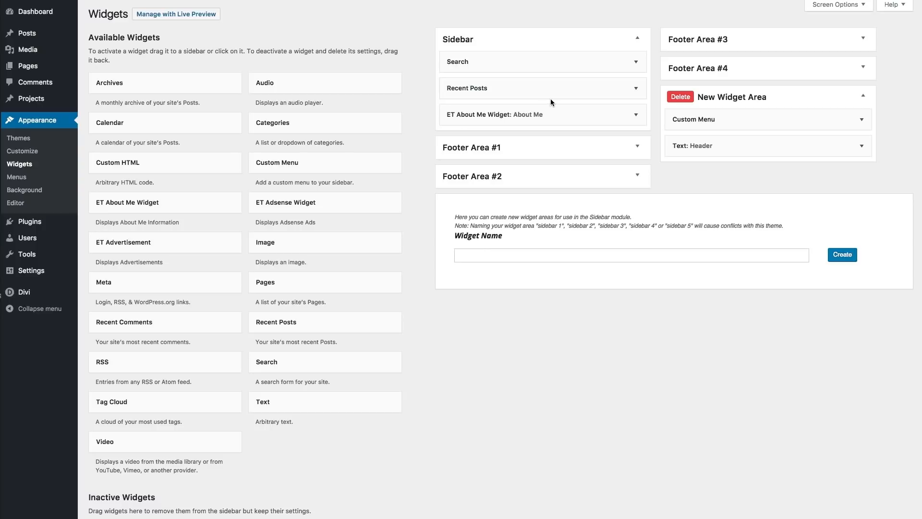
mouse_move(546, 102)
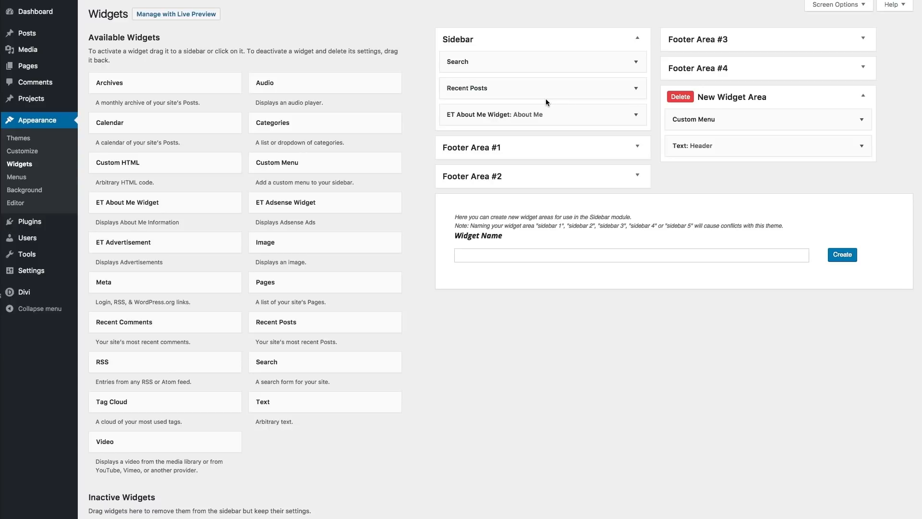
left_click(176, 14)
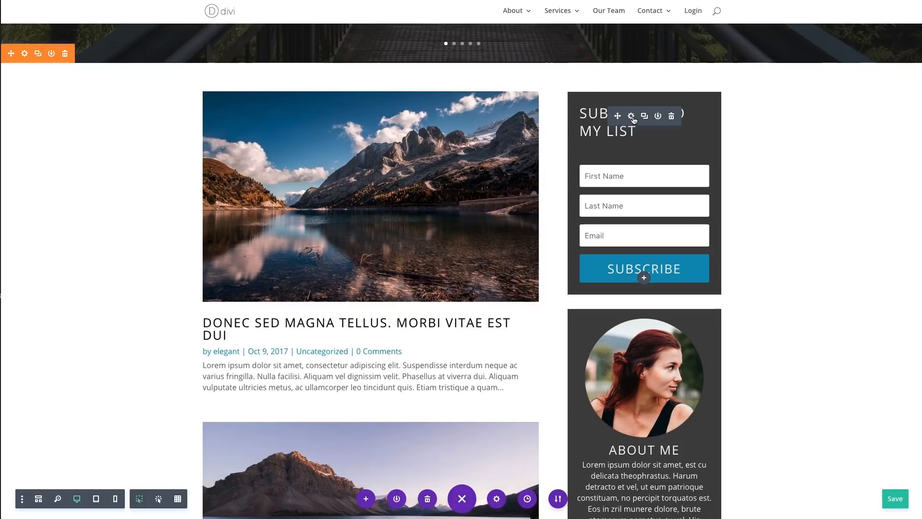
scroll("down", 3)
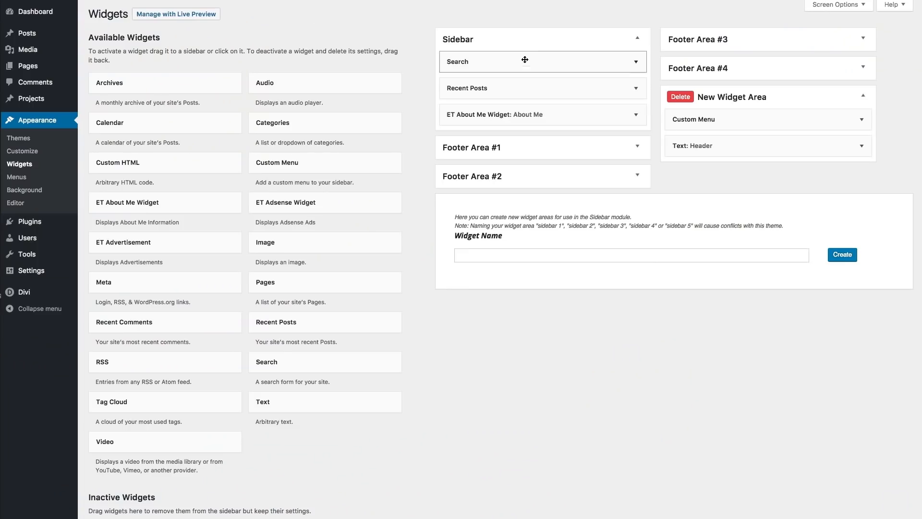
mouse_move(462, 85)
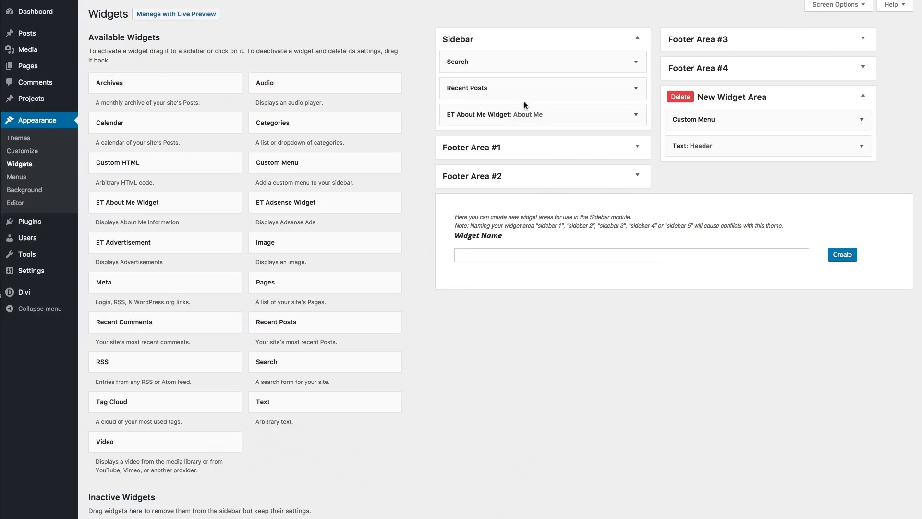
mouse_move(538, 243)
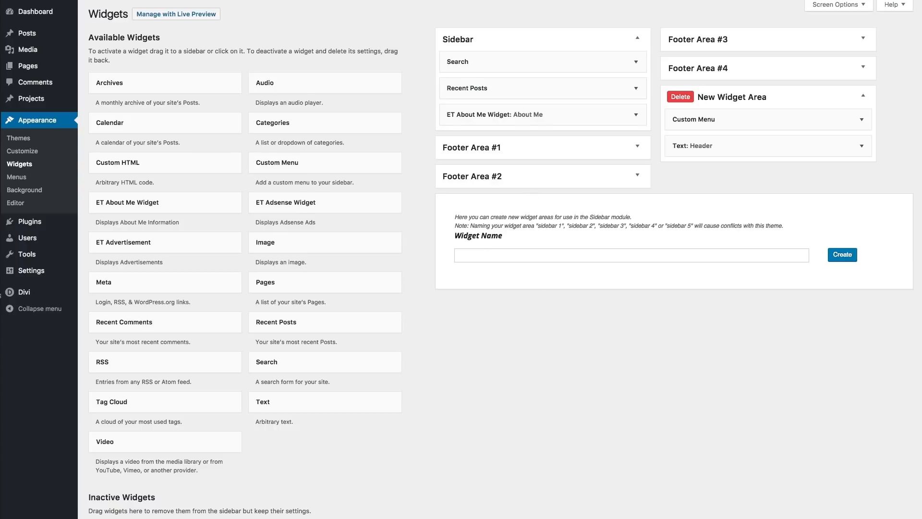
- Move Search, Recent Posts and About Me from Sidebar into Inactive Widgets
left_click(176, 14)
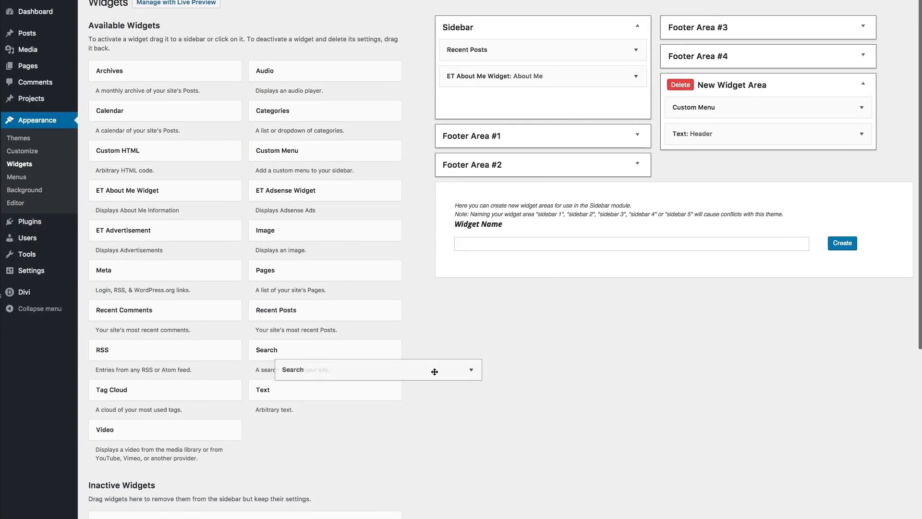
scroll("down", 3)
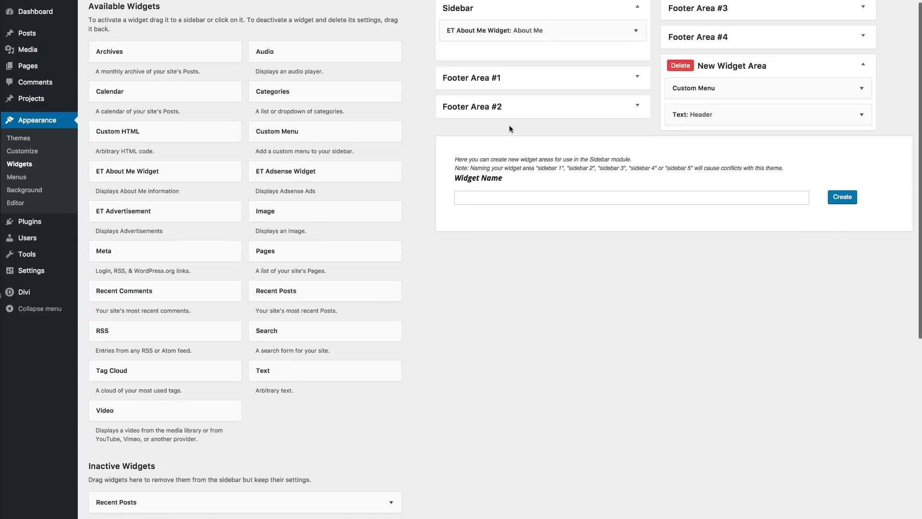
left_click_drag(541, 30, 235, 507)
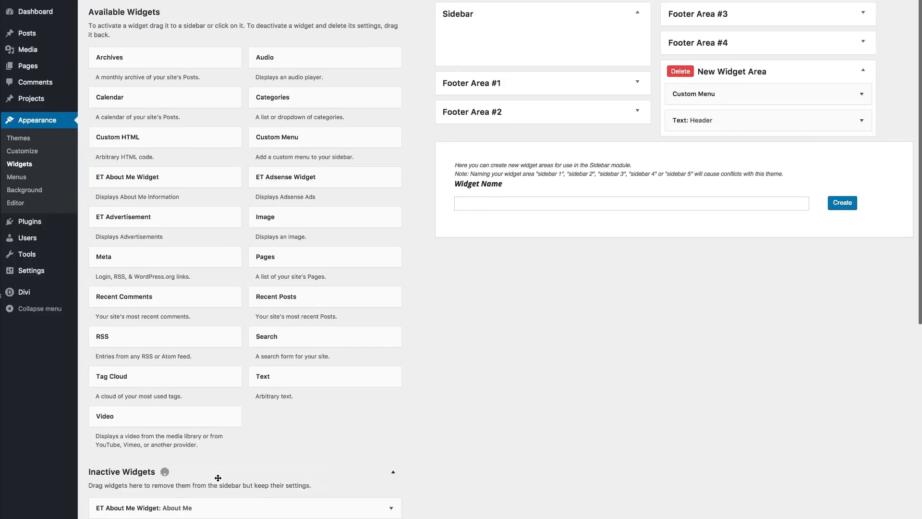
- Delete the New Widget Area and collapse the now-empty Sidebar
left_click(863, 71)
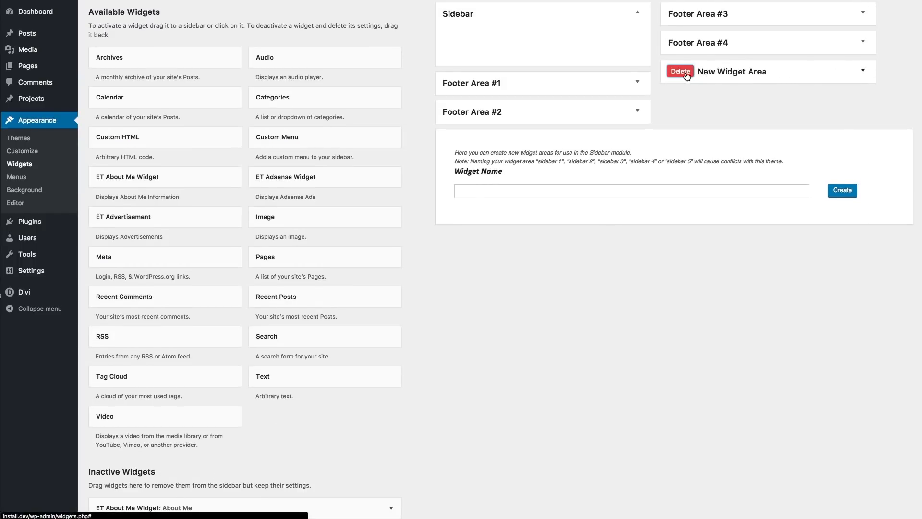
left_click(680, 72)
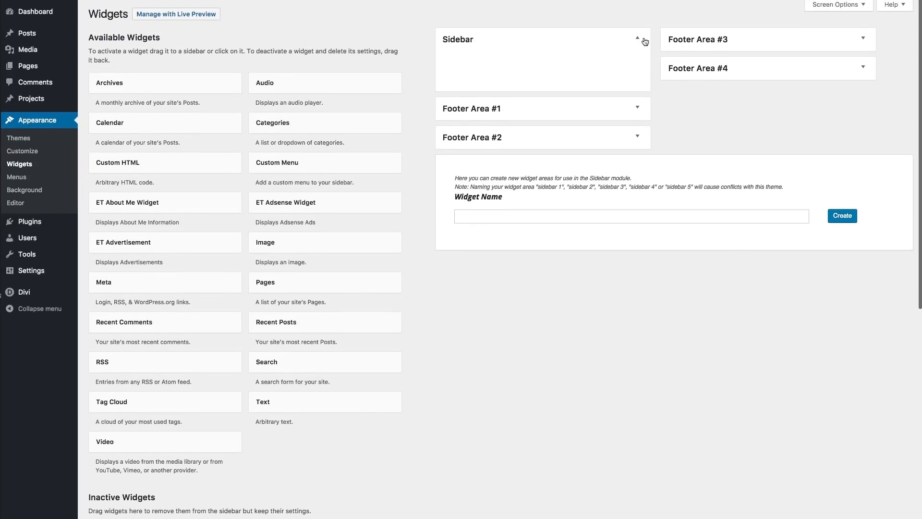
left_click(637, 39)
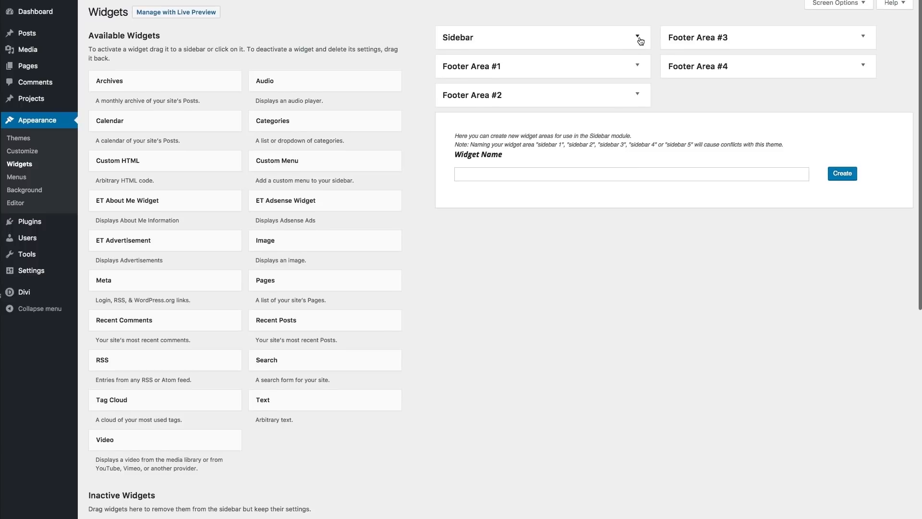
- Reopen Sidebar and drag Search, Recent Posts and About Me back into it
left_click(637, 38)
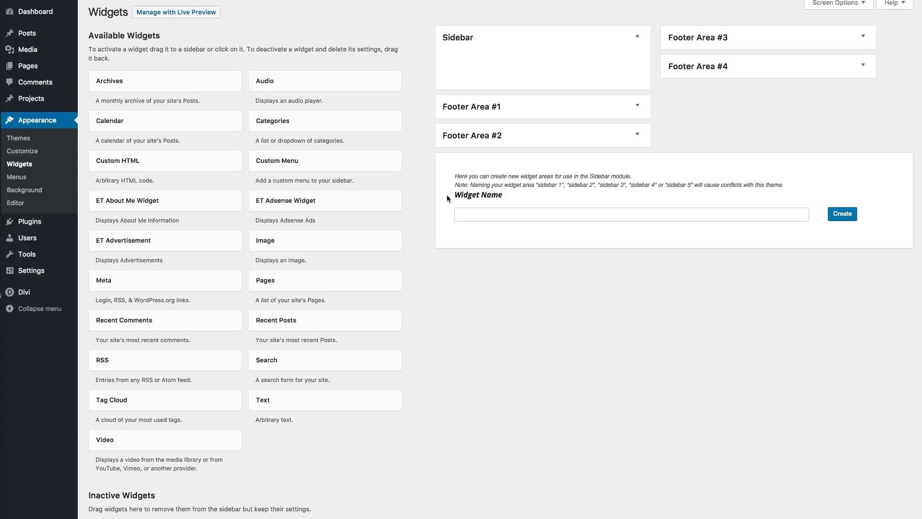
mouse_move(455, 210)
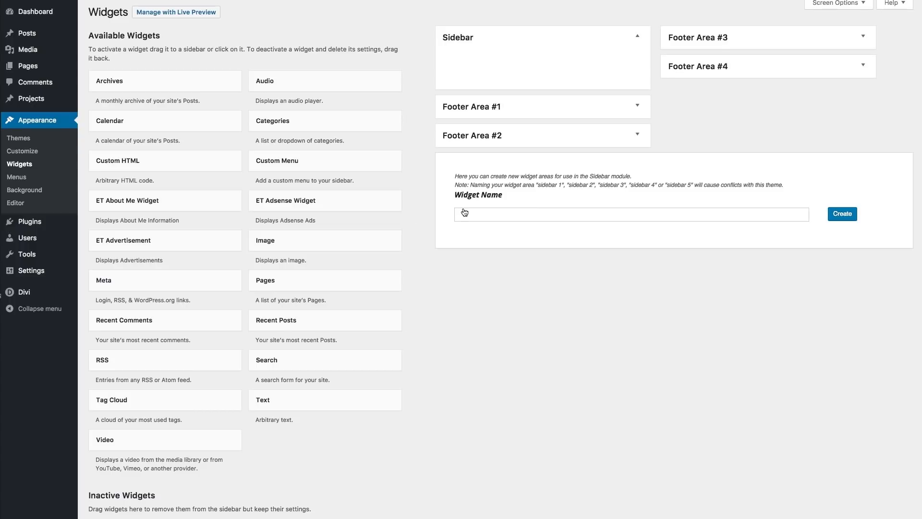
scroll("down", 3)
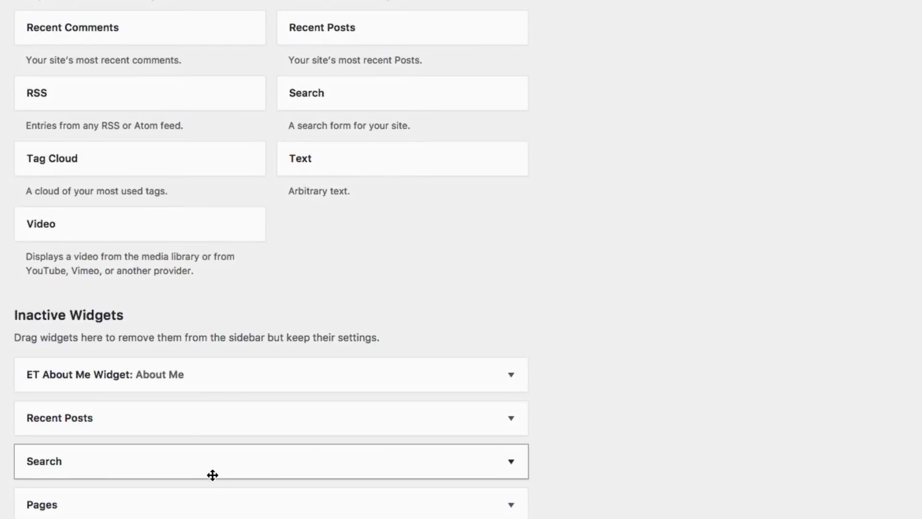
scroll("down", 3)
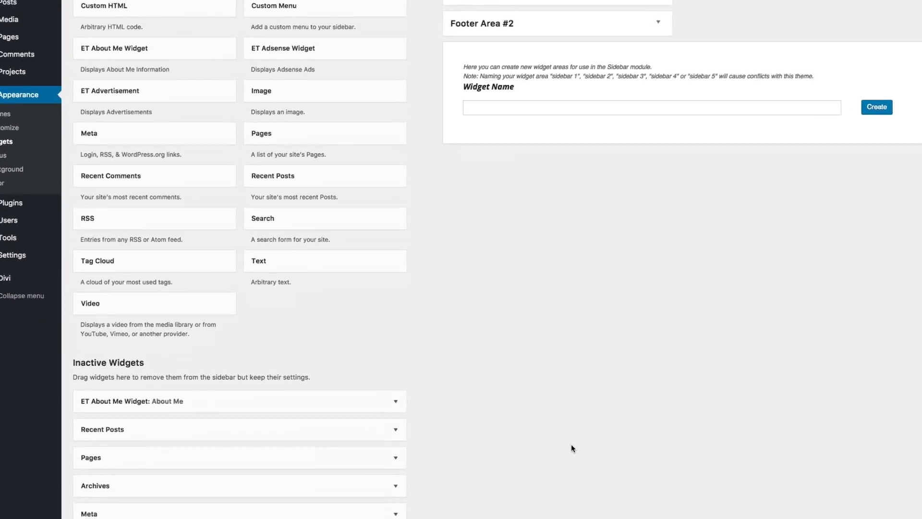
scroll("down", 3)
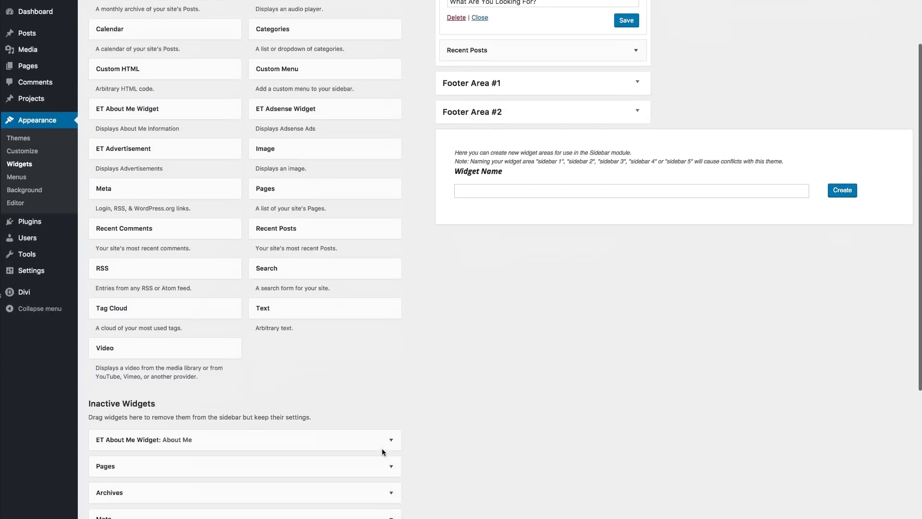
scroll("down", 3)
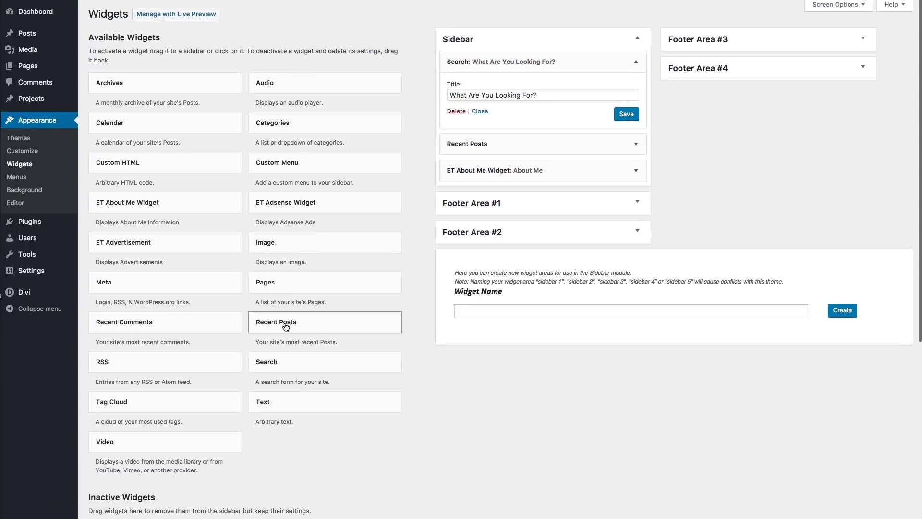
- Collapse the Search and About Me widget panels in the Sidebar
left_click(541, 170)
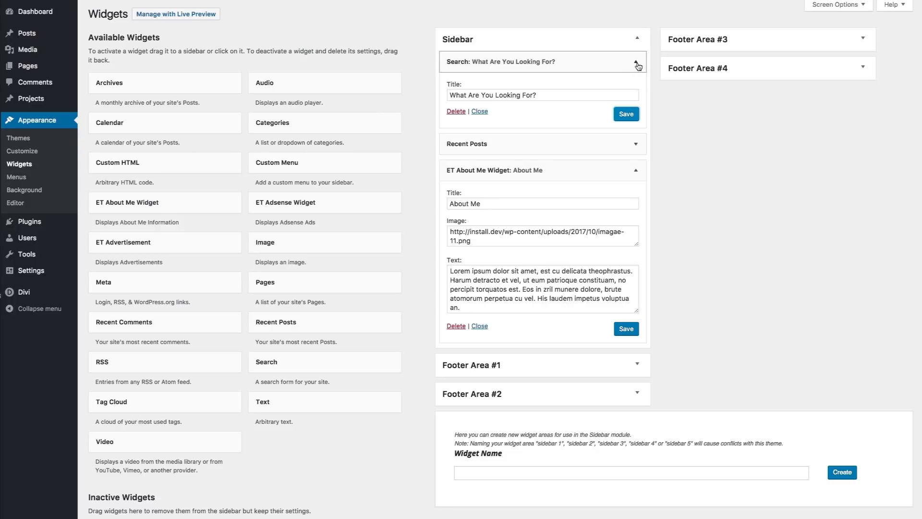
left_click(637, 61)
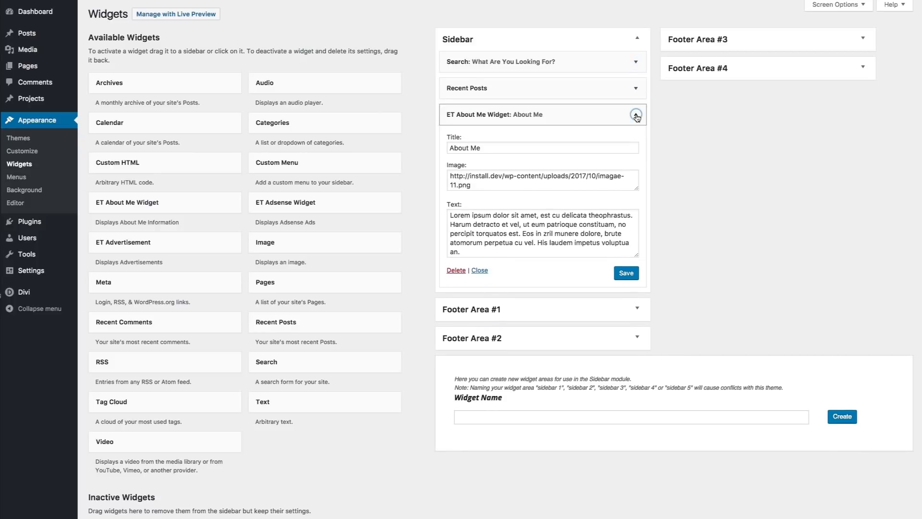
left_click(636, 114)
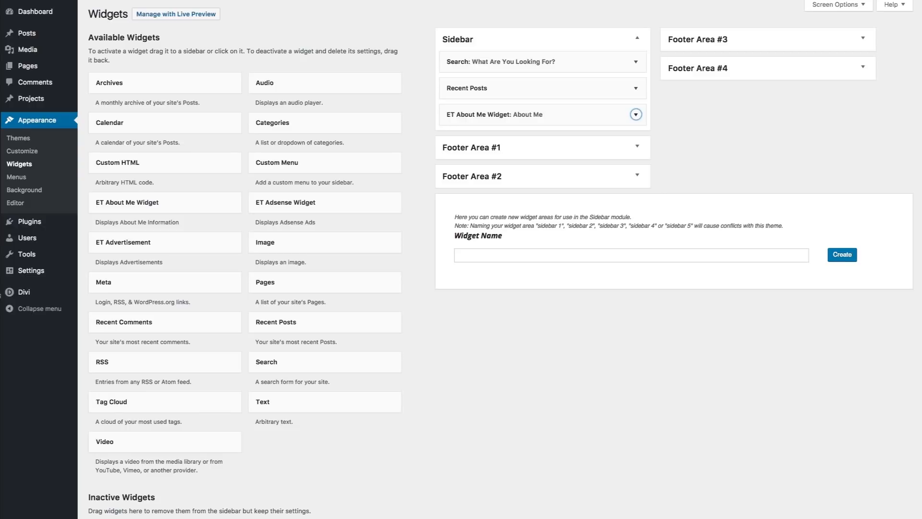
- Back in the builder, insert a Sidebar module below About Me via the 'side' module search
left_click(176, 14)
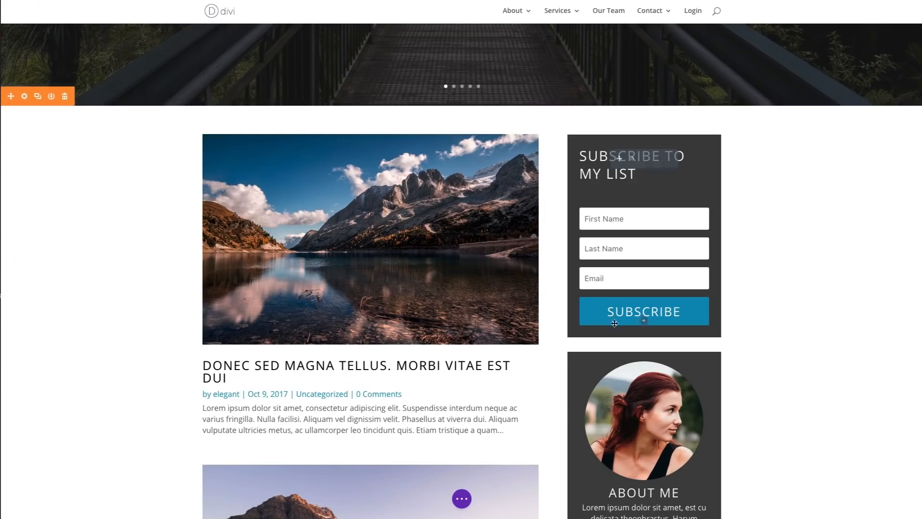
scroll("down", 3)
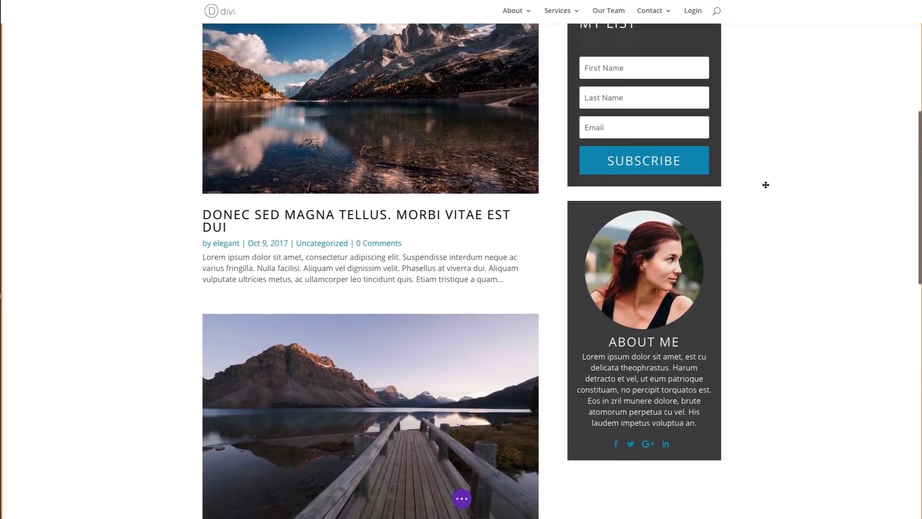
scroll("down", 3)
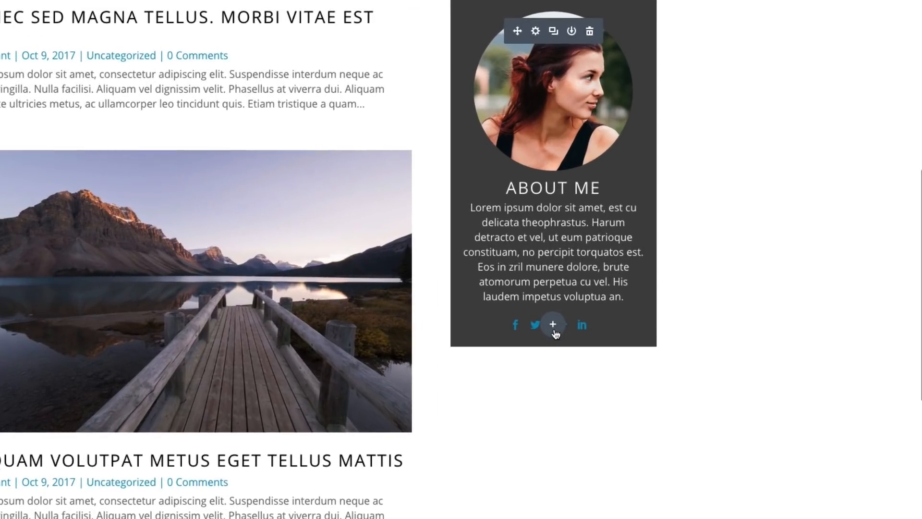
left_click(552, 323)
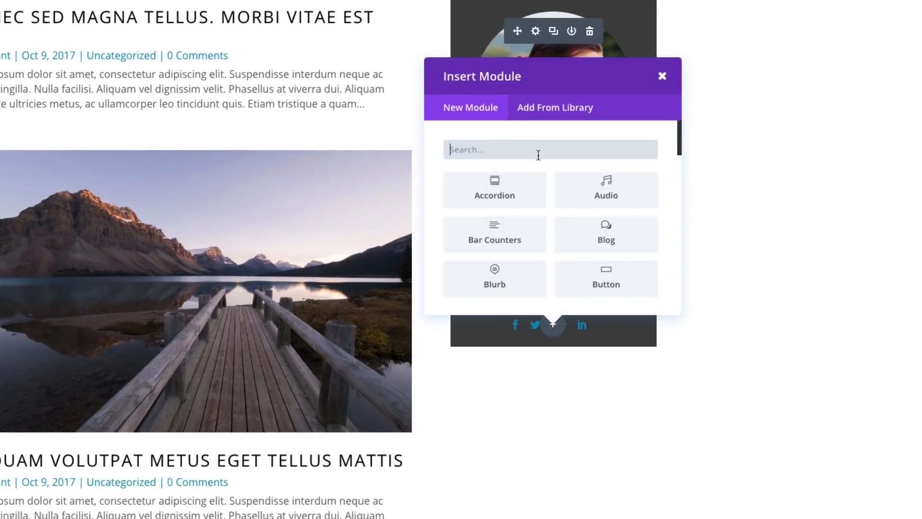
type("side")
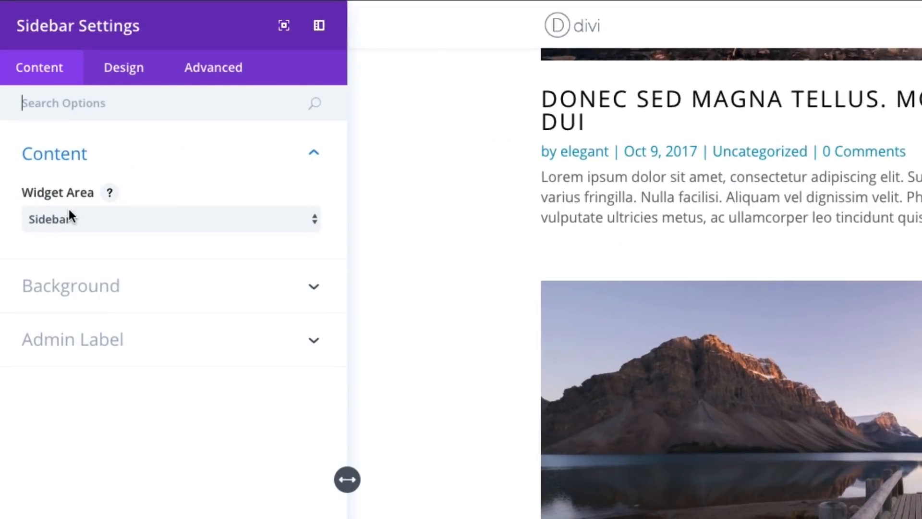
mouse_move(293, 228)
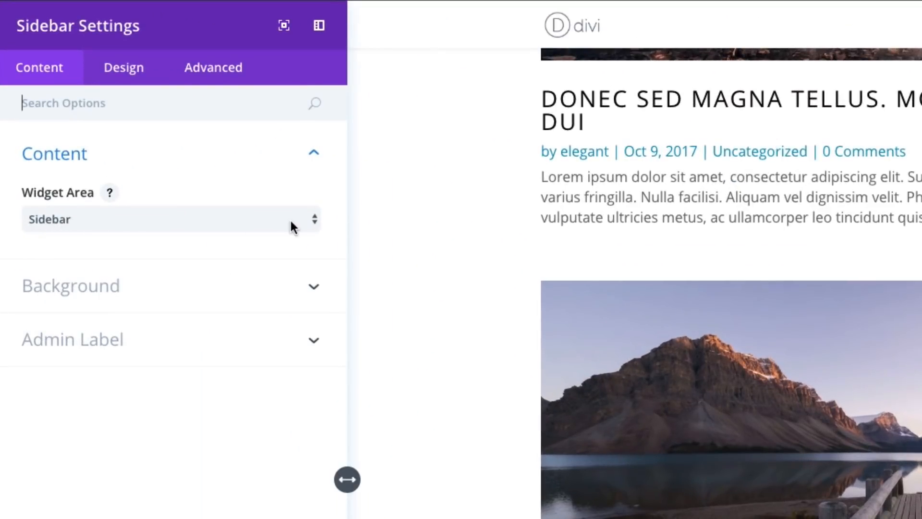
left_click(167, 219)
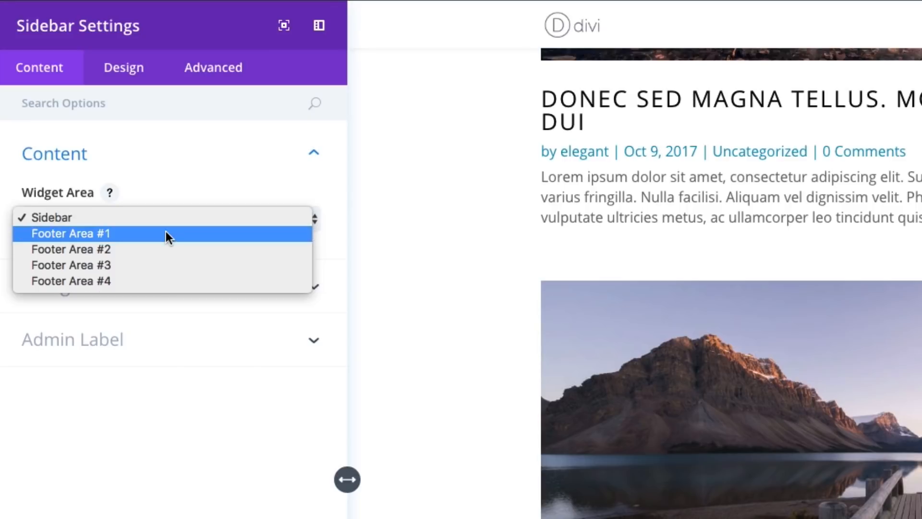
mouse_move(164, 218)
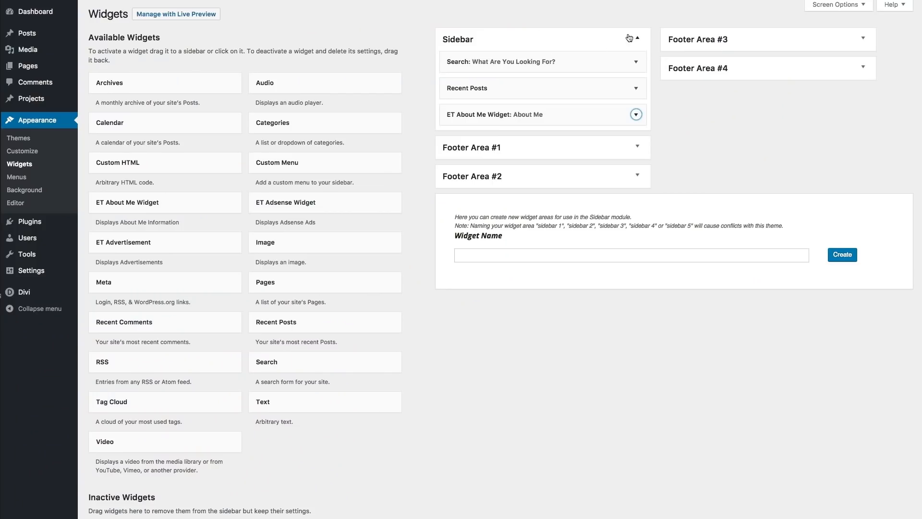
left_click(637, 39)
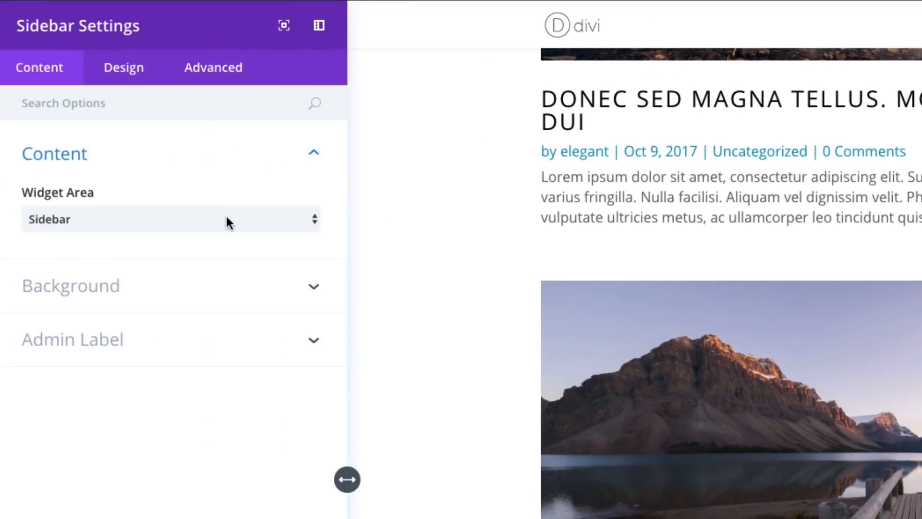
left_click(170, 219)
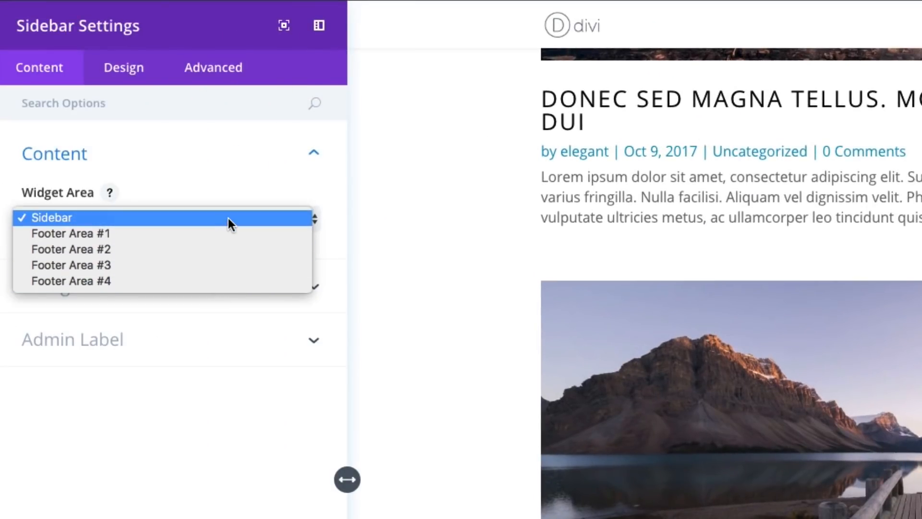
left_click(52, 217)
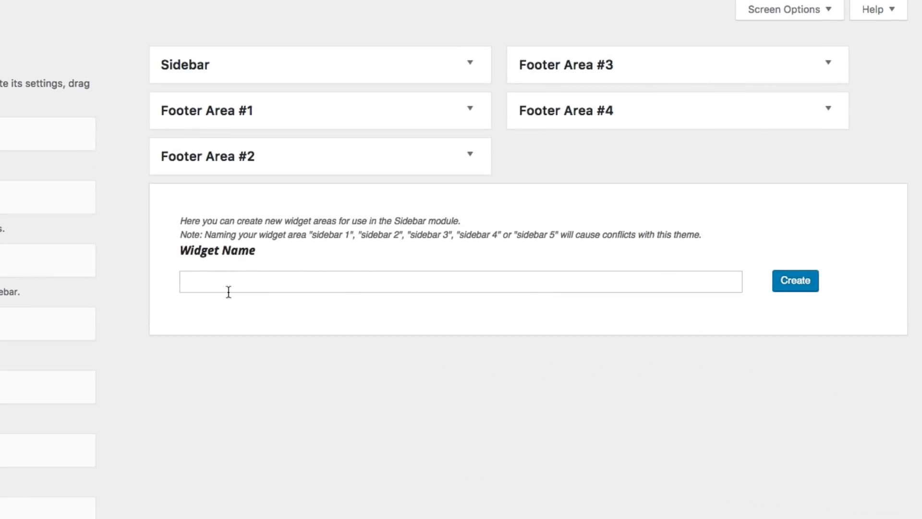
mouse_move(330, 271)
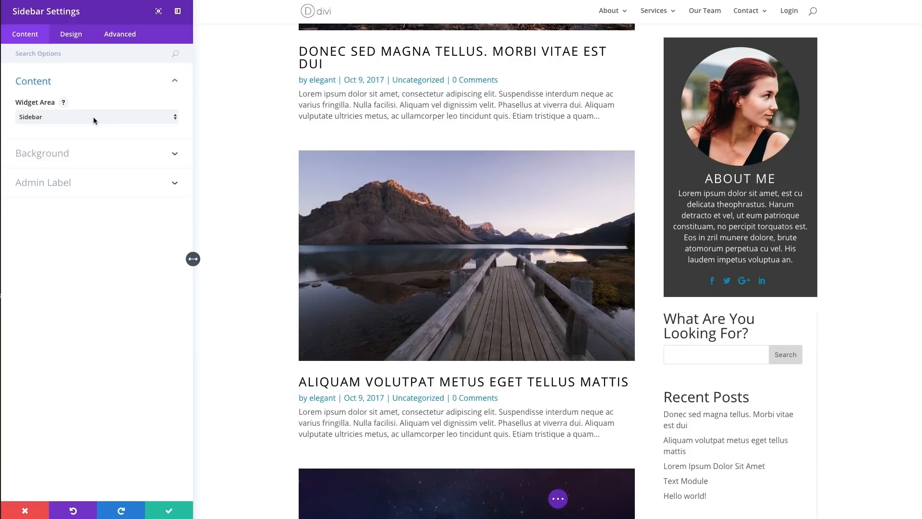
mouse_move(99, 121)
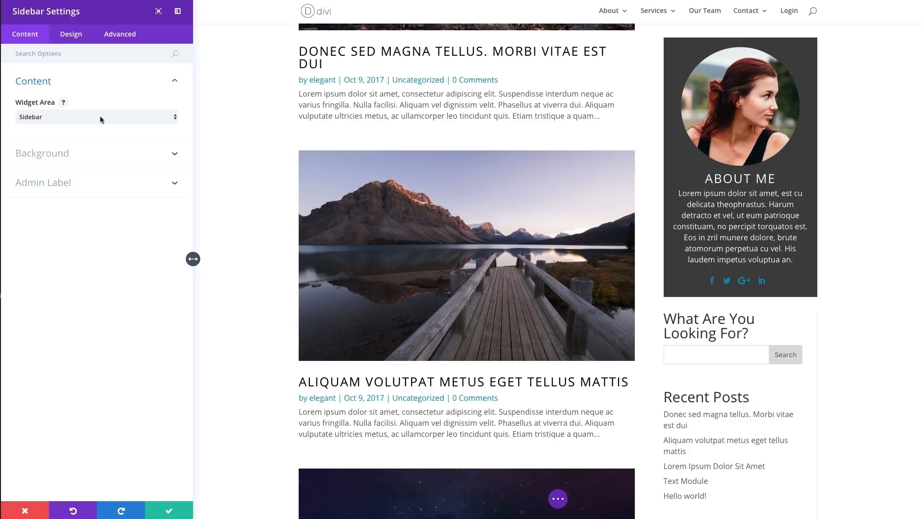
- Keep Sidebar as the module's Widget Area and close its settings
scroll("down", 3)
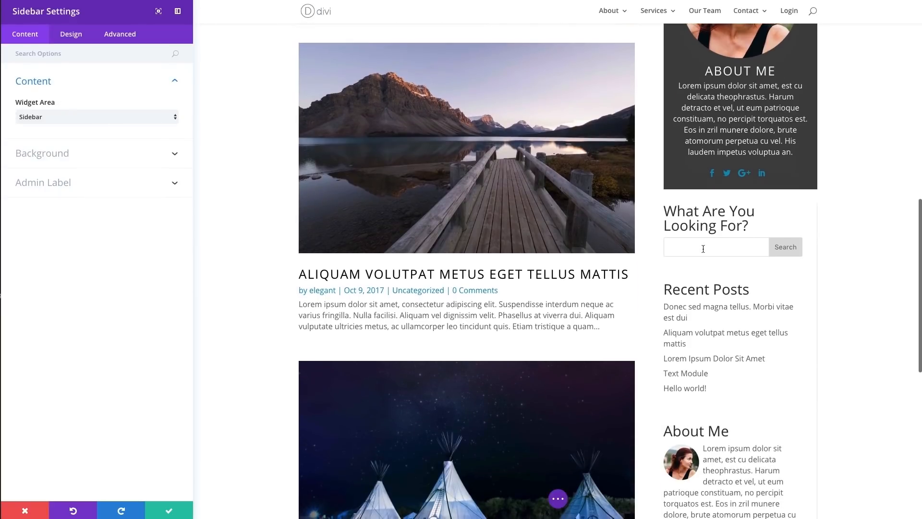
scroll("down", 3)
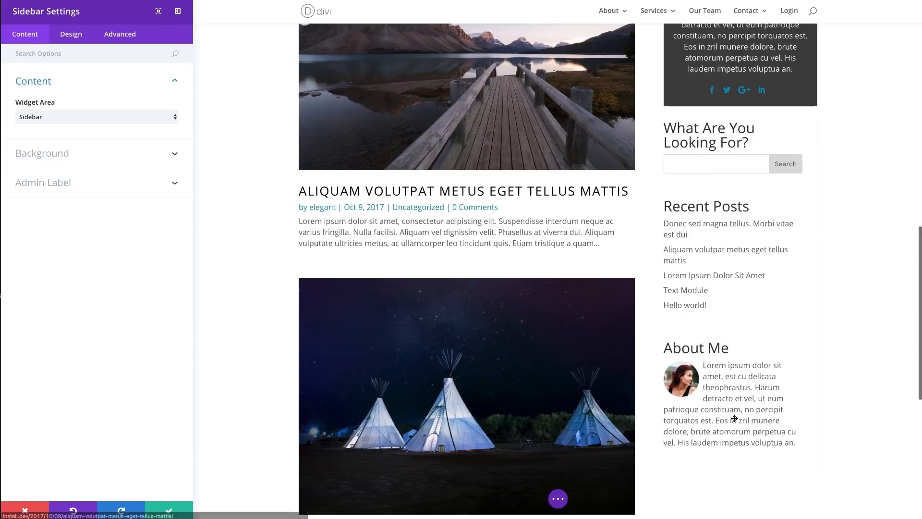
mouse_move(757, 265)
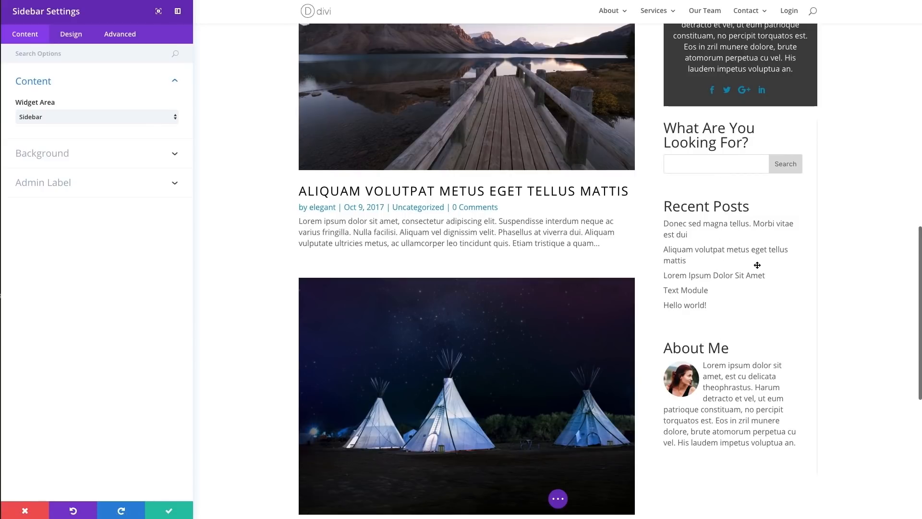
mouse_move(786, 318)
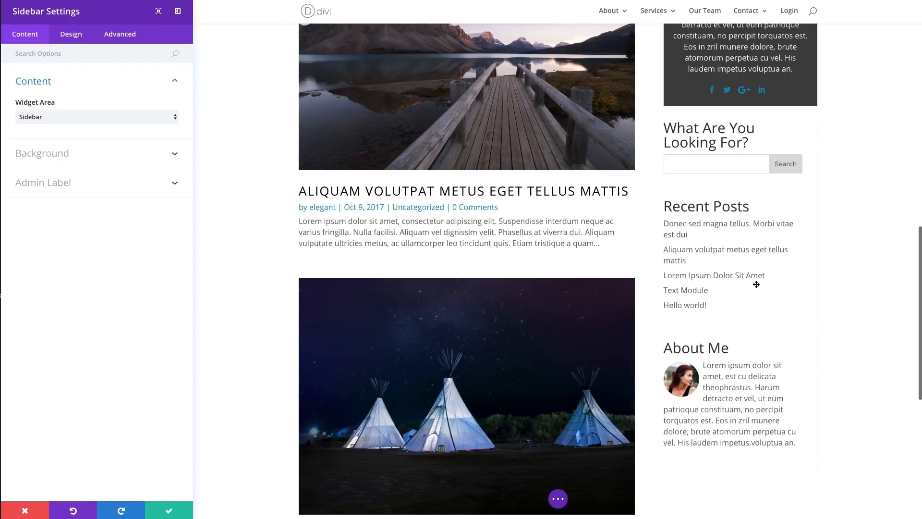
left_click(94, 117)
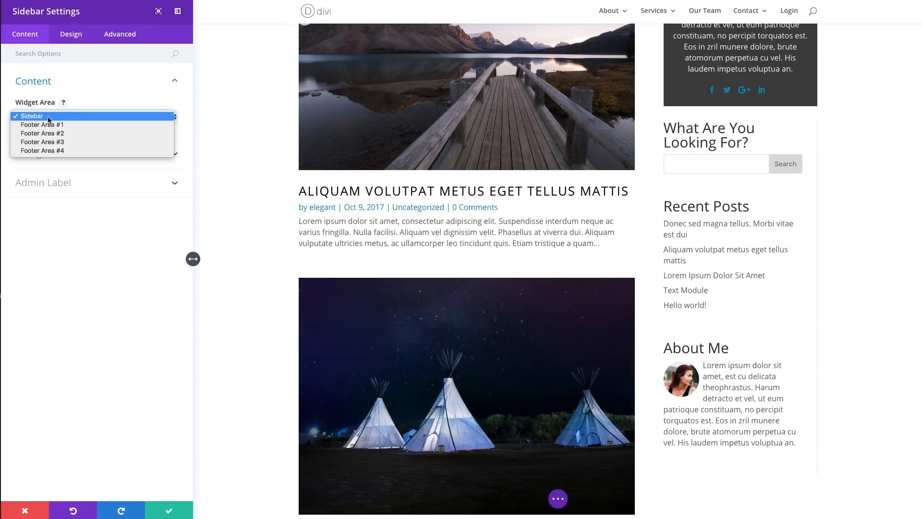
left_click(32, 116)
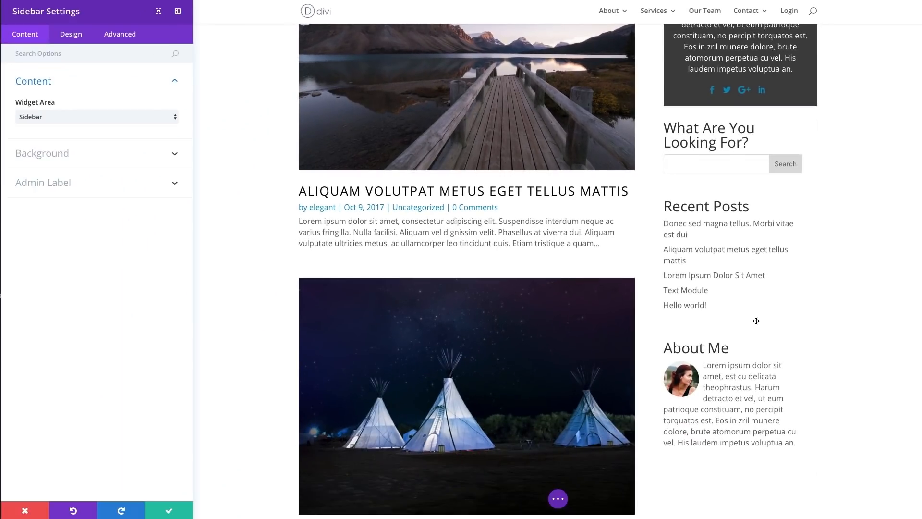
mouse_move(744, 407)
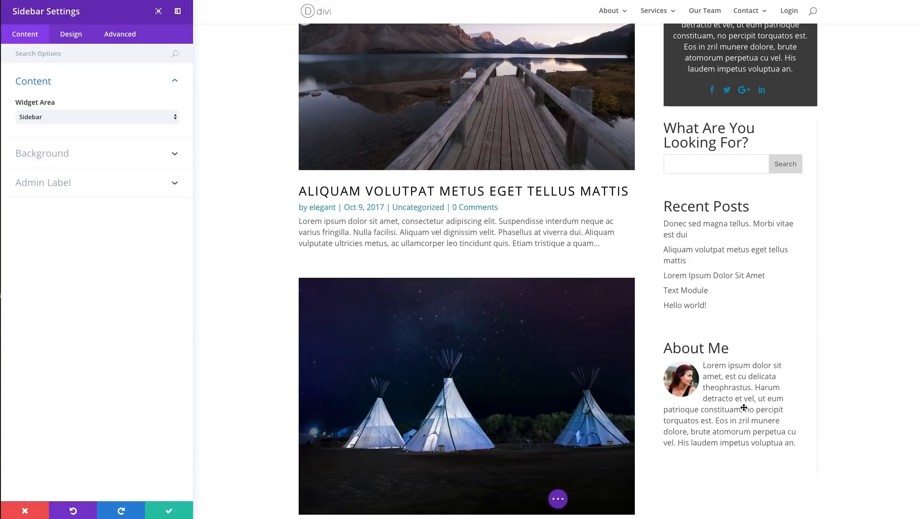
left_click(169, 510)
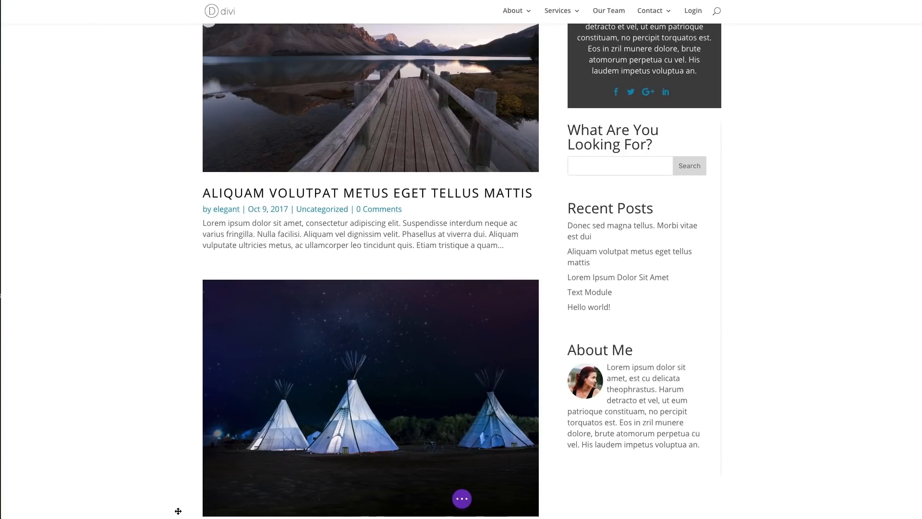
scroll("down", 3)
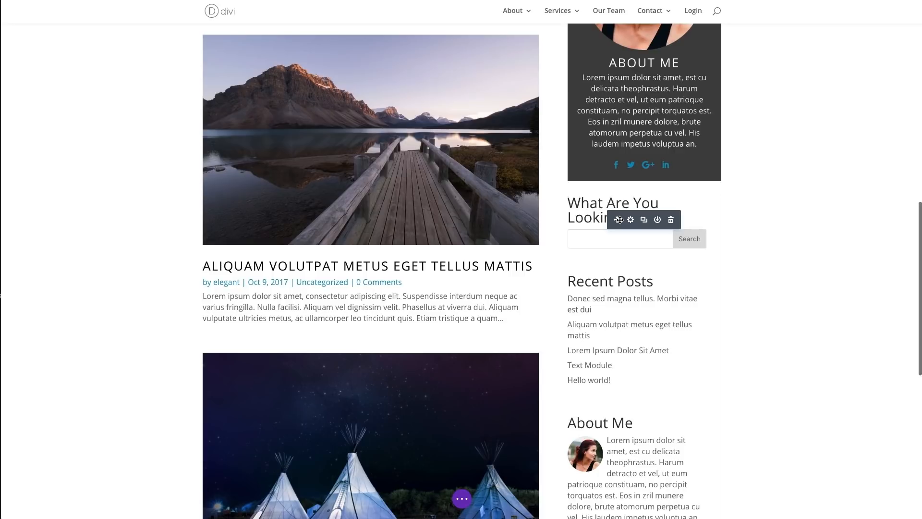
scroll("up", 3)
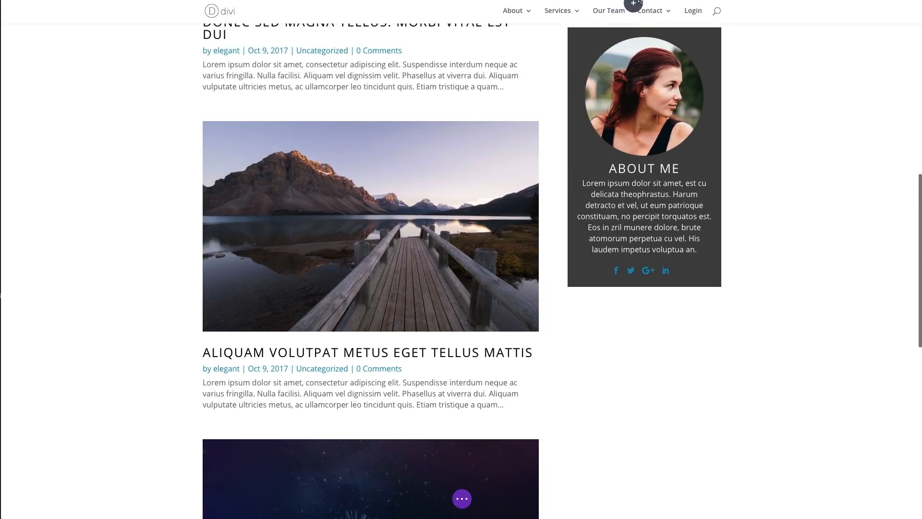
scroll("up", 3)
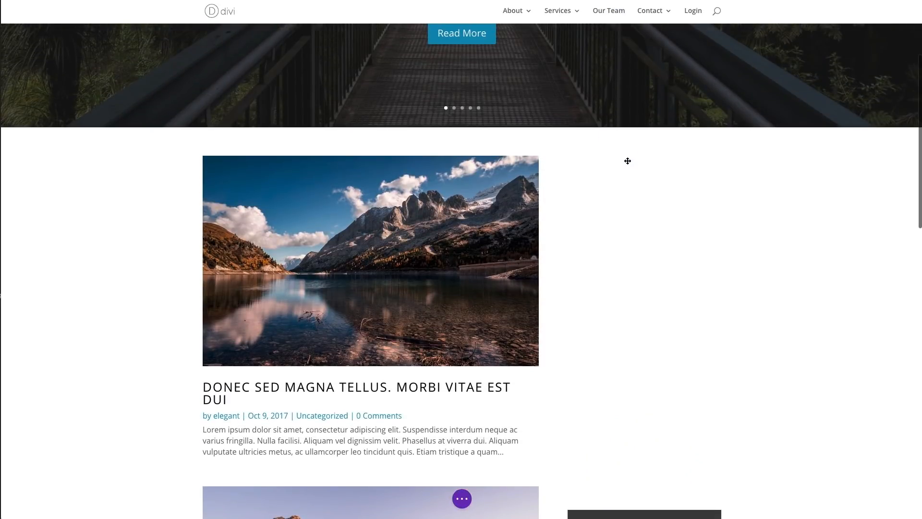
scroll("down", 3)
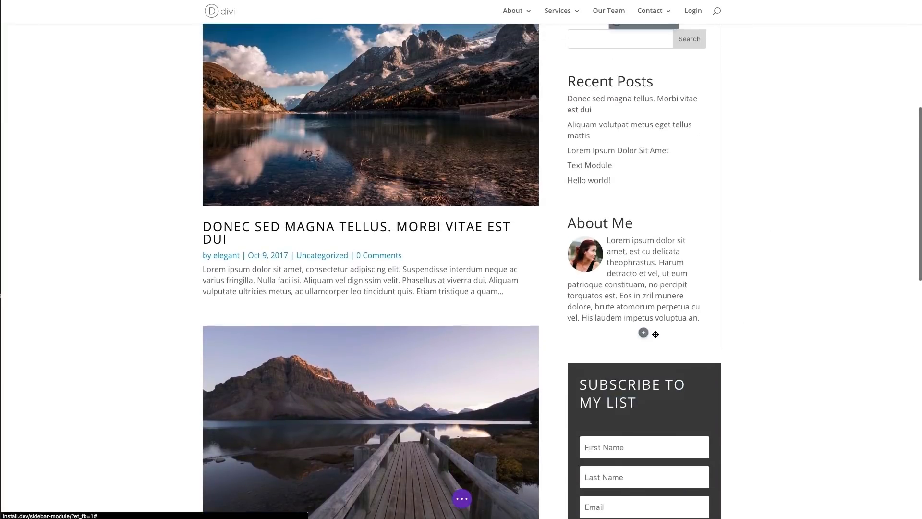
scroll("up", 3)
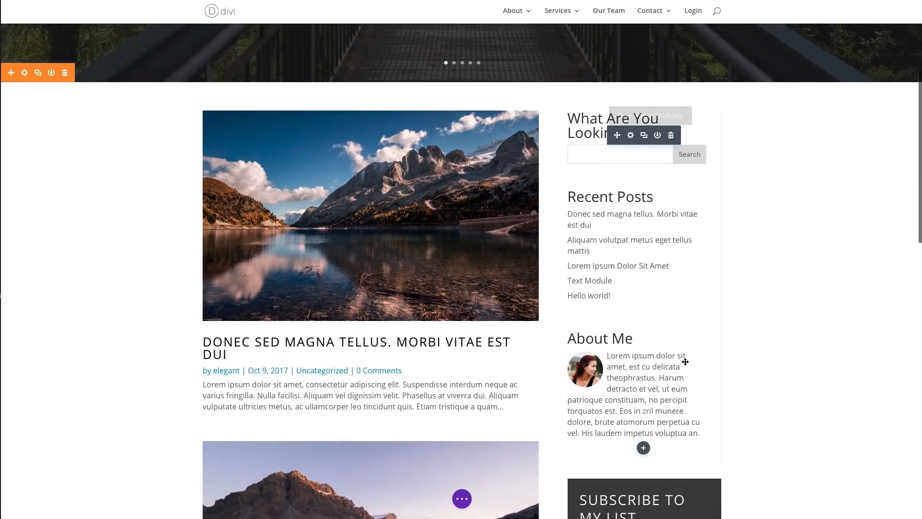
scroll("down", 3)
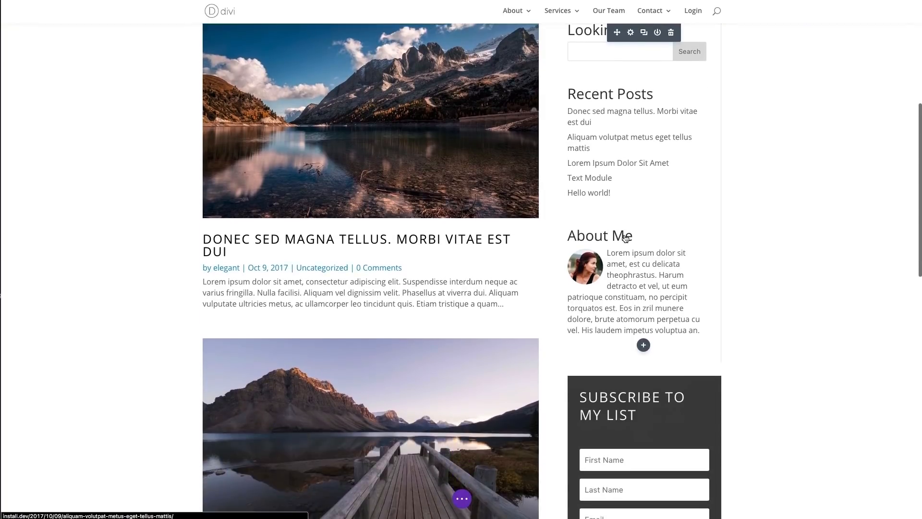
scroll("down", 3)
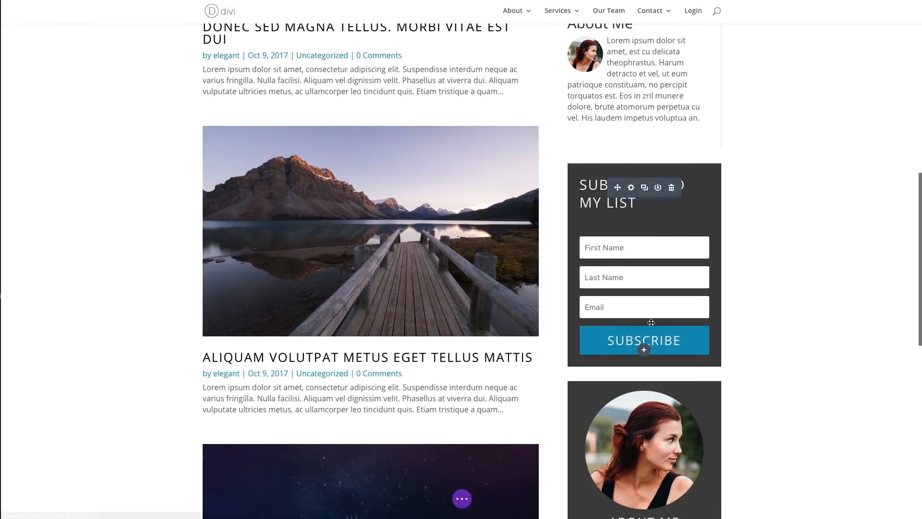
scroll("down", 3)
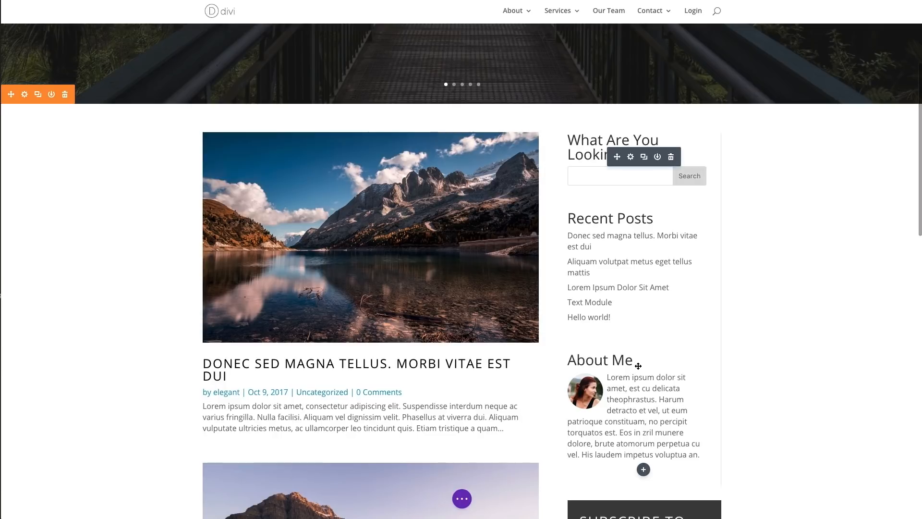
mouse_move(665, 305)
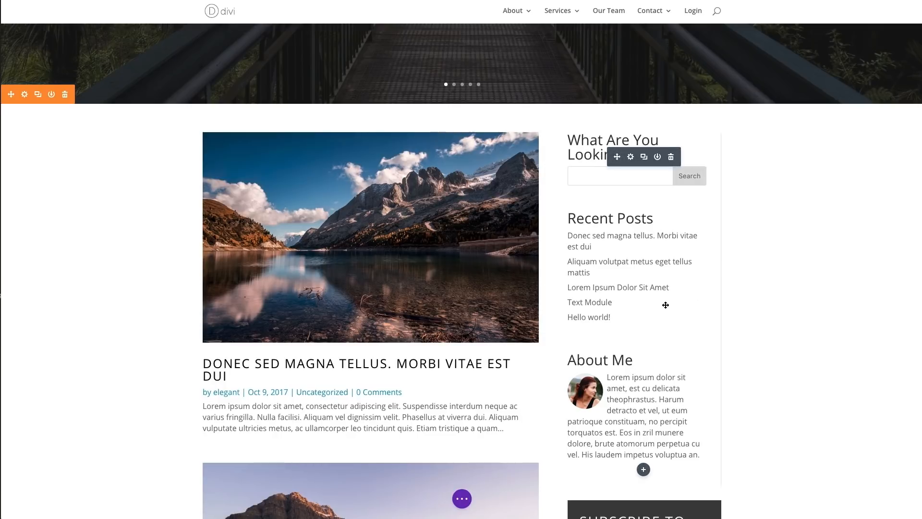
scroll("down", 3)
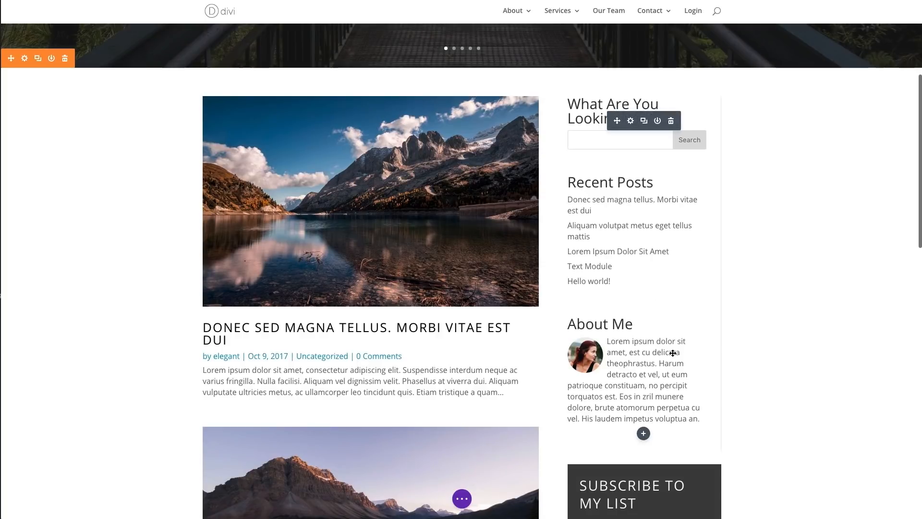
scroll("down", 3)
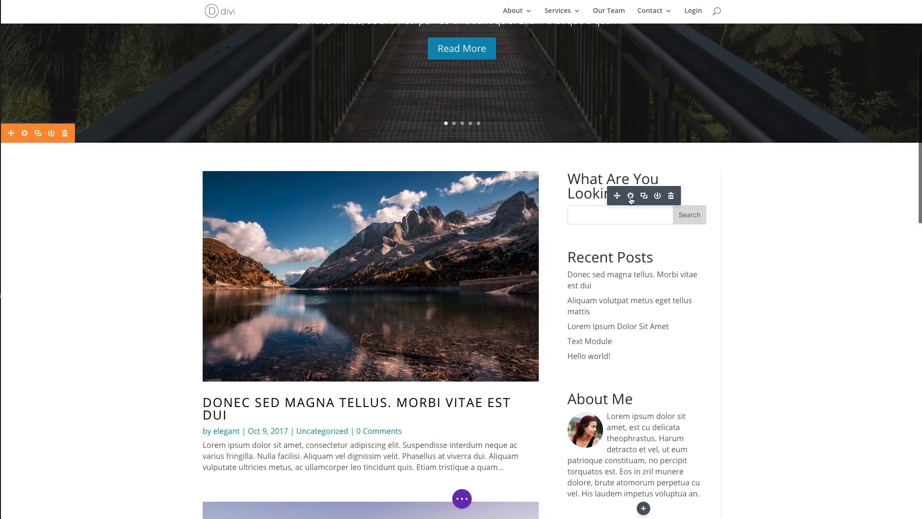
left_click(630, 195)
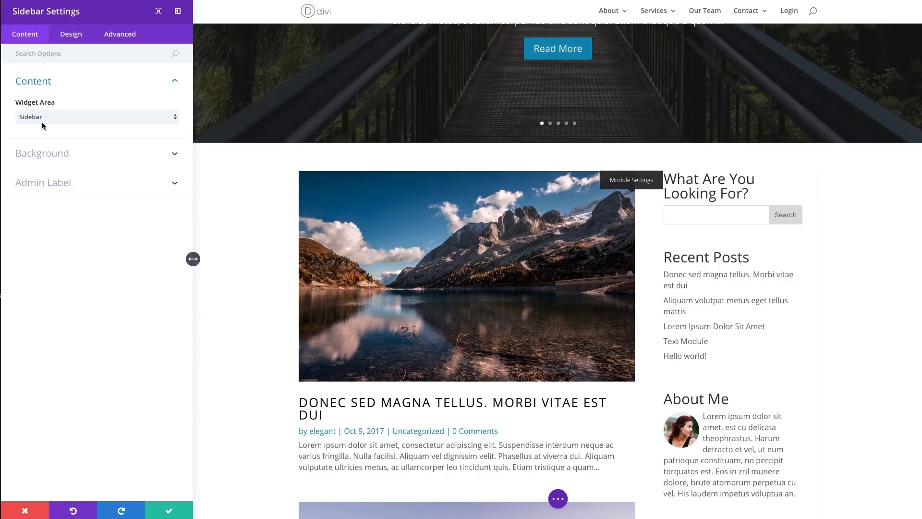
mouse_move(69, 119)
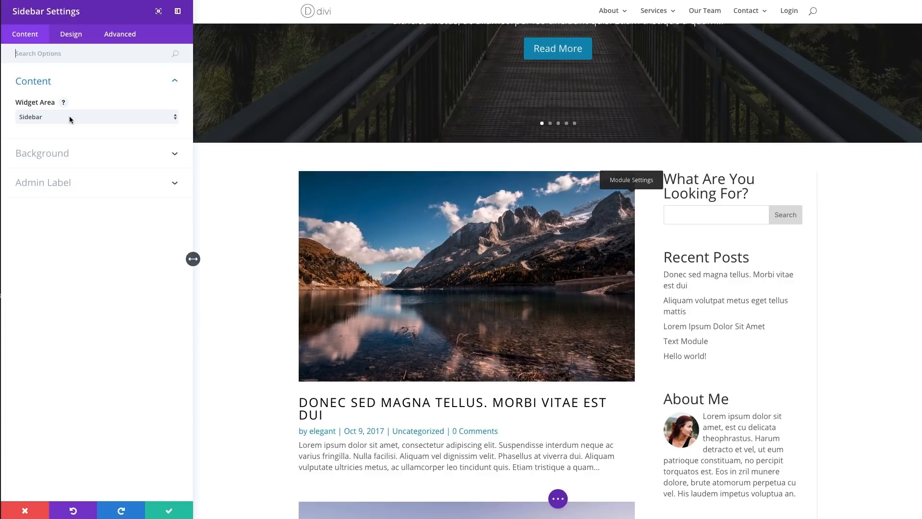
left_click(41, 153)
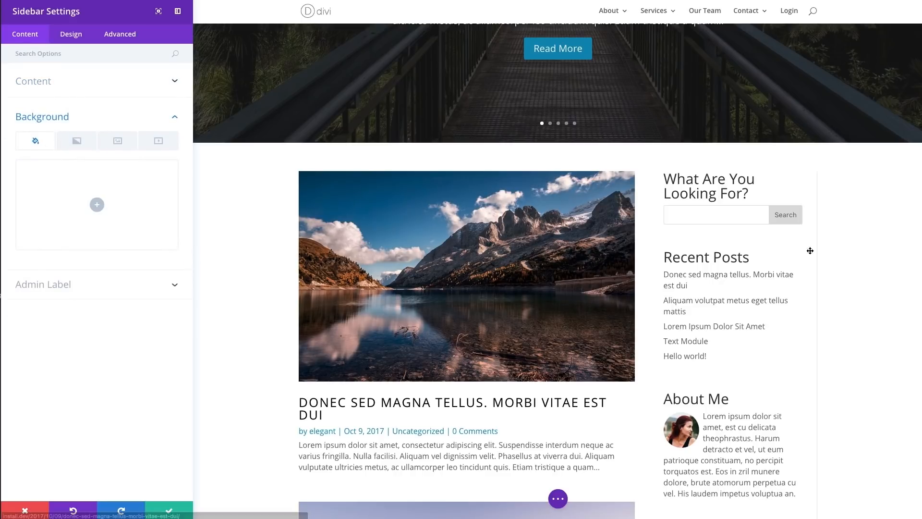
scroll("down", 3)
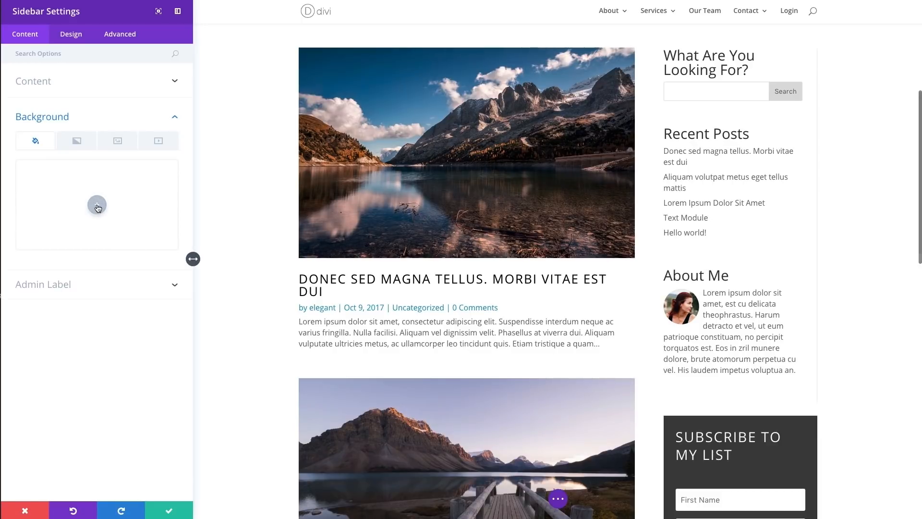
left_click(97, 204)
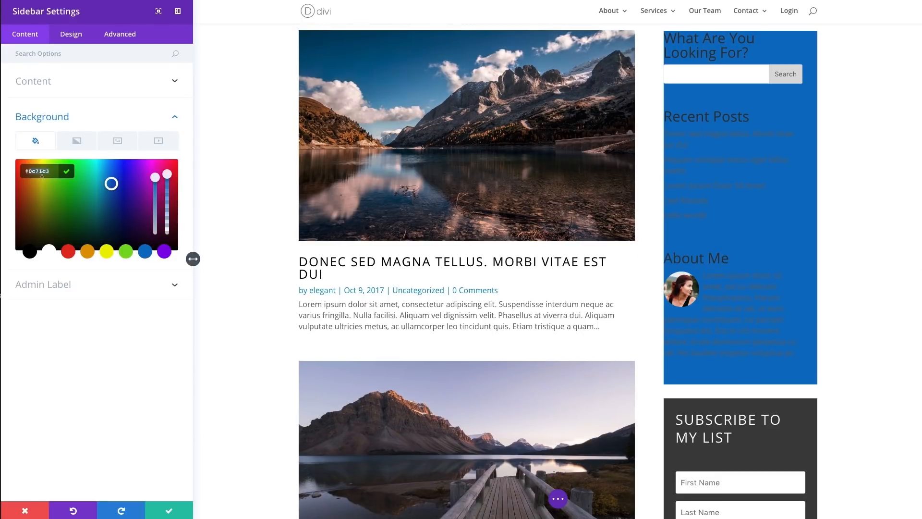
type("#333")
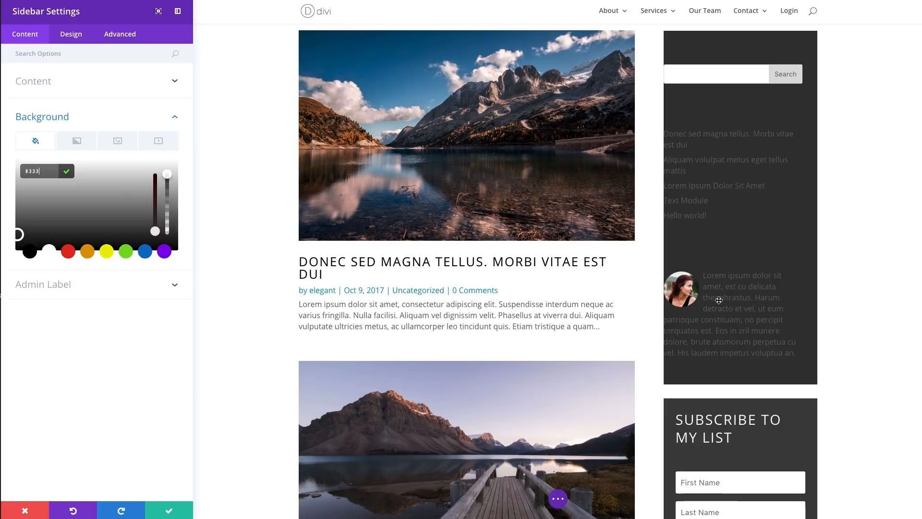
scroll("down", 3)
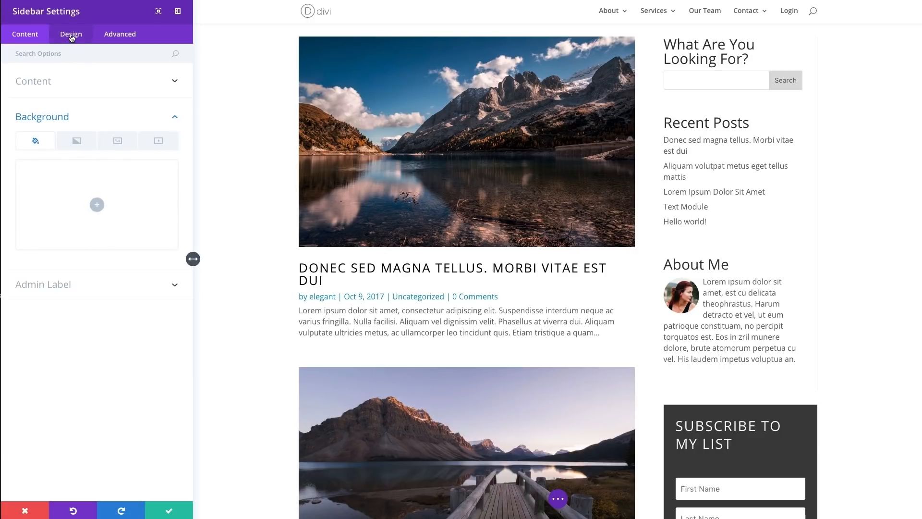
- In Design > Layout, set the sidebar Orientation to Right
left_click(71, 34)
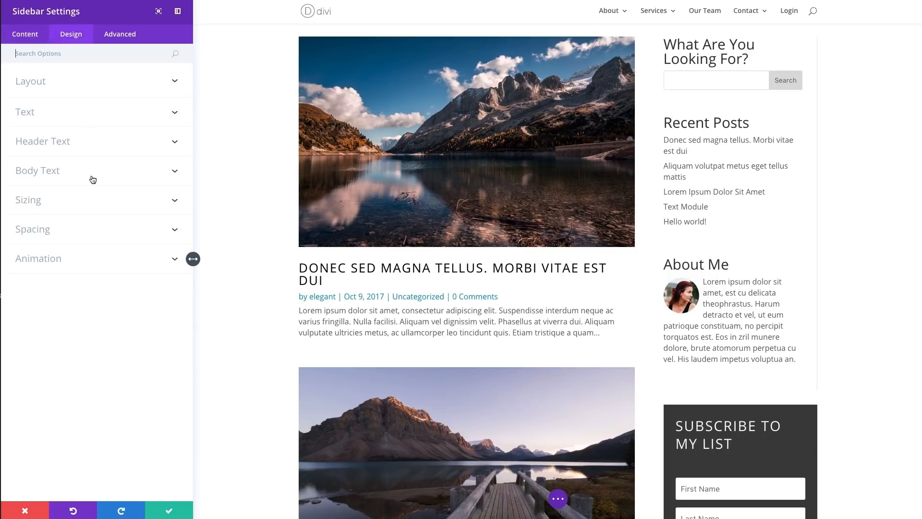
mouse_move(101, 179)
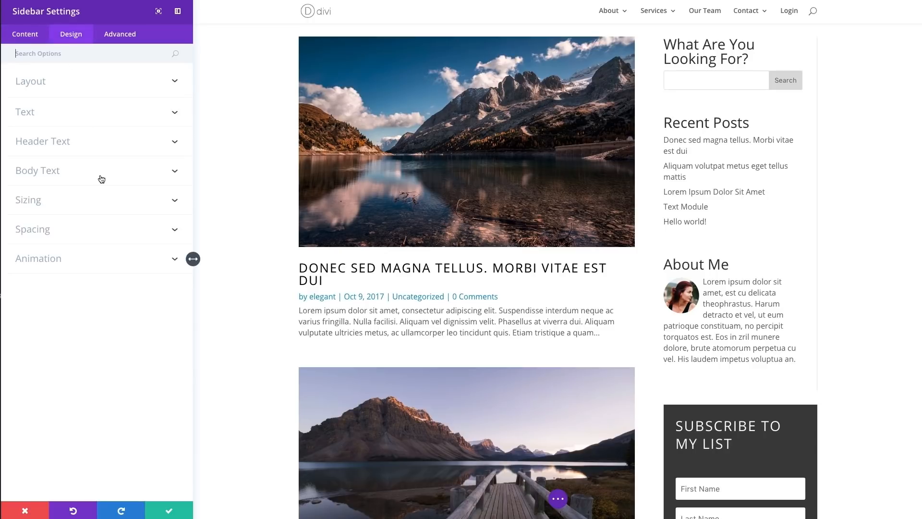
mouse_move(28, 83)
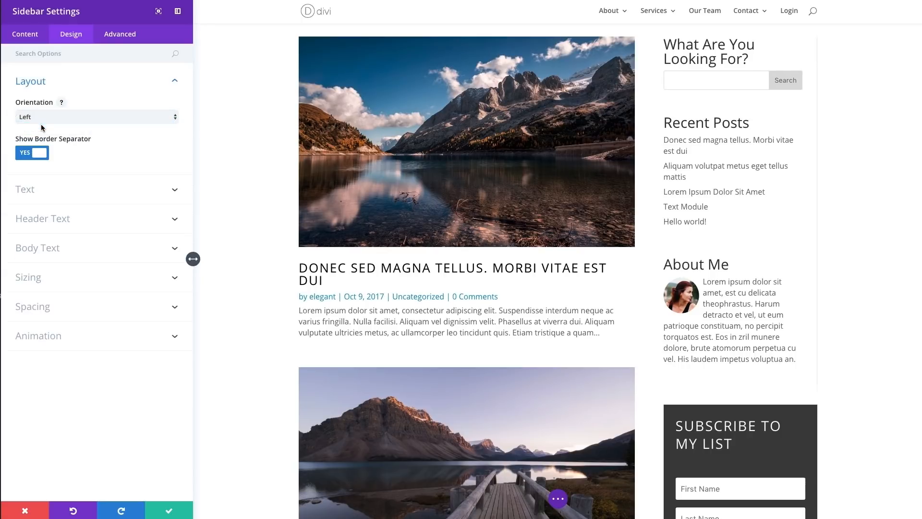
left_click(96, 116)
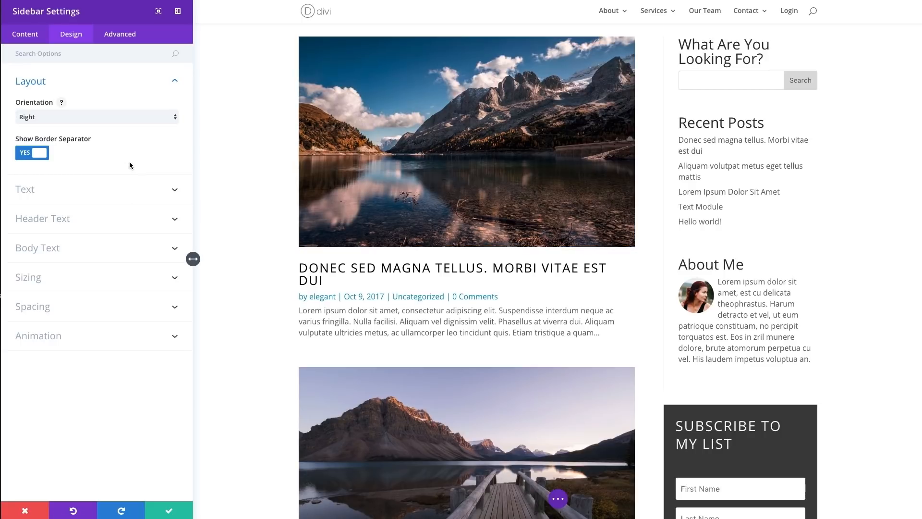
mouse_move(757, 317)
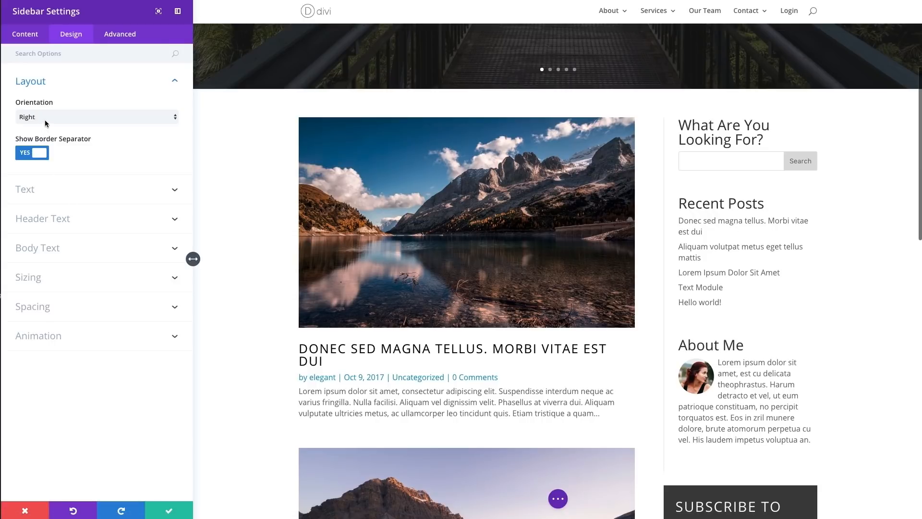
left_click(97, 116)
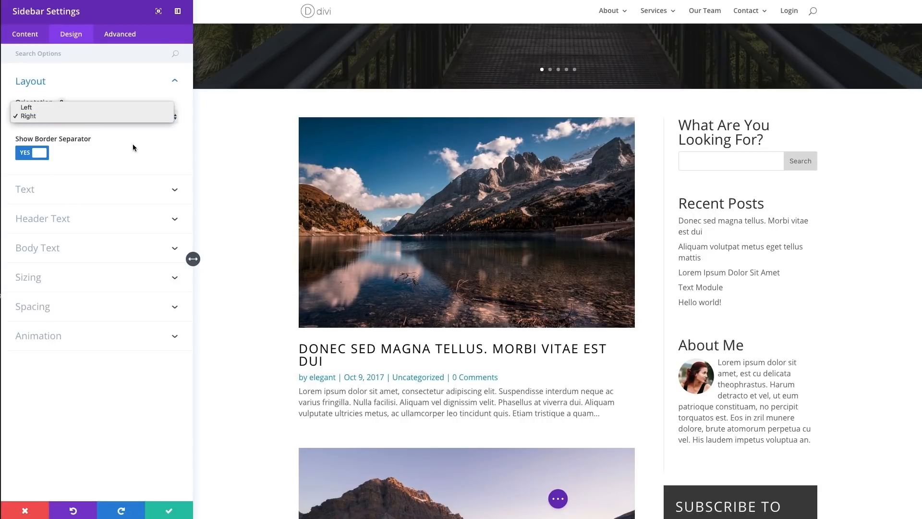
left_click(28, 116)
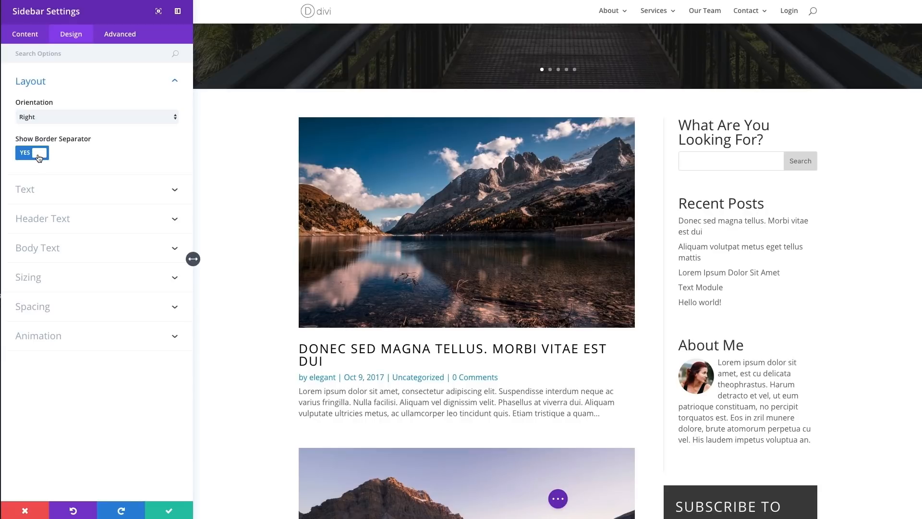
- Toggle Show Border Separator off and back on, keeping the left separator line
left_click(32, 153)
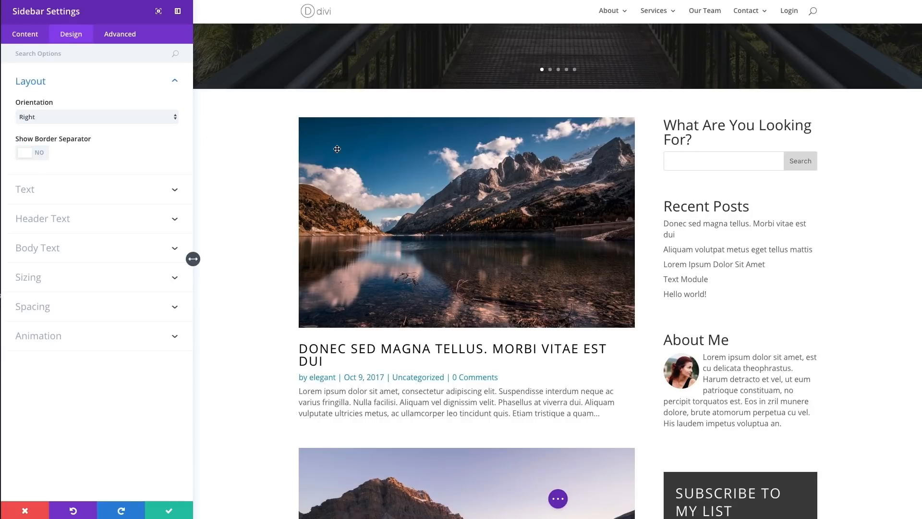
scroll("down", 3)
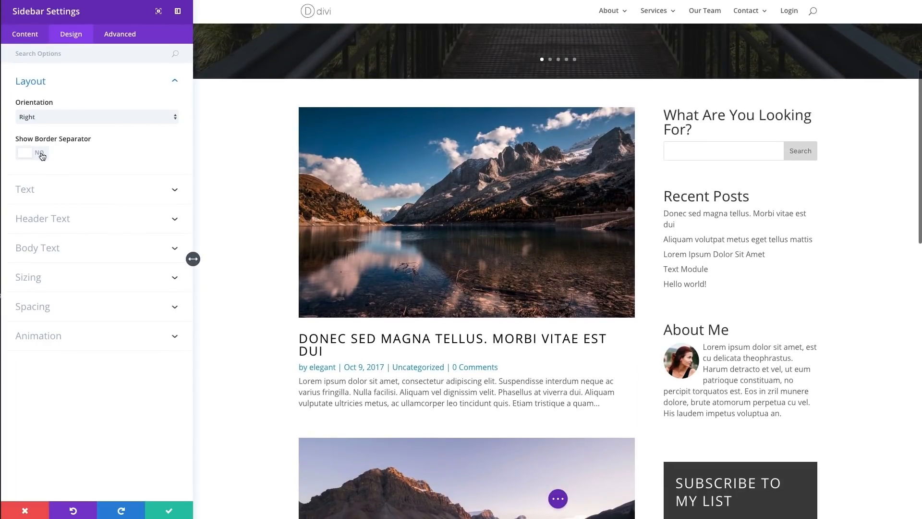
left_click(32, 152)
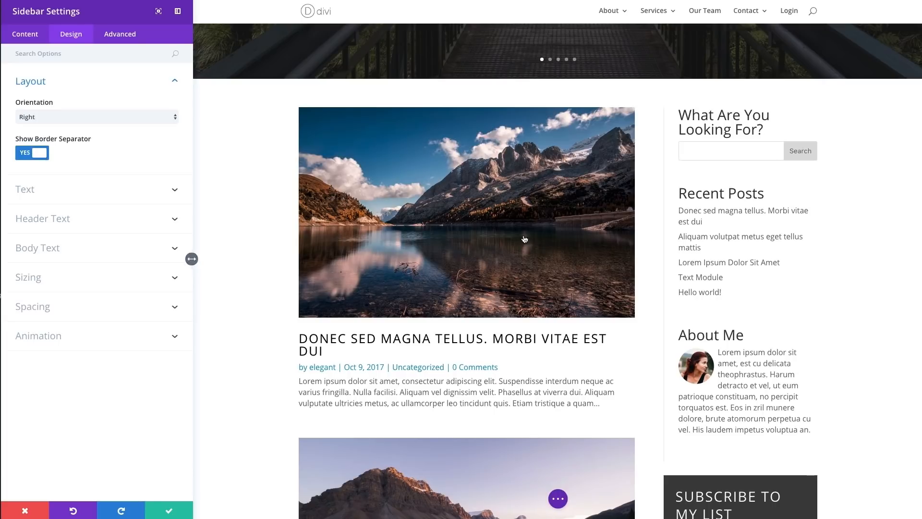
left_click(32, 152)
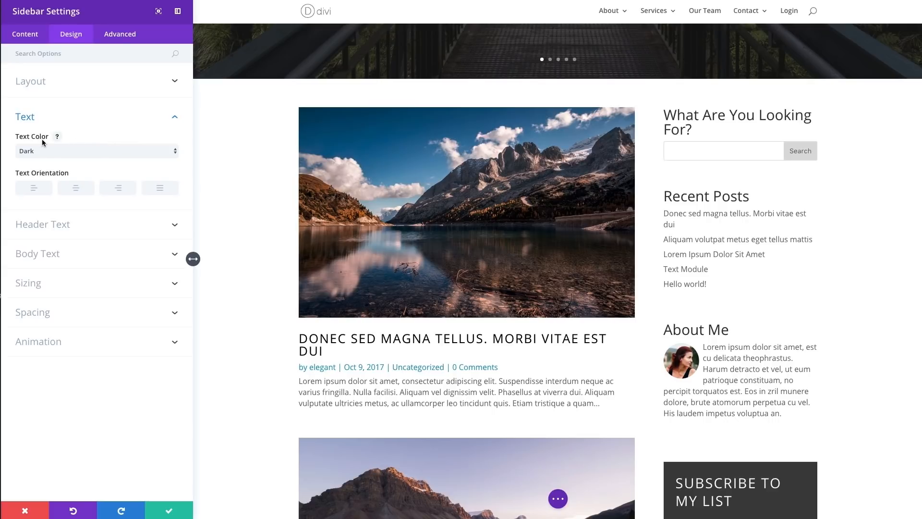
mouse_move(56, 155)
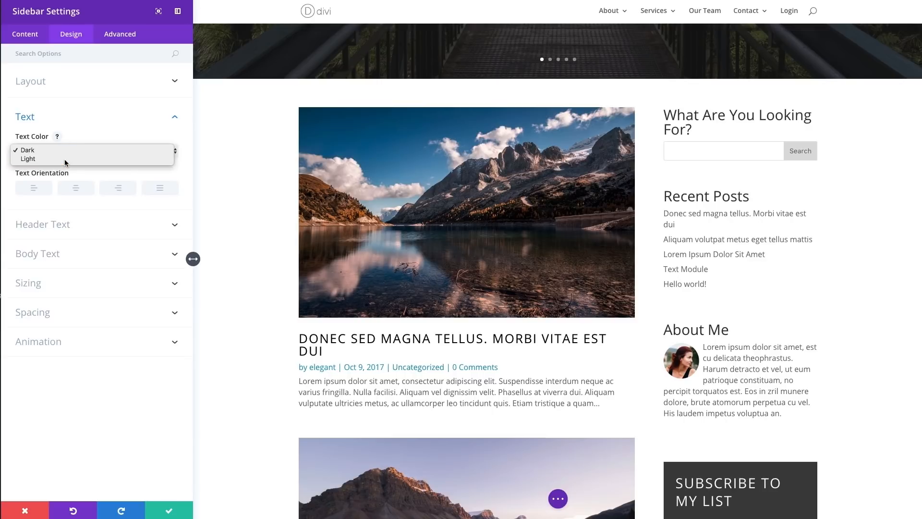
- Set the sidebar's Text Color to Light
left_click(28, 159)
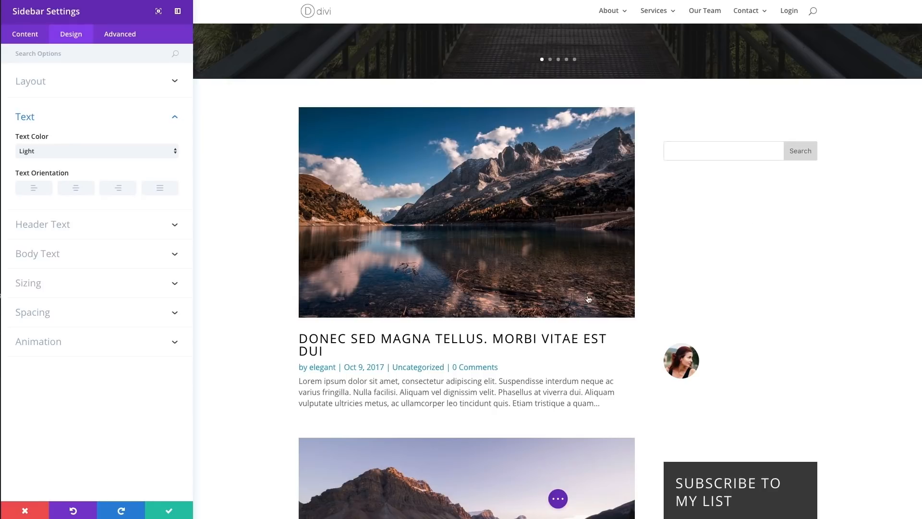
left_click(120, 34)
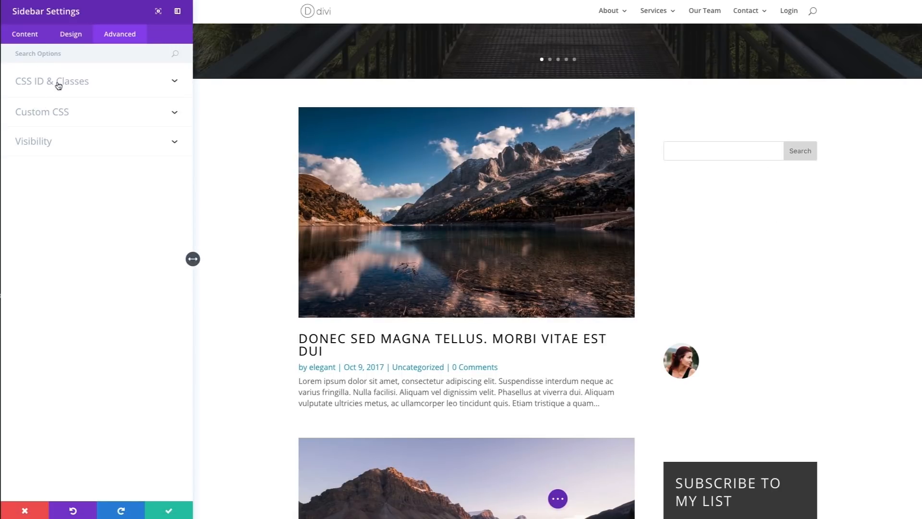
- Check Content > Background, then focus the Widget field under Advanced > Custom CSS
left_click(25, 33)
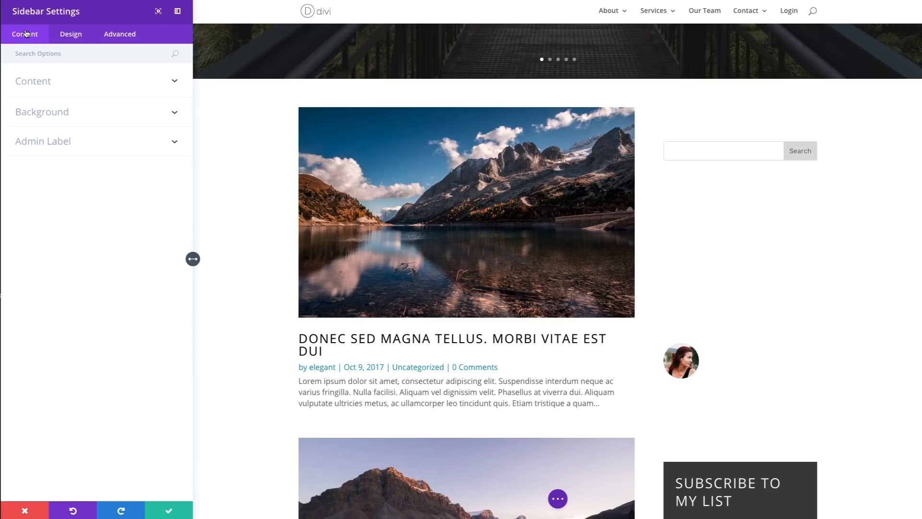
left_click(42, 111)
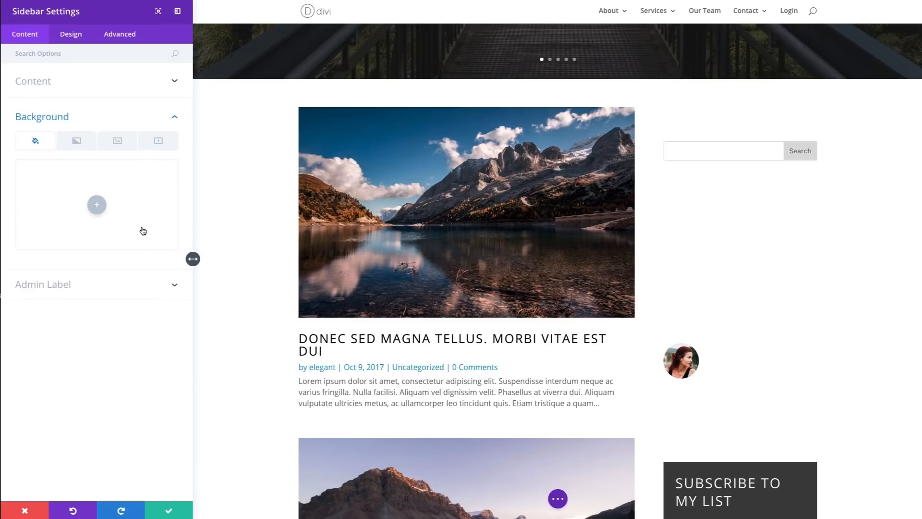
left_click(119, 33)
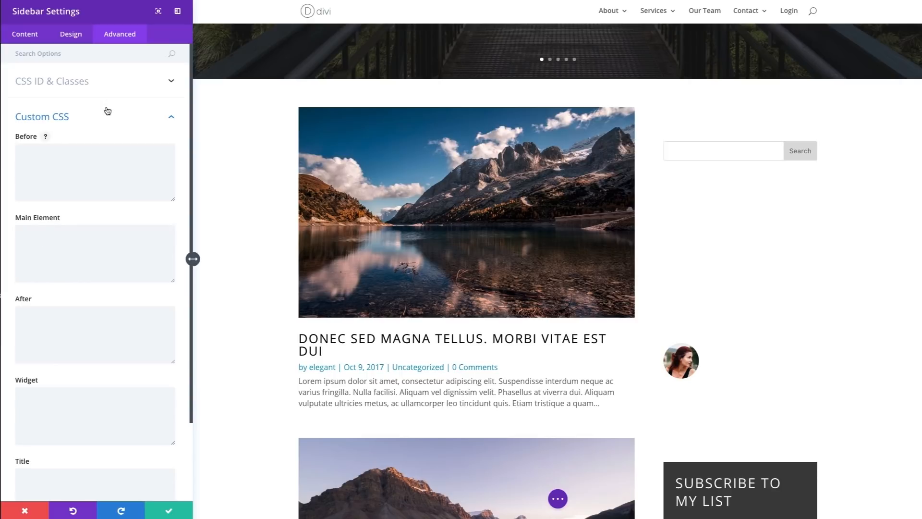
mouse_move(110, 96)
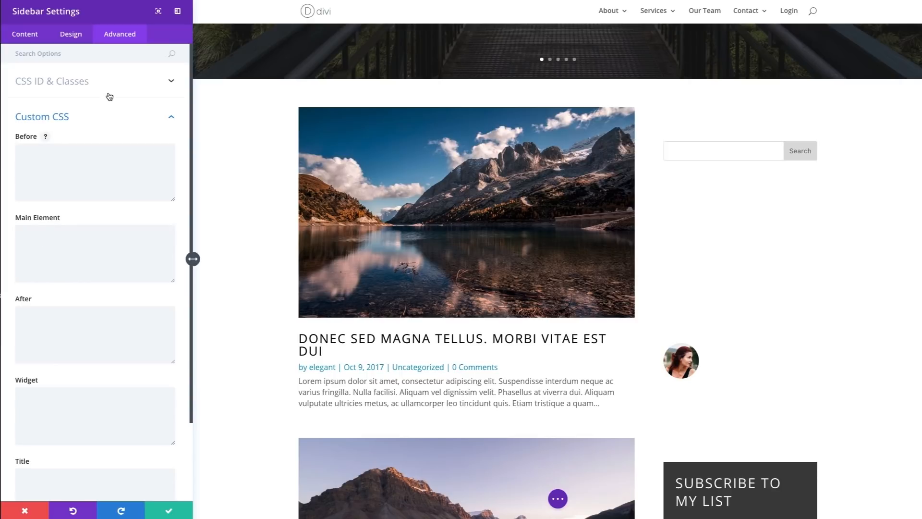
mouse_move(77, 98)
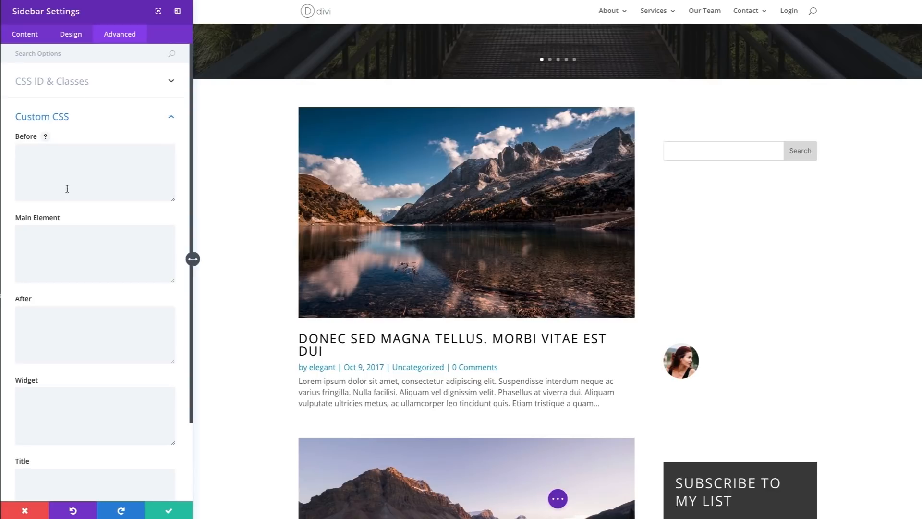
scroll("down", 3)
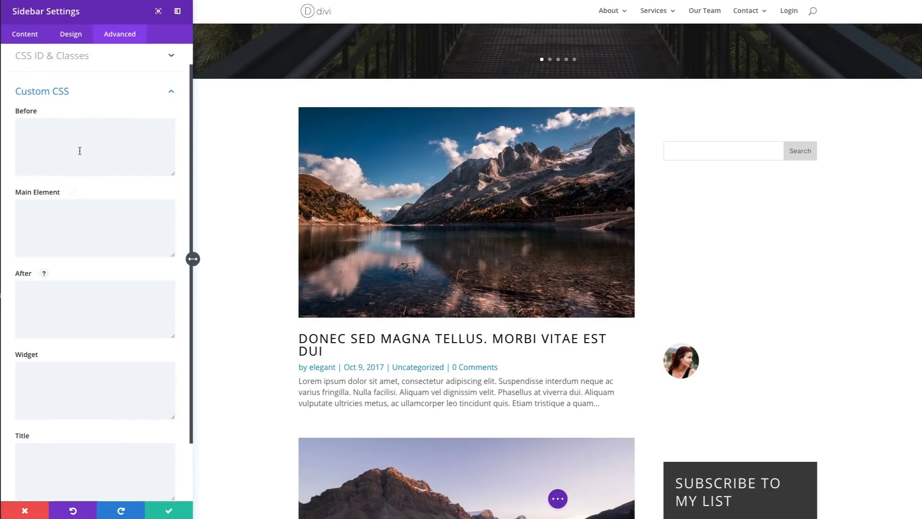
left_click(95, 344)
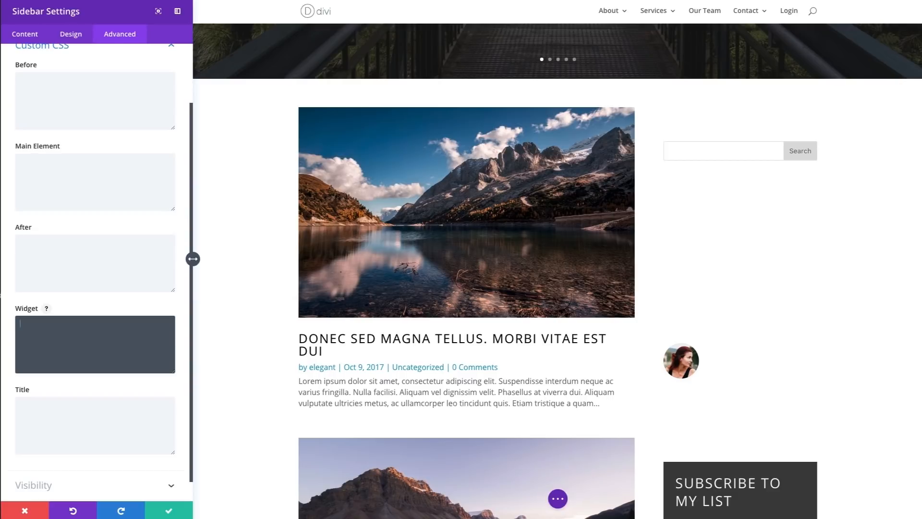
- Write 'background: #333; padding: 20px' as the Widget custom CSS
type("background:")
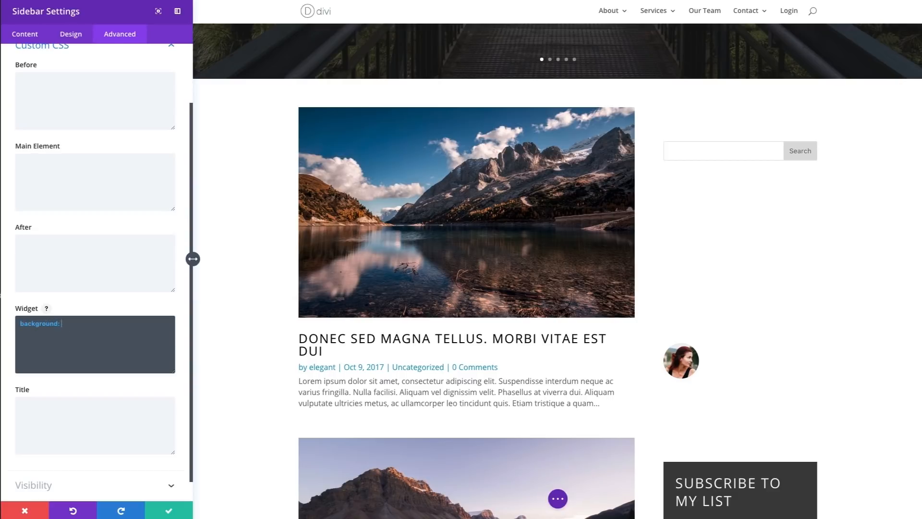
type("#333")
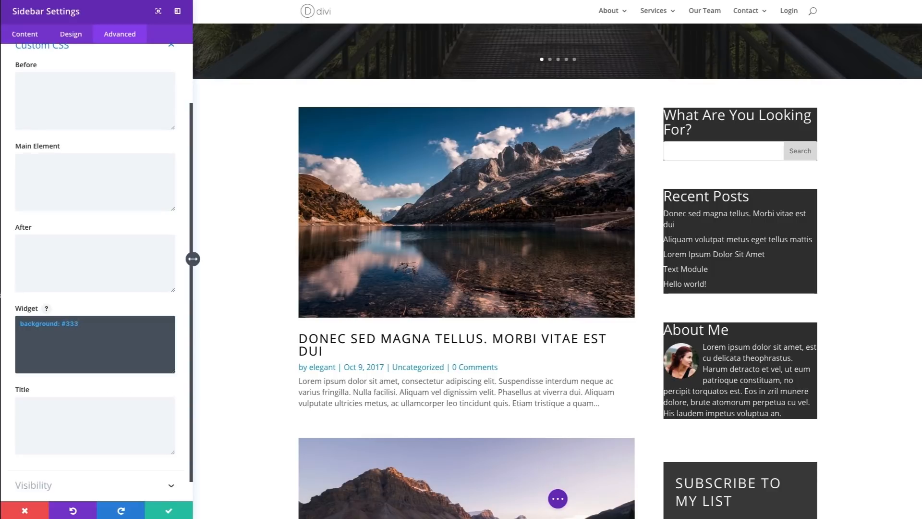
type(";")
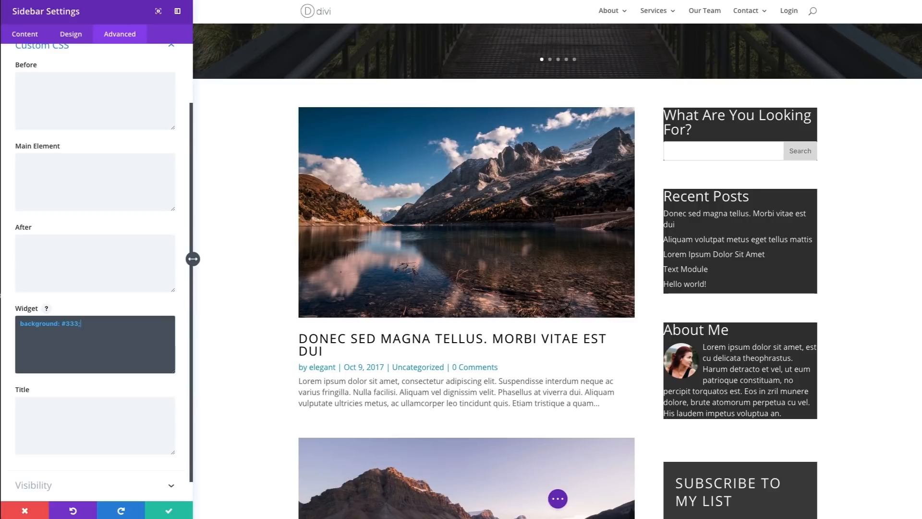
type("paddin")
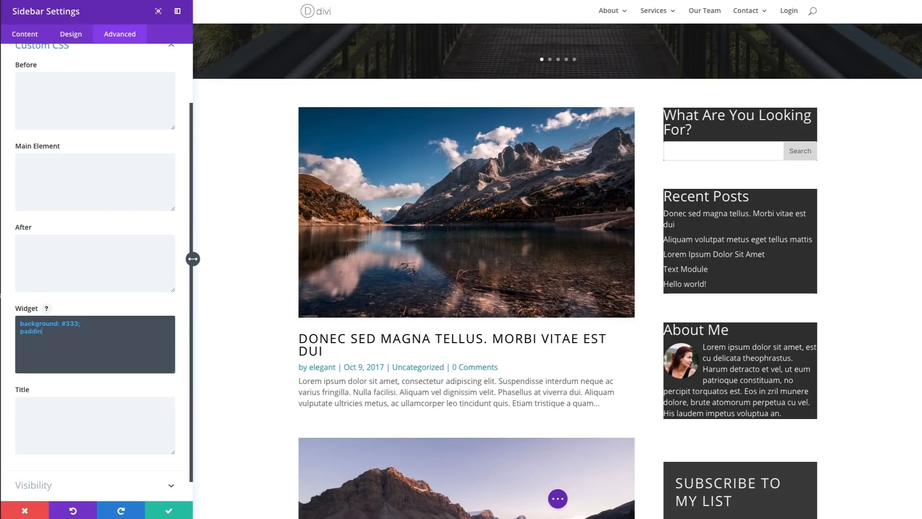
type("g:")
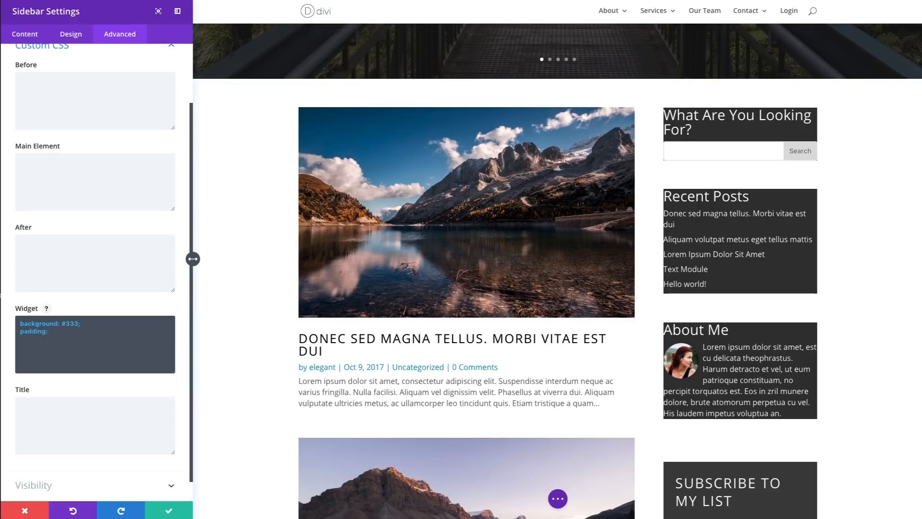
type("20px")
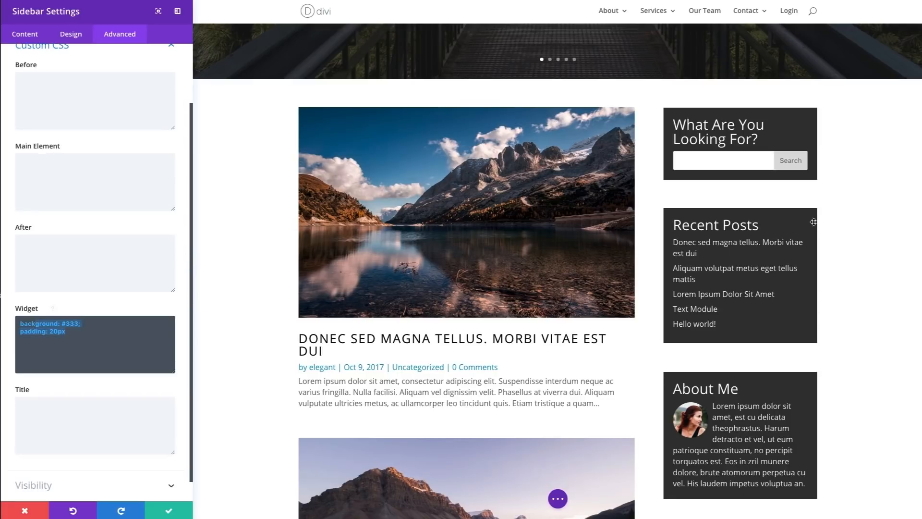
scroll("down", 3)
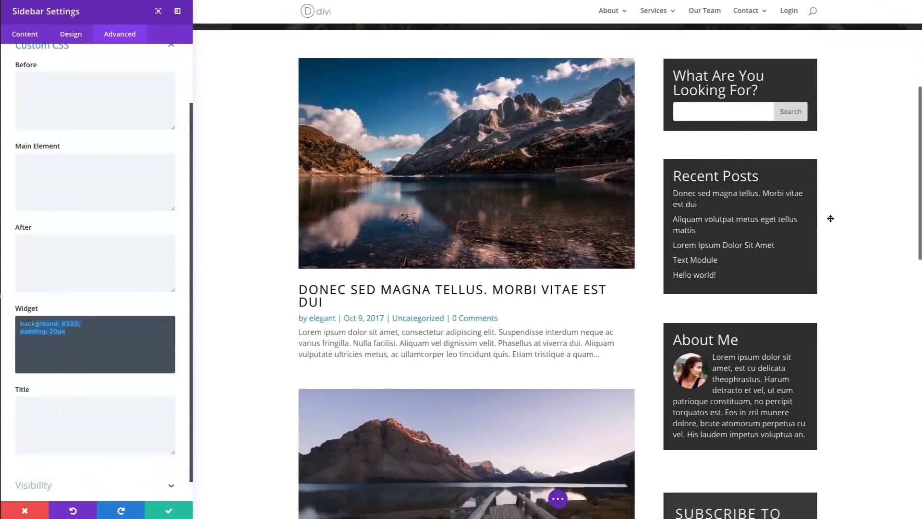
scroll("down", 3)
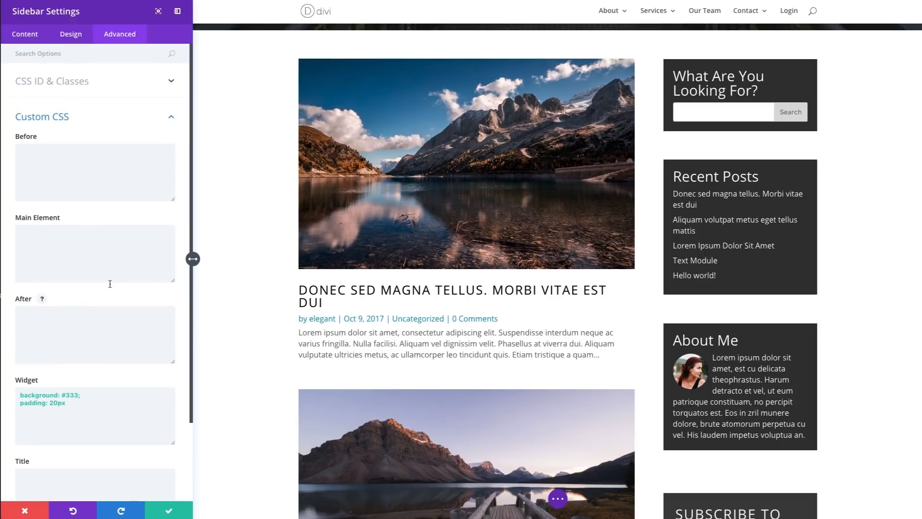
mouse_move(80, 37)
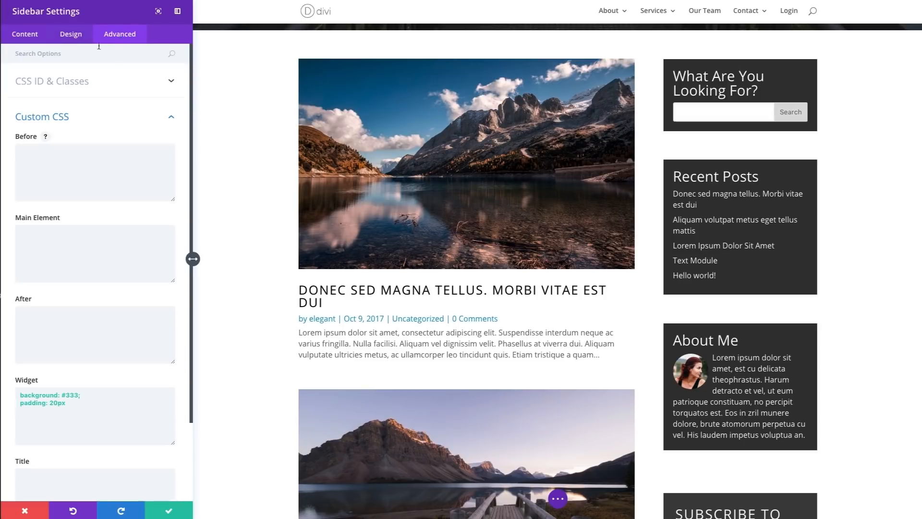
- Make the widget header text uppercase at 26px with 3px letter spacing and a taller line height
left_click(70, 34)
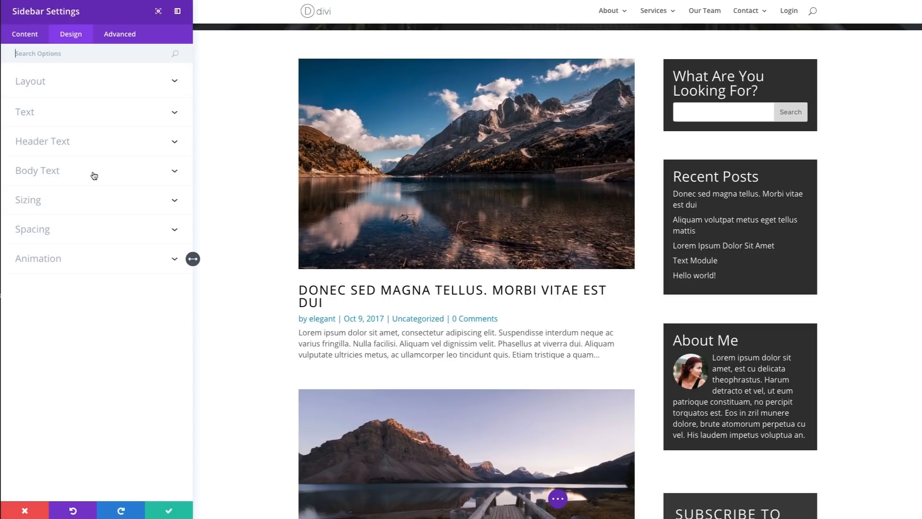
mouse_move(110, 179)
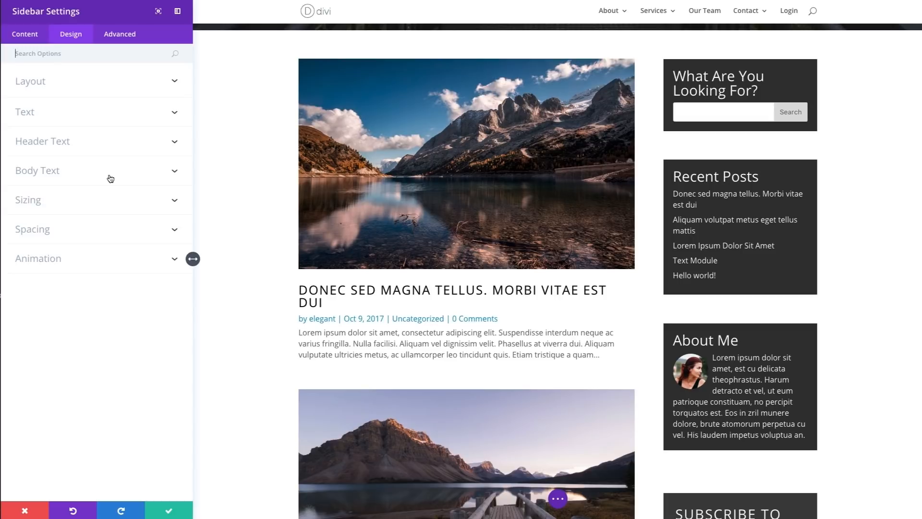
mouse_move(60, 116)
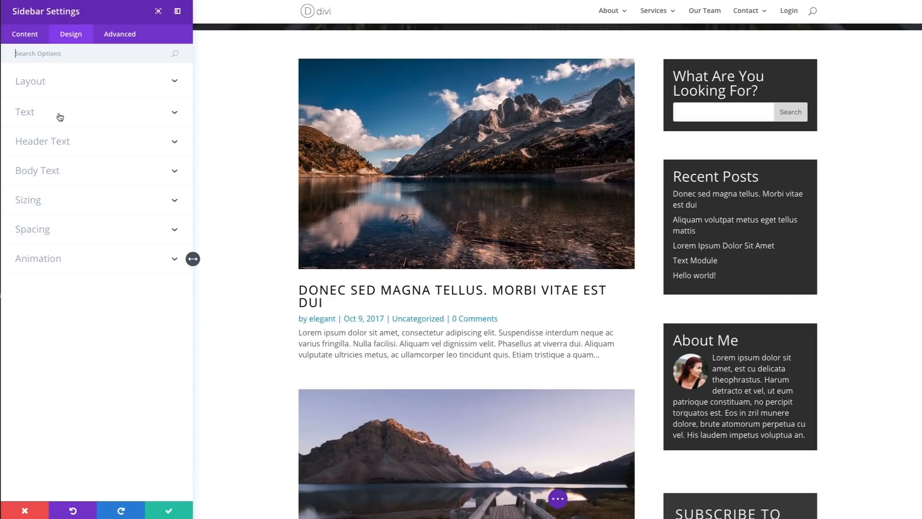
mouse_move(57, 145)
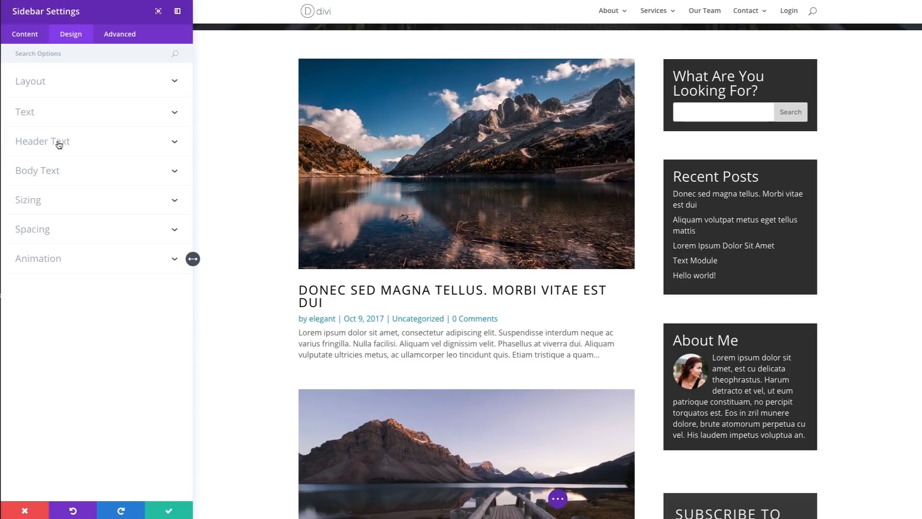
left_click(42, 141)
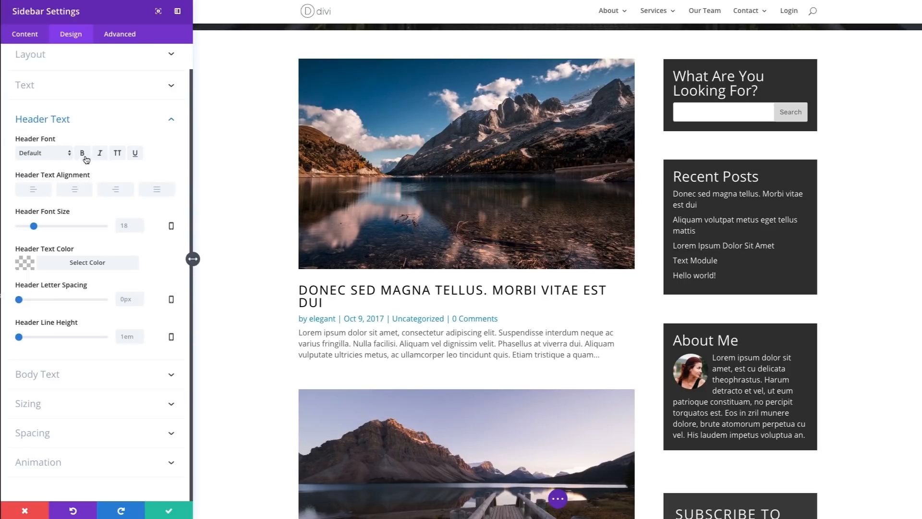
left_click(117, 153)
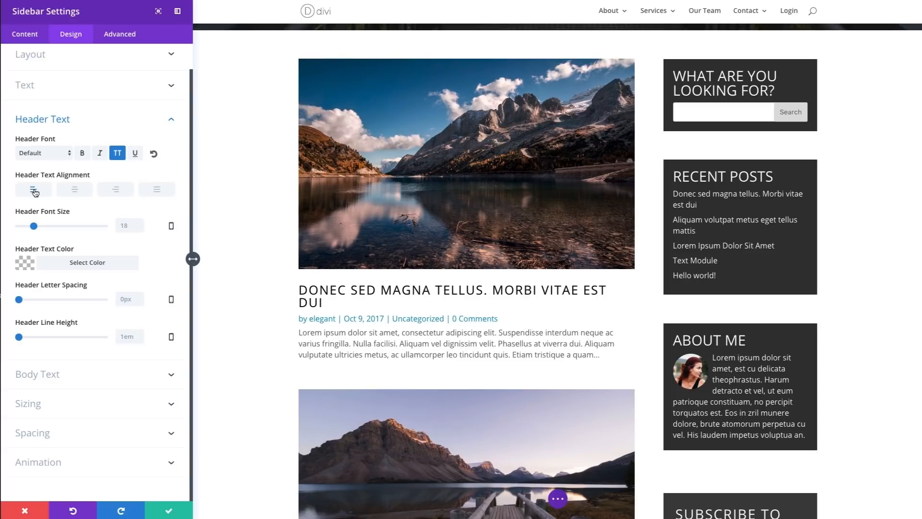
left_click_drag(34, 226, 39, 225)
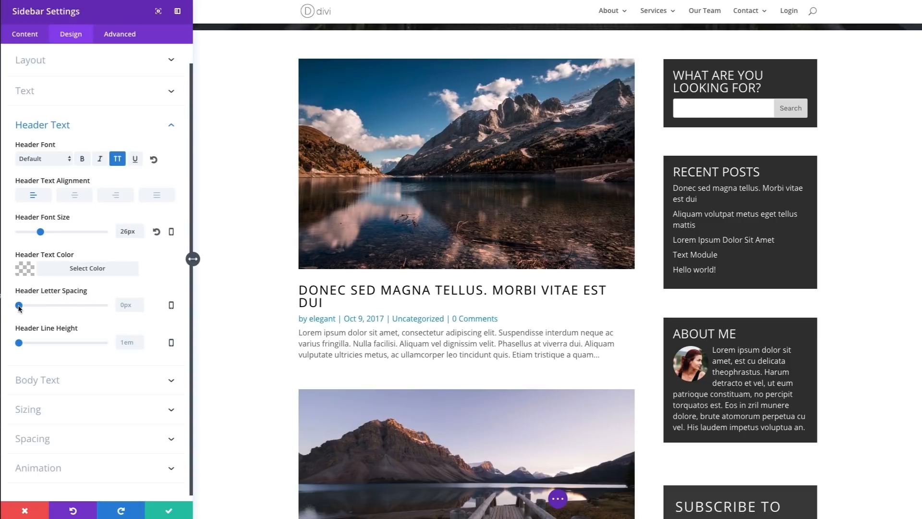
left_click_drag(19, 305, 22, 305)
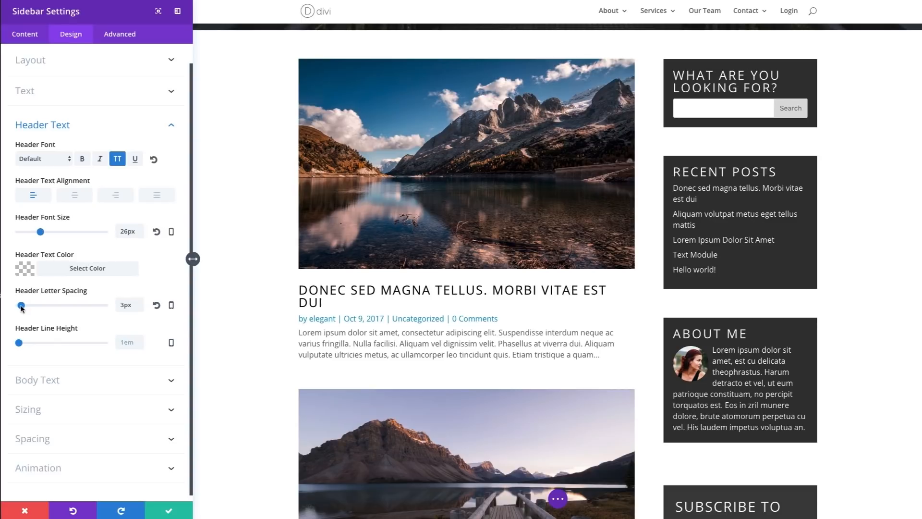
left_click_drag(22, 304, 17, 305)
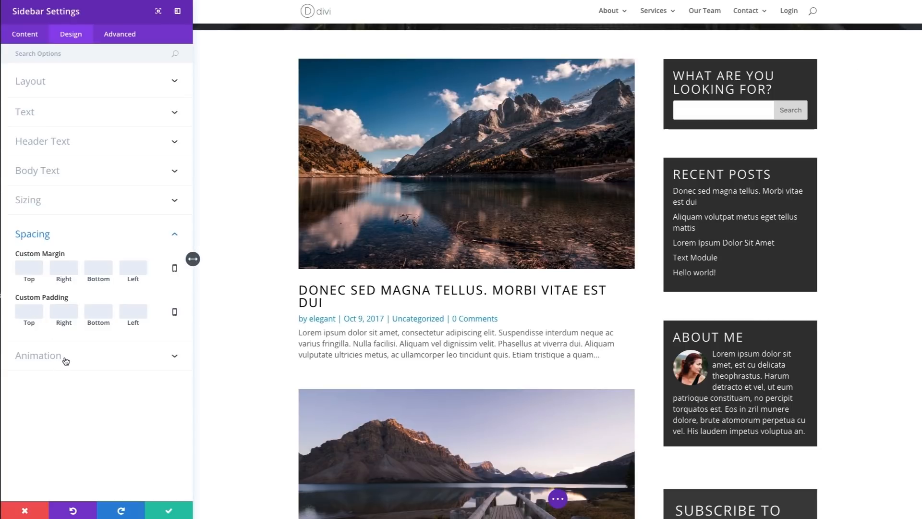
- Preview Slide and Flip entrance animations on the sidebar module, then set animation back to None
left_click(38, 355)
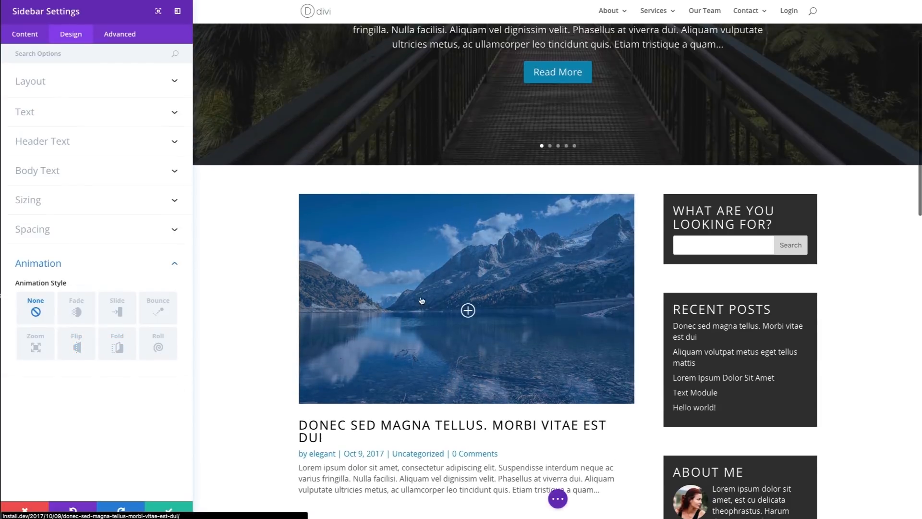
left_click(118, 307)
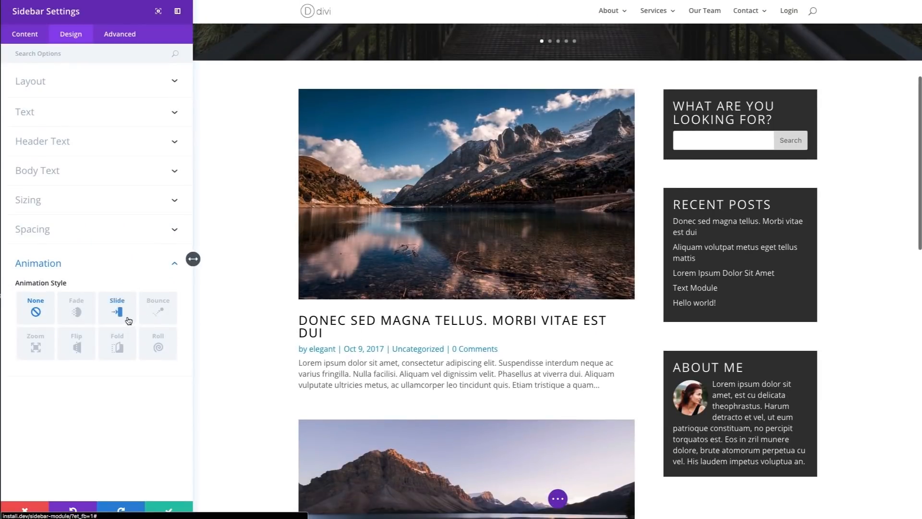
mouse_move(76, 308)
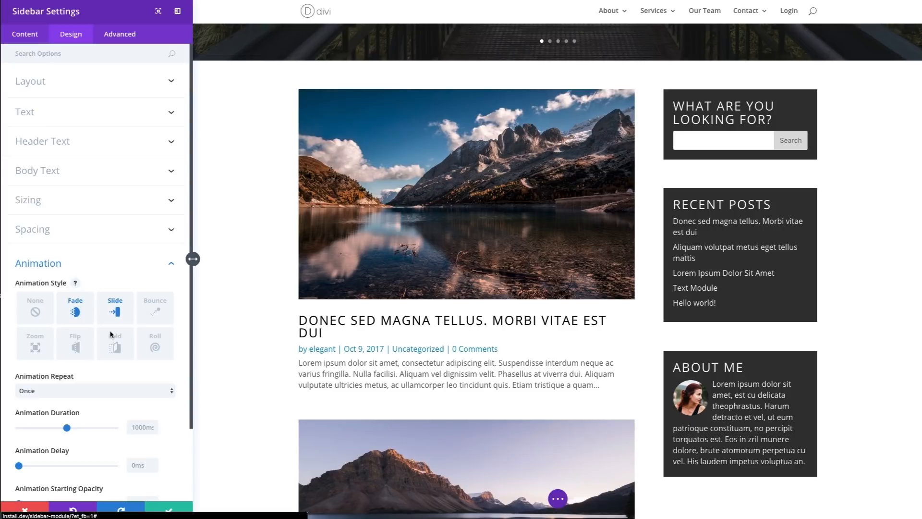
left_click(75, 343)
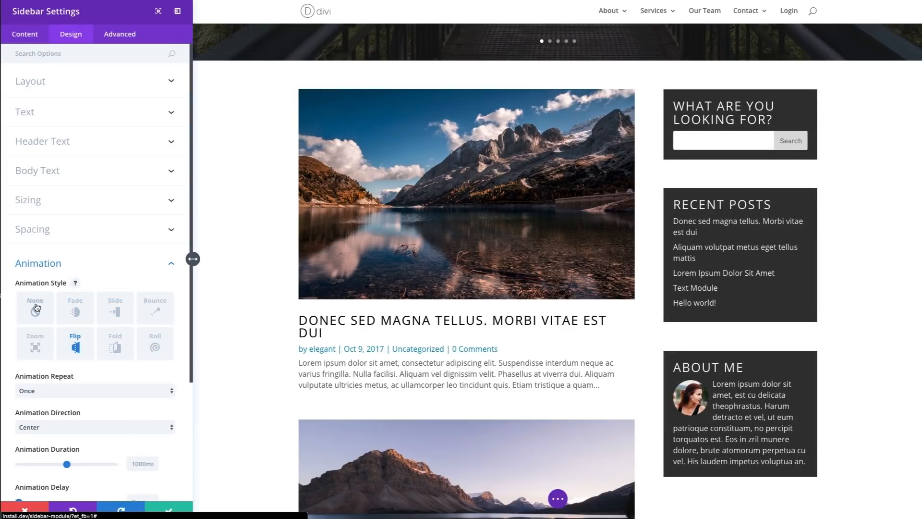
left_click(34, 307)
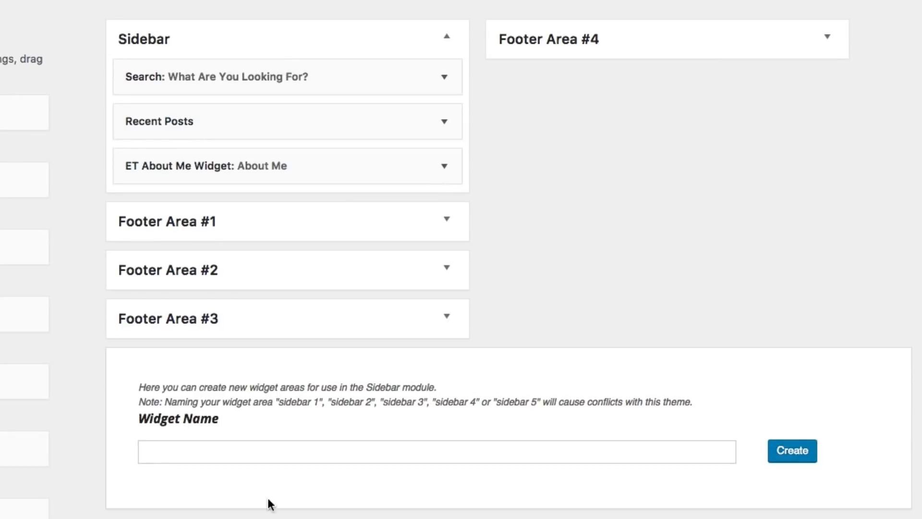
mouse_move(345, 370)
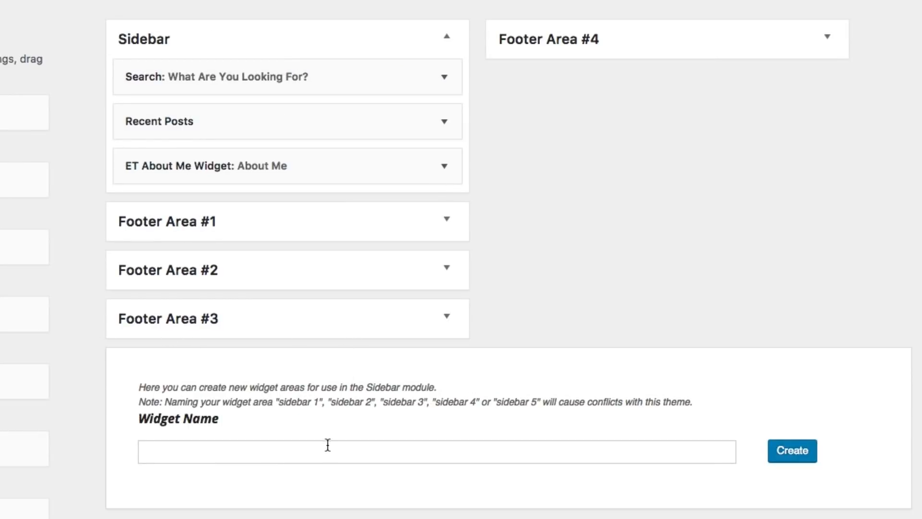
- Create a custom widget area named 'New Widget Area #1' on the Widgets screen
left_click(437, 451)
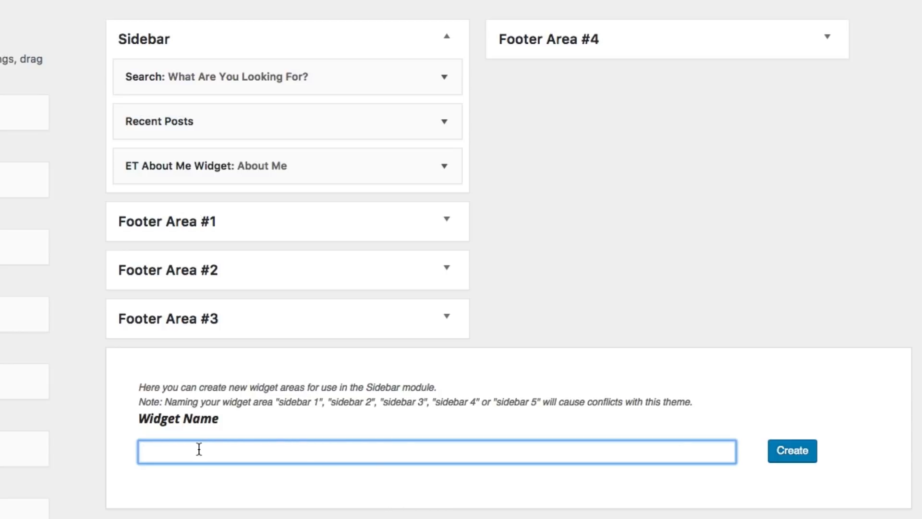
mouse_move(190, 454)
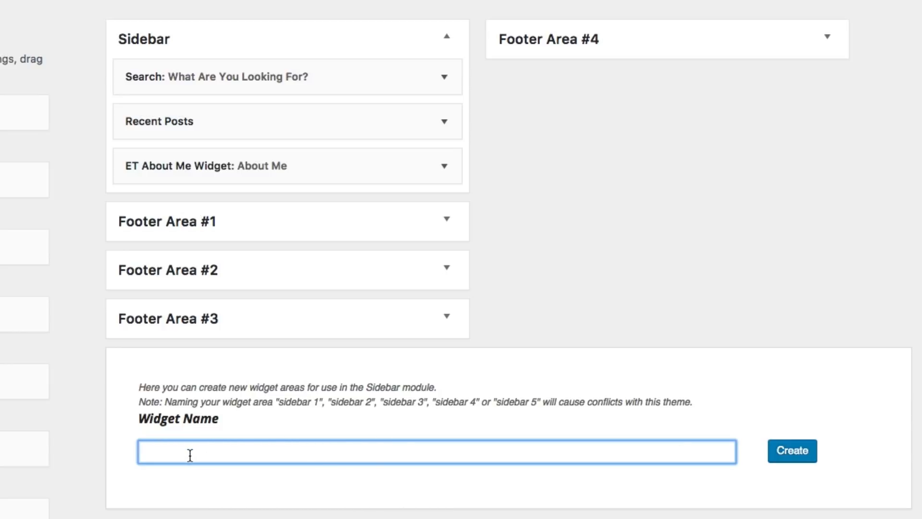
type("New Widget Area")
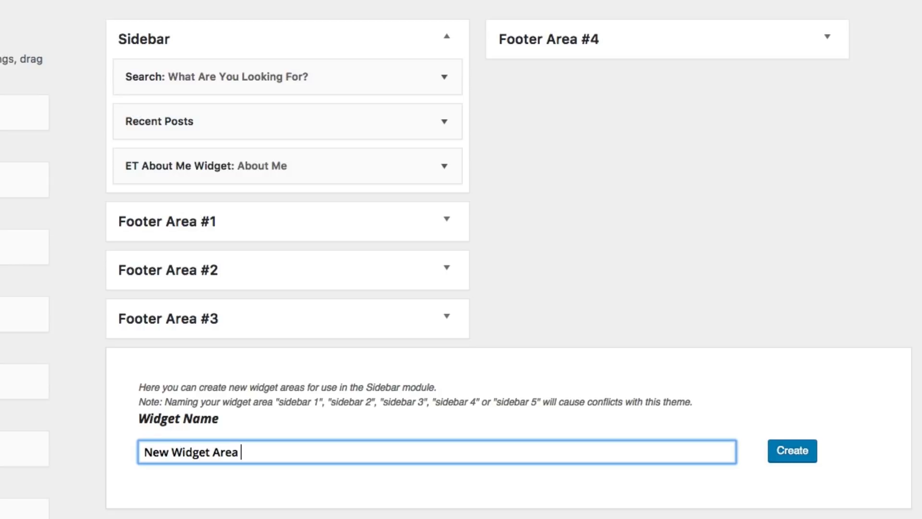
type("#1")
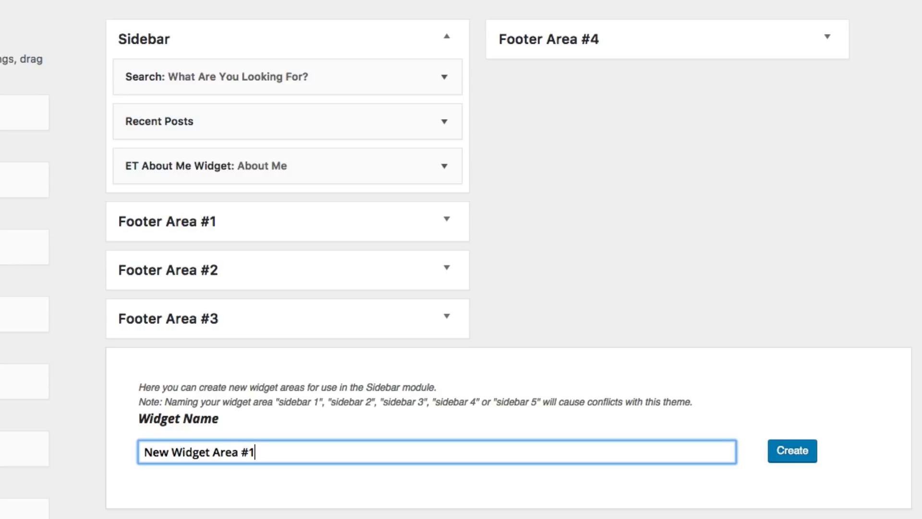
left_click(791, 450)
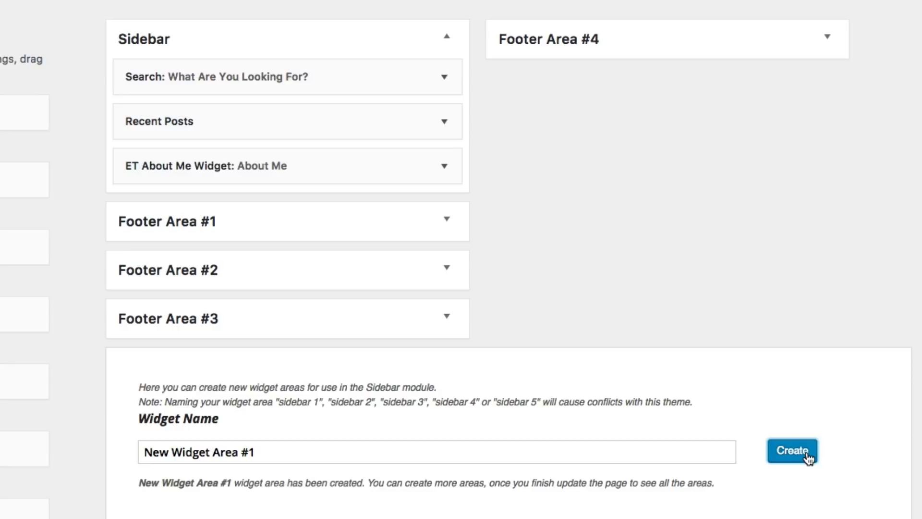
left_click(792, 451)
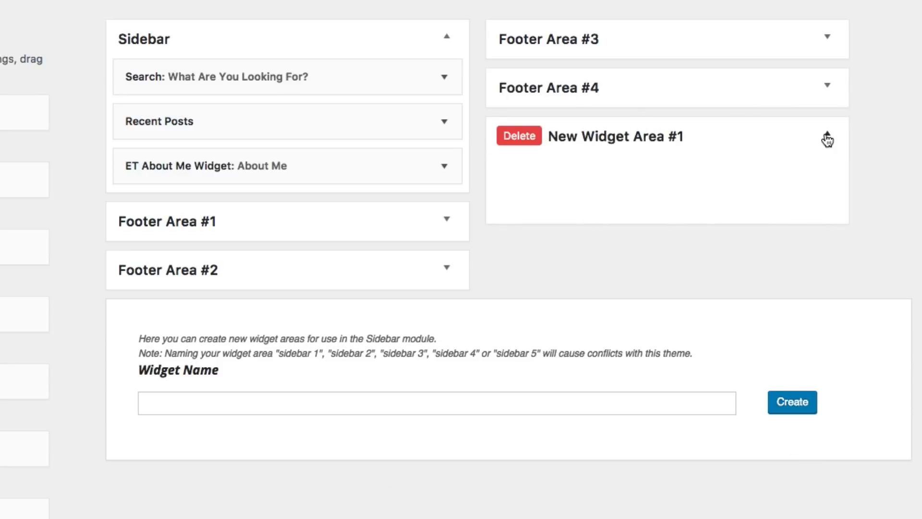
- Create a second custom widget area named 'New Widget Area #2'
left_click(437, 403)
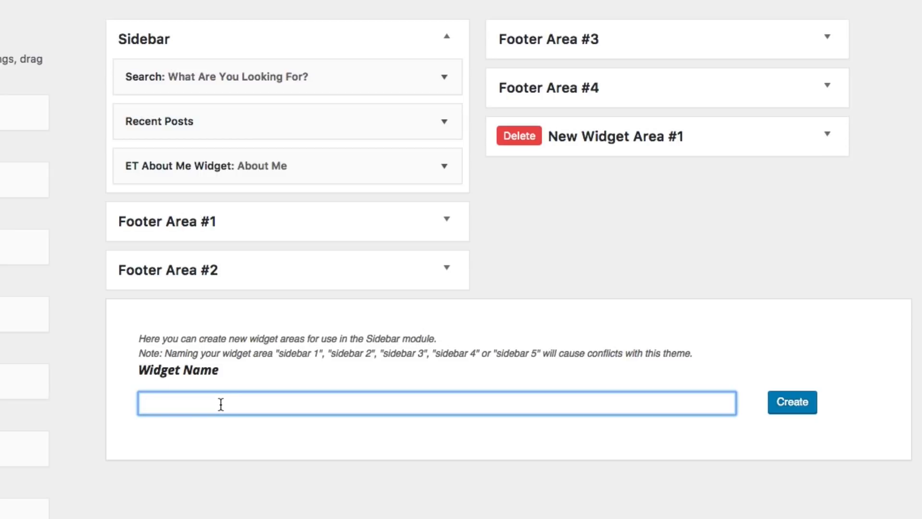
type("New Wid")
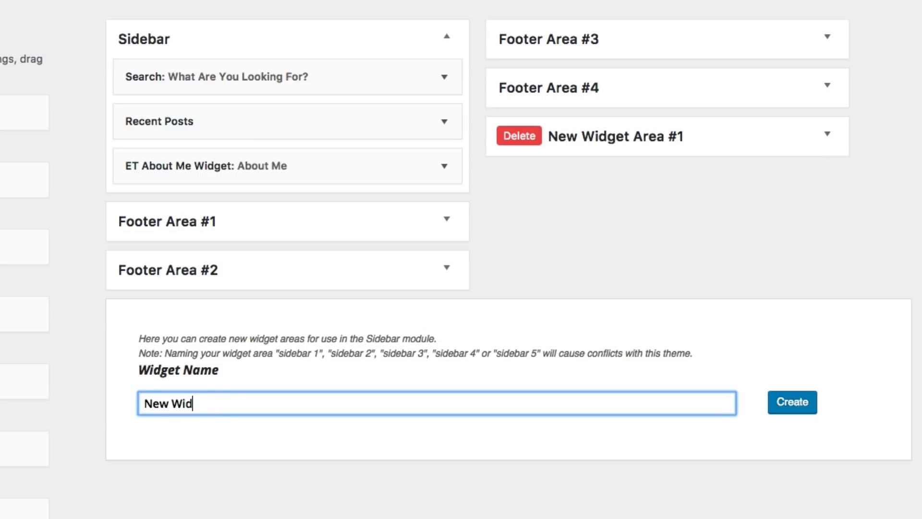
type("get Area #2")
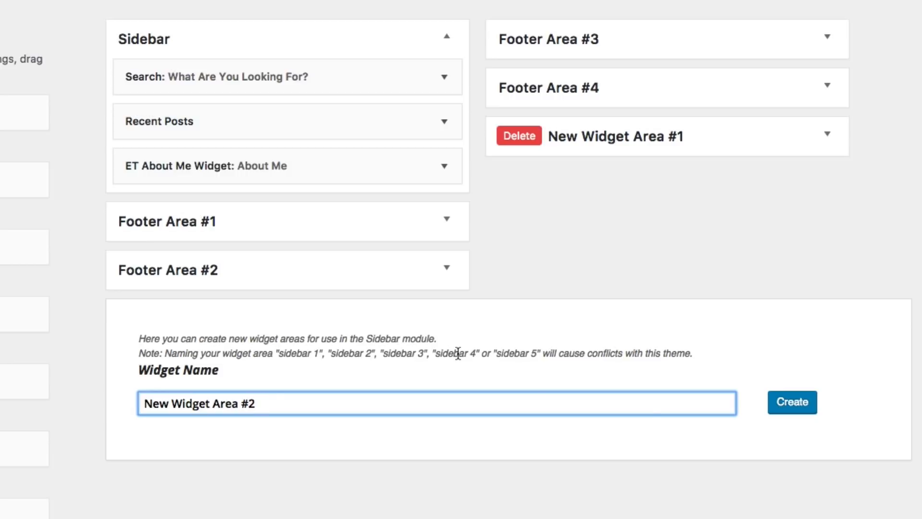
left_click(790, 403)
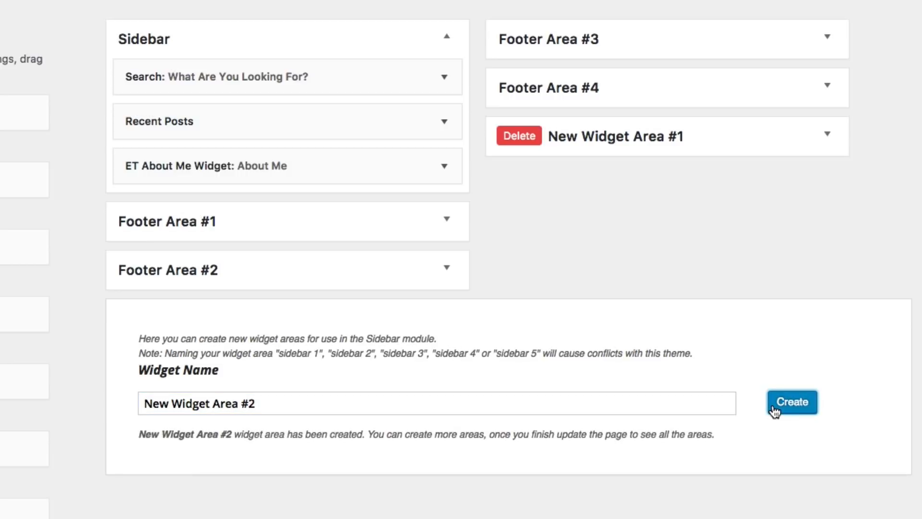
left_click(791, 402)
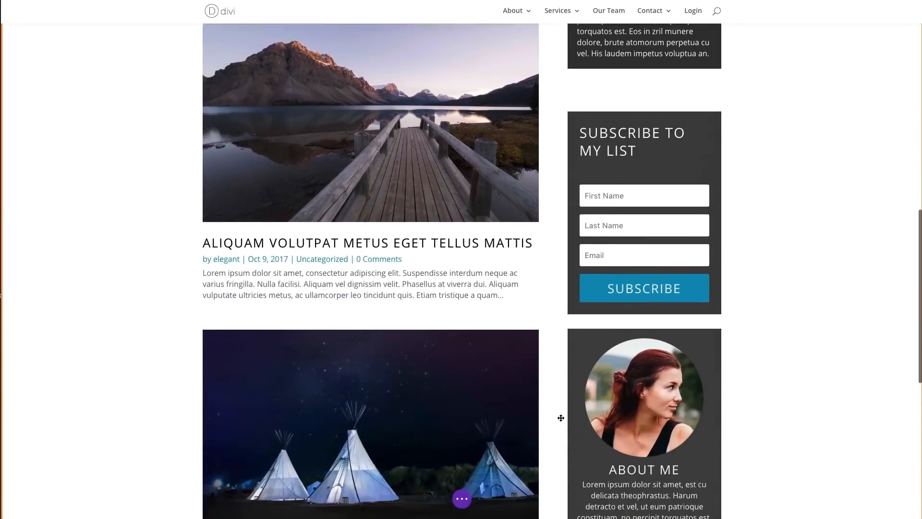
- Add a new section with a two-column row below the blog posts
scroll("down", 3)
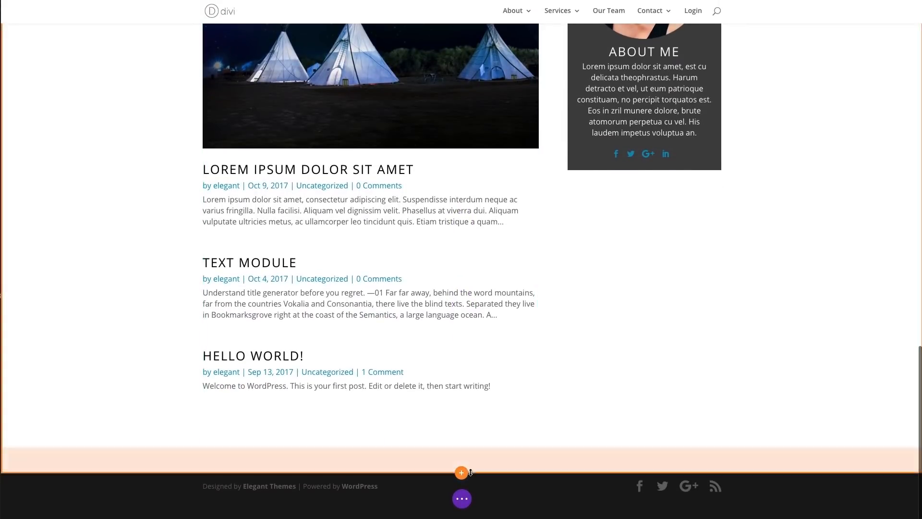
left_click(462, 473)
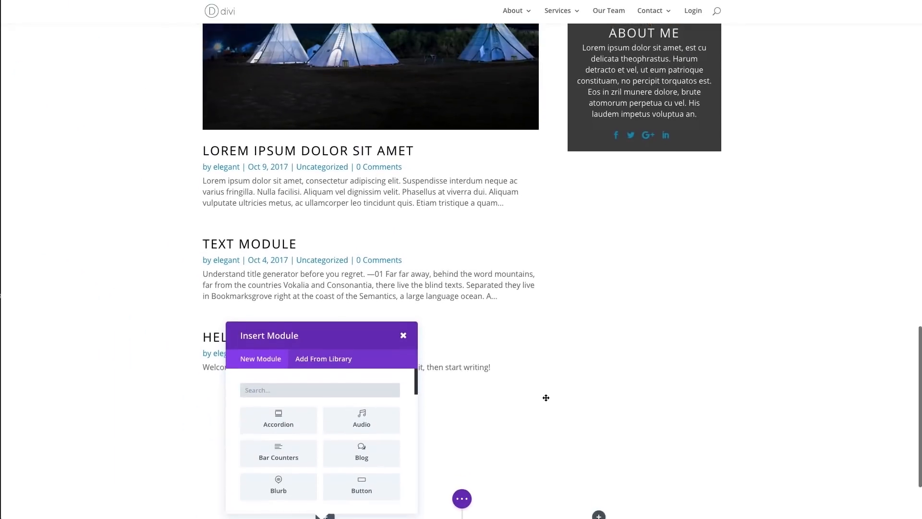
scroll("down", 3)
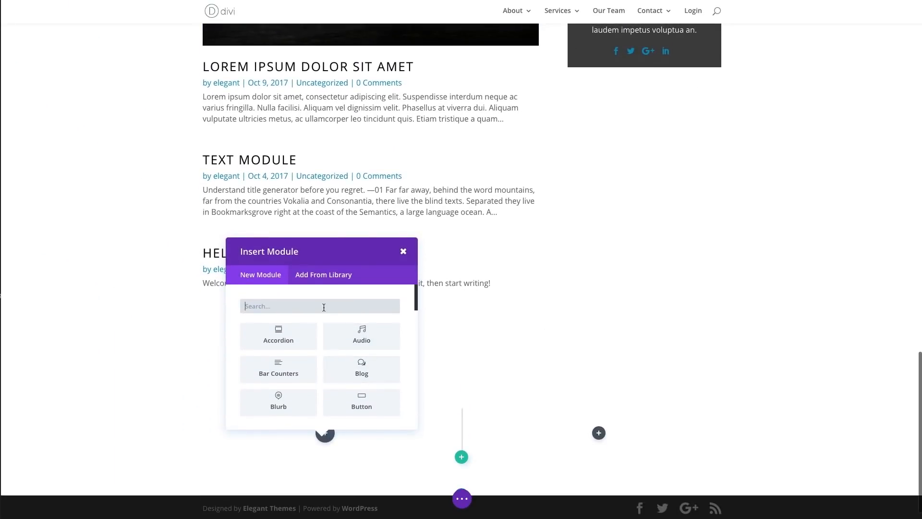
- Insert a Sidebar module in the left column showing New Widget Area #1
type("side")
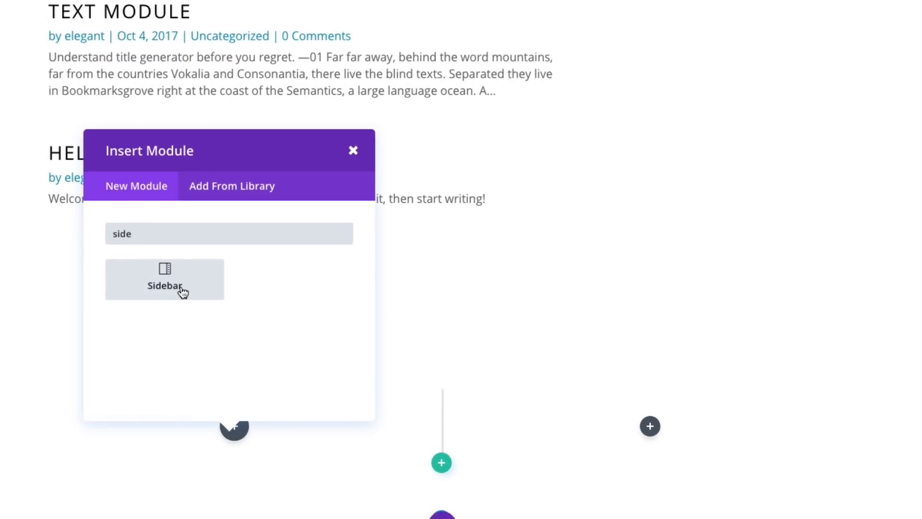
left_click(164, 286)
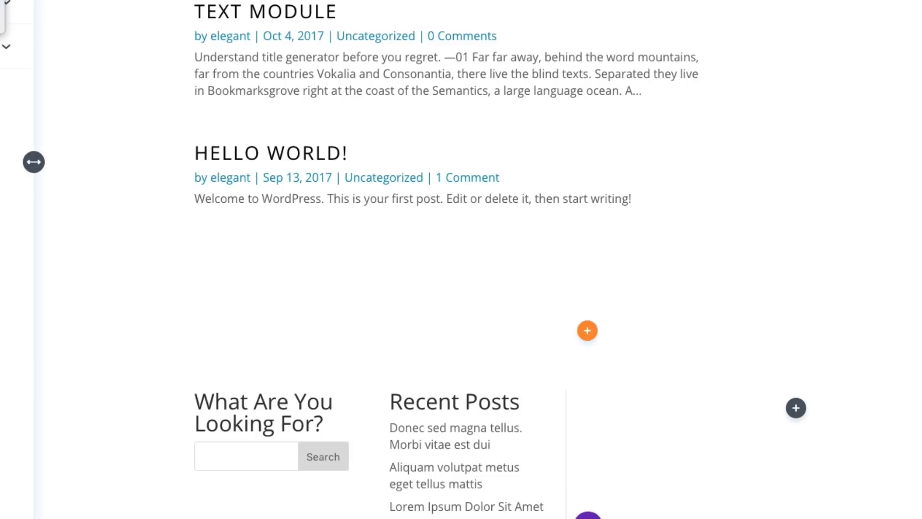
left_click(92, 102)
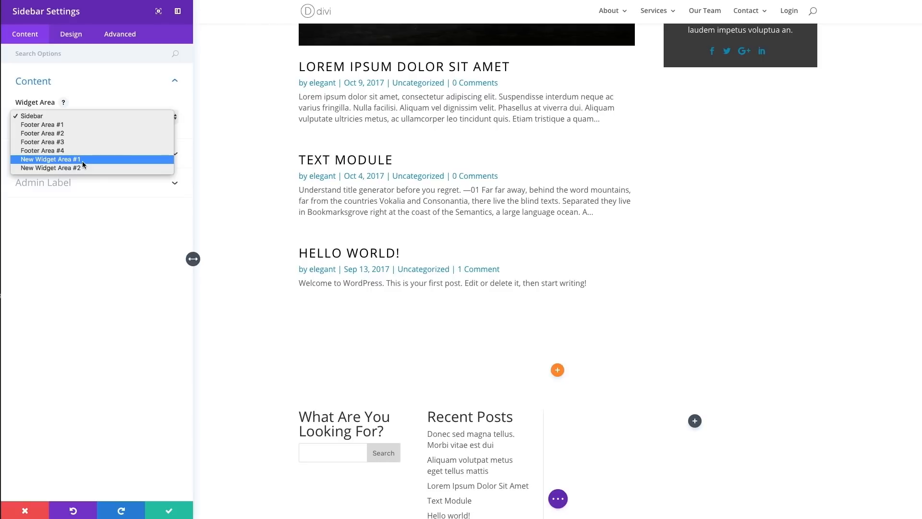
left_click(51, 159)
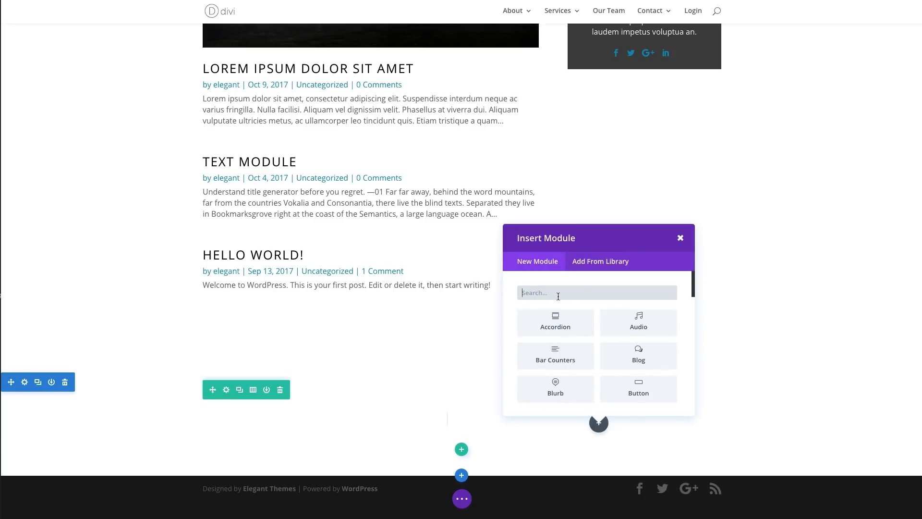
- Insert a Sidebar module in the right column showing New Widget Area #2 and save it
type("side")
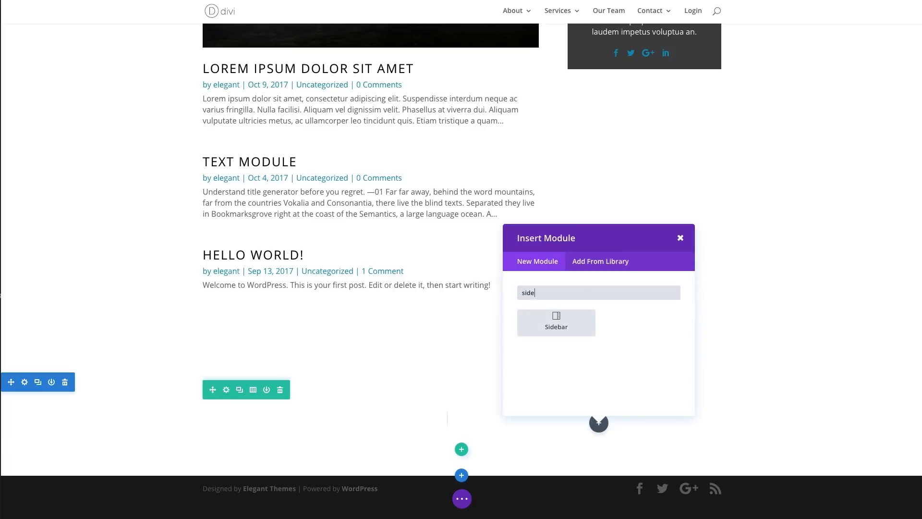
left_click(555, 323)
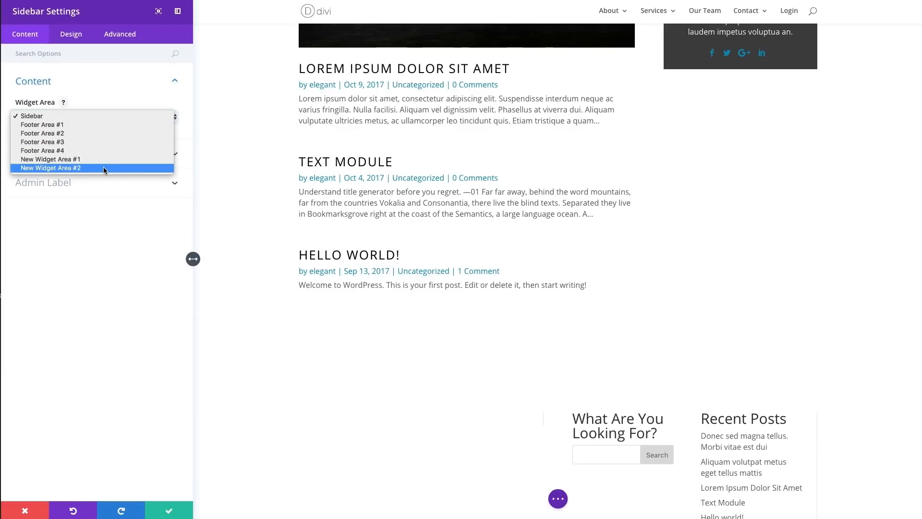
left_click(50, 167)
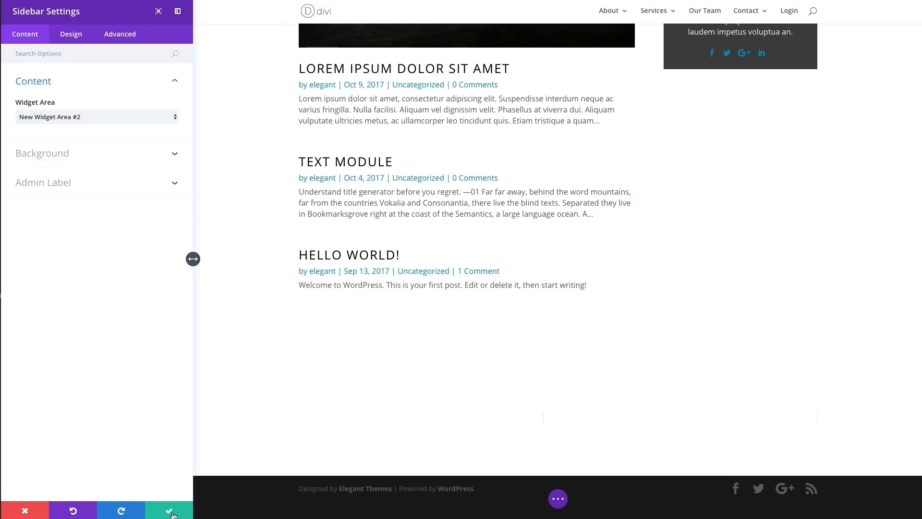
left_click(169, 510)
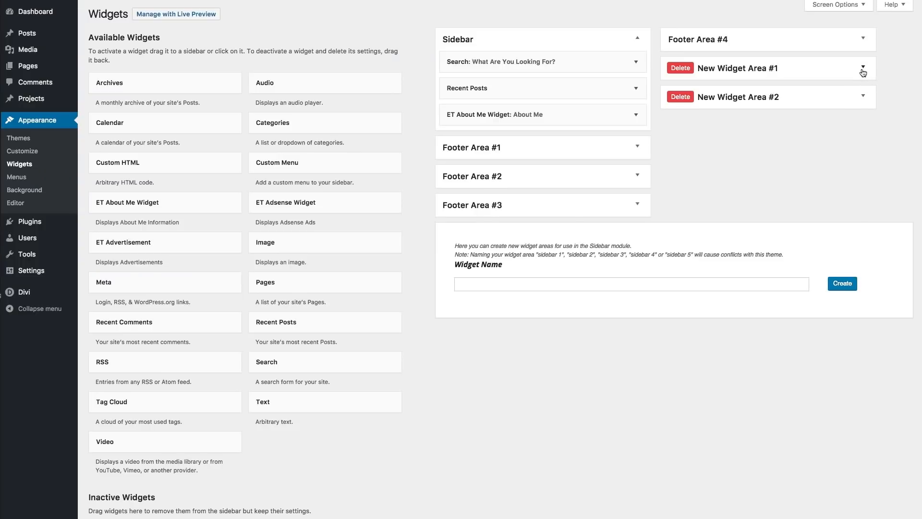
- Place the Categories widget into New Widget Area #1
left_click(864, 67)
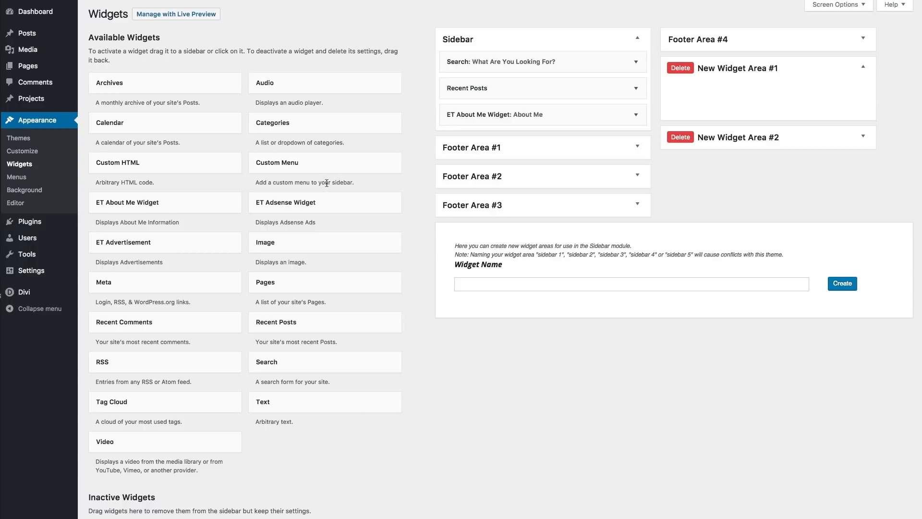
mouse_move(327, 183)
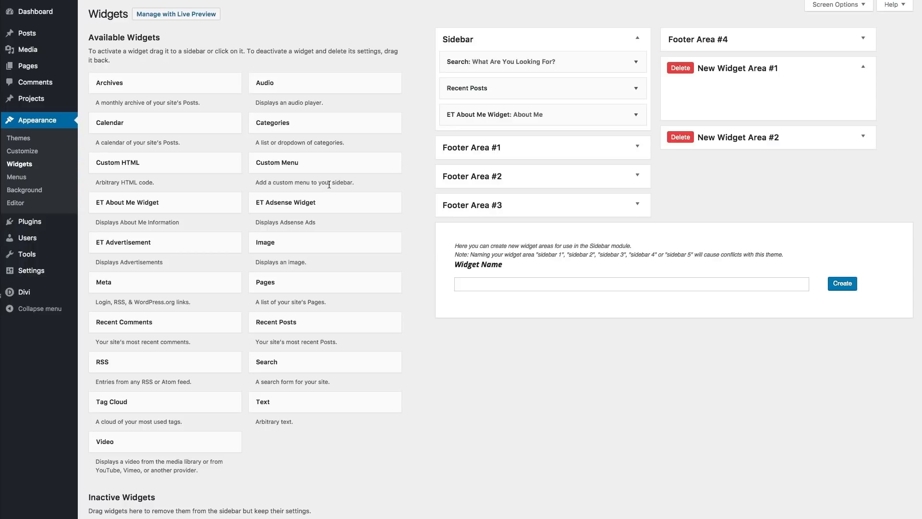
mouse_move(422, 132)
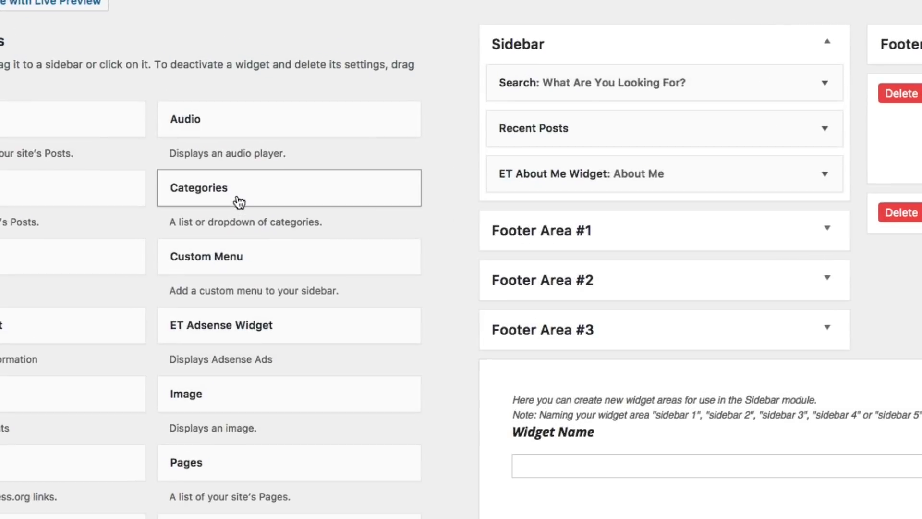
left_click_drag(236, 187, 682, 129)
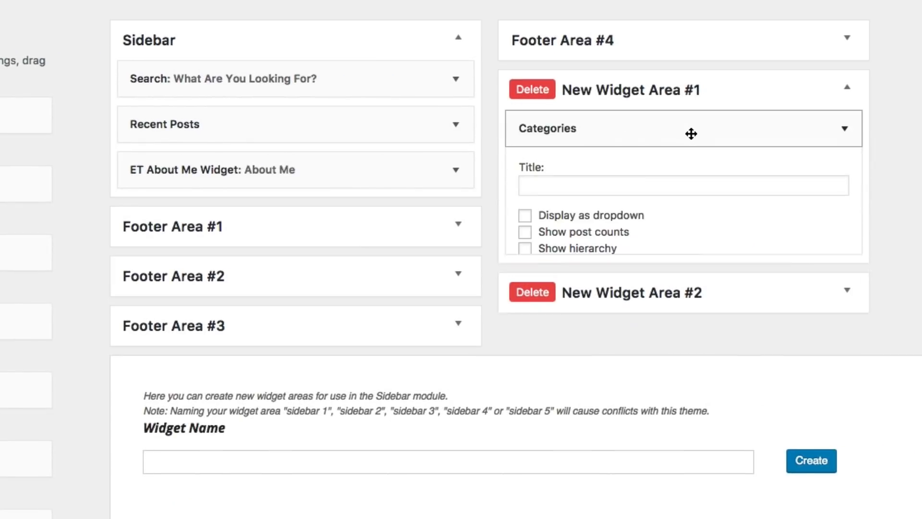
left_click(682, 128)
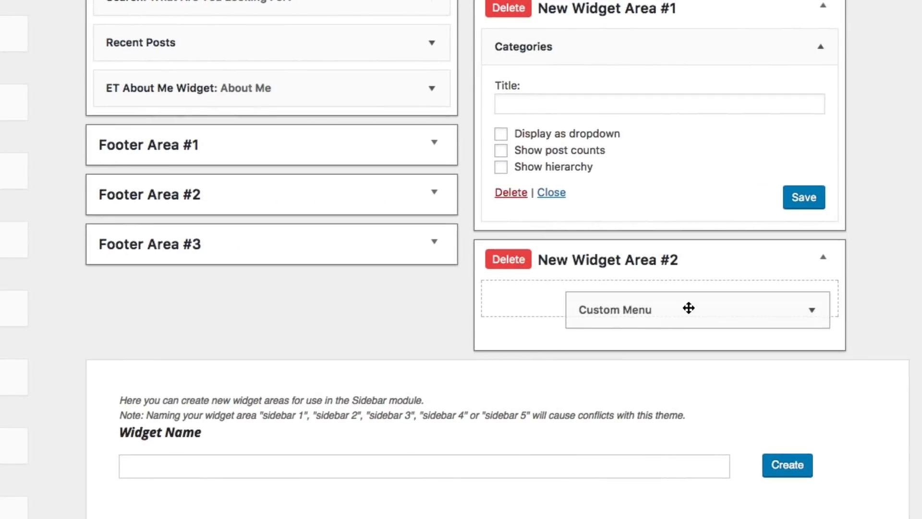
- Set the Custom Menu widget in New Widget Area #2 to the 'main' menu and save it
left_click(697, 309)
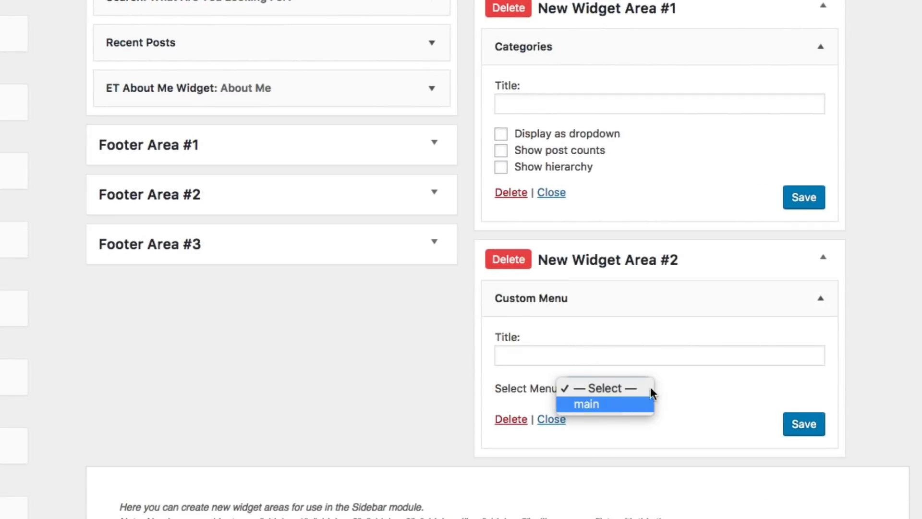
left_click(585, 404)
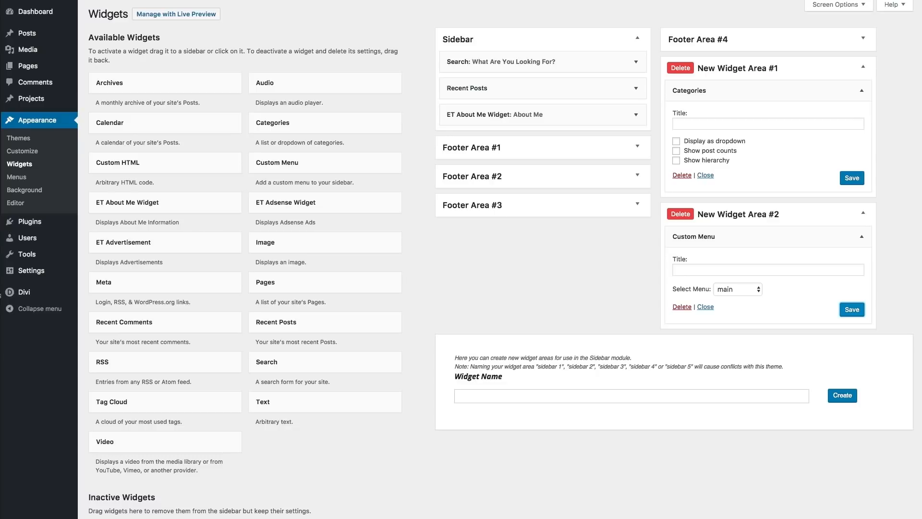
left_click(176, 13)
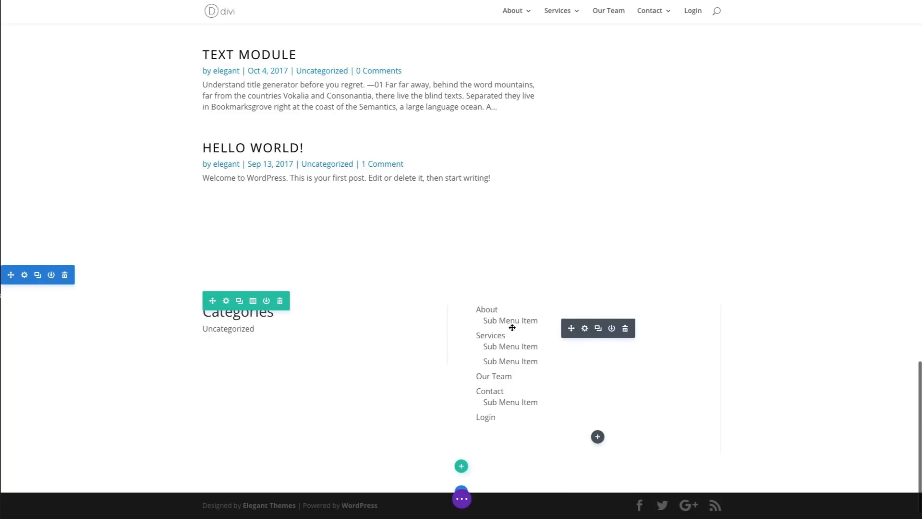
- Scroll to the new section showing the Categories list left and the site menu right
scroll("down", 3)
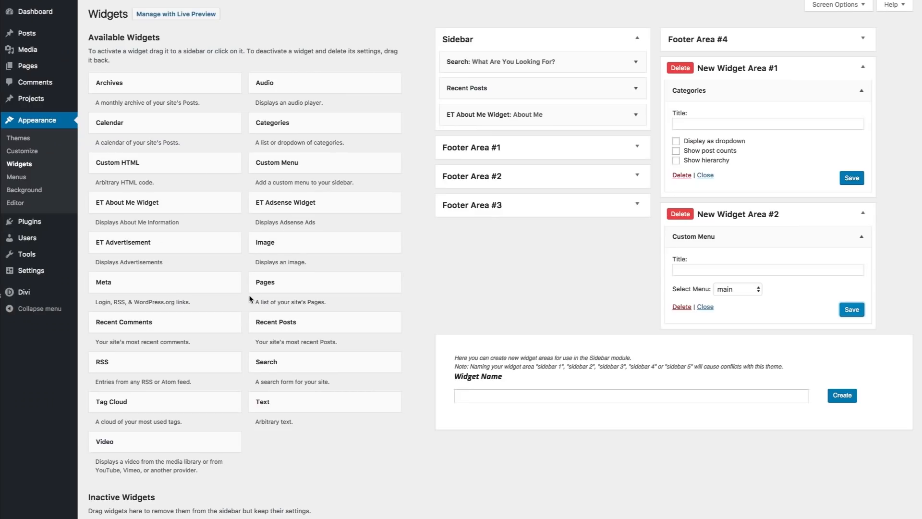
mouse_move(244, 238)
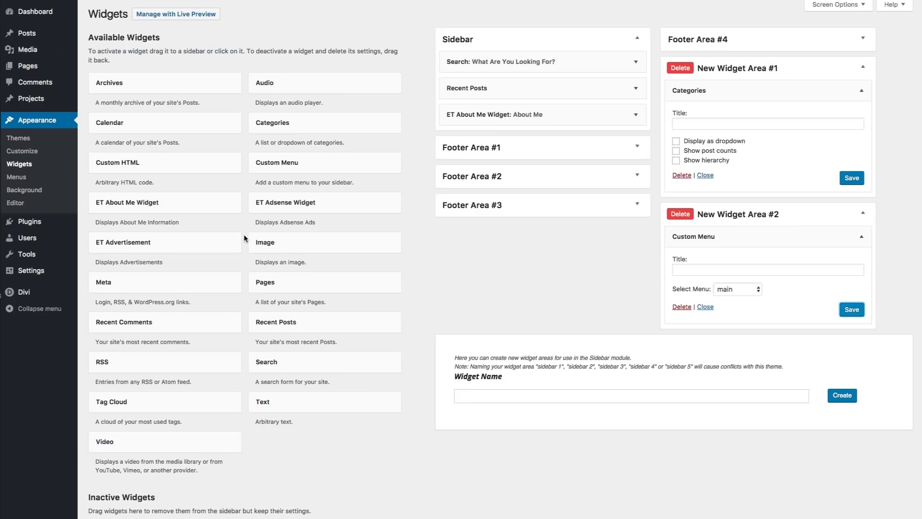
mouse_move(271, 322)
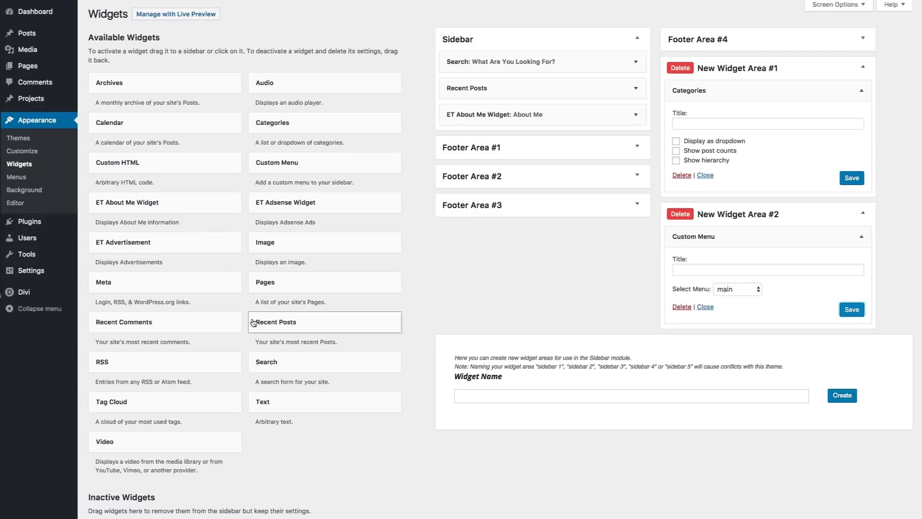
mouse_move(175, 188)
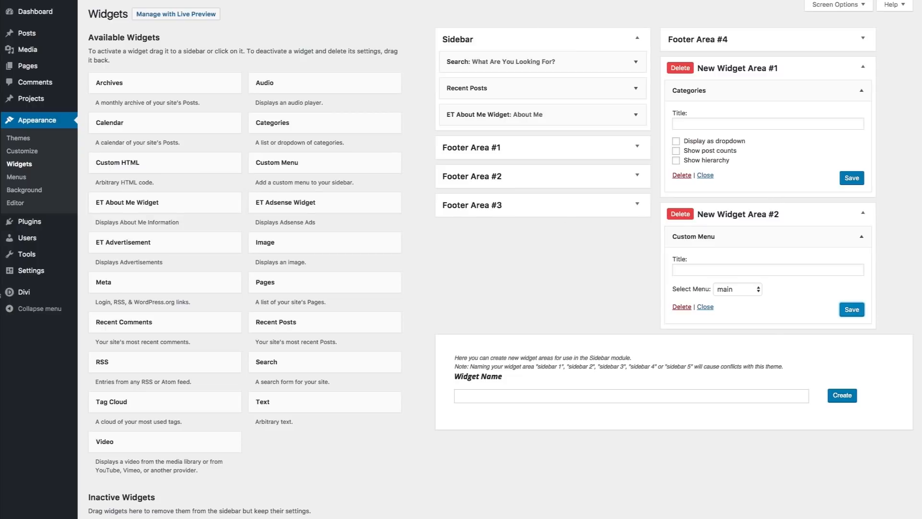
left_click(175, 14)
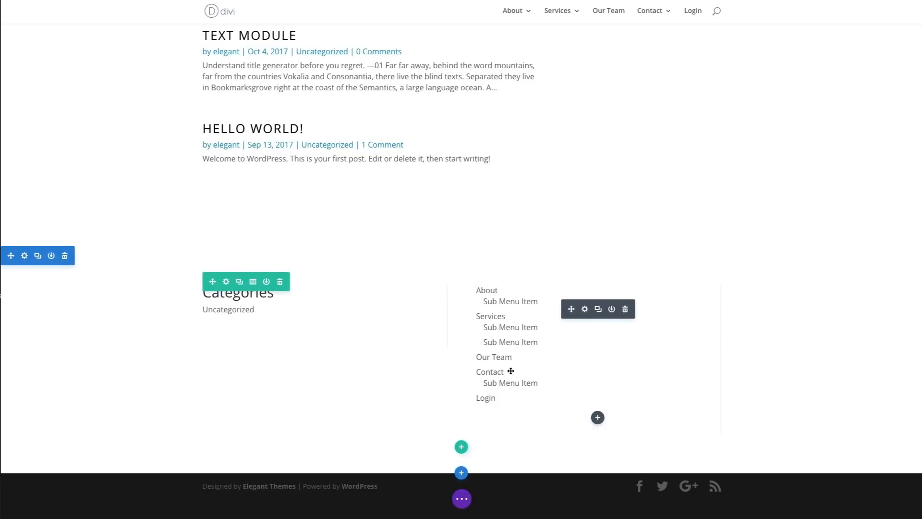